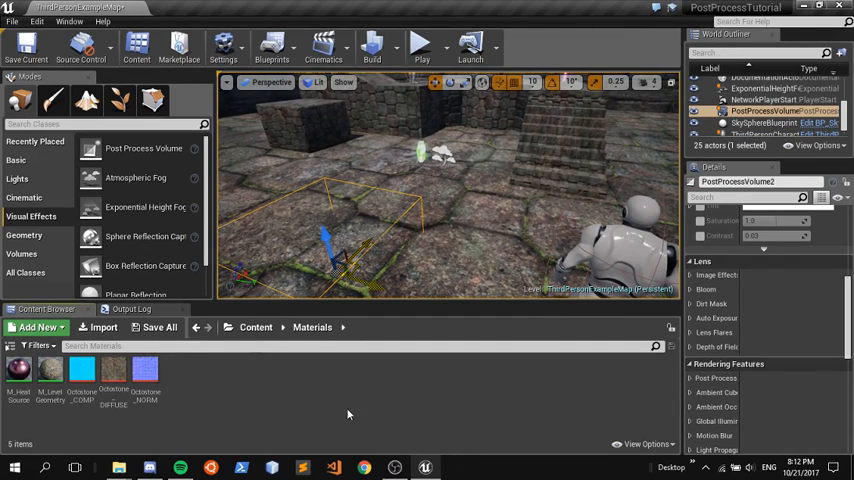
Step: Start creating a new Material asset in the Materials folder for PPM_Thermal
left_click(36, 328)
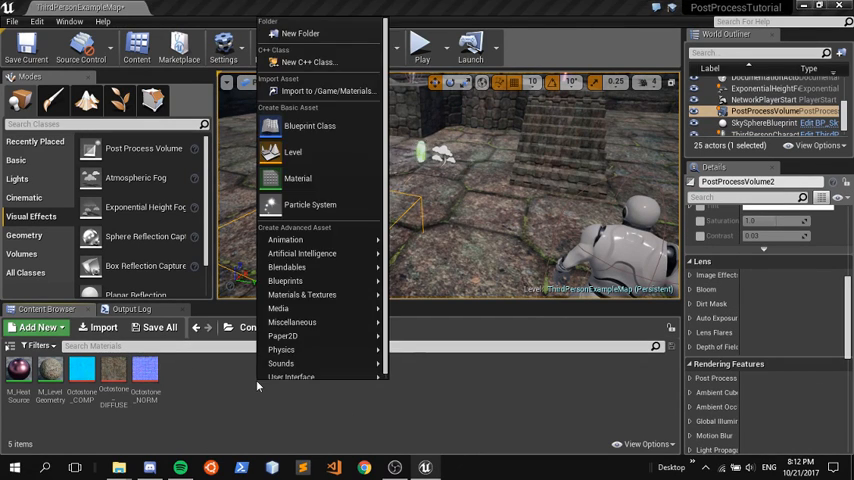
mouse_move(302, 294)
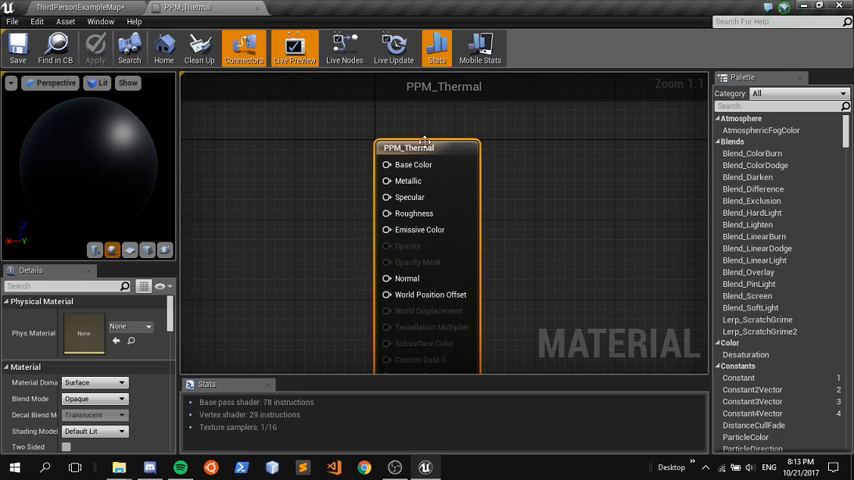
Step: Set Material Domain to Post Process, feed a PostProcessInput0 SceneTexture into Emissive Color, and save PPM_Thermal
left_click(94, 382)
type("scene")
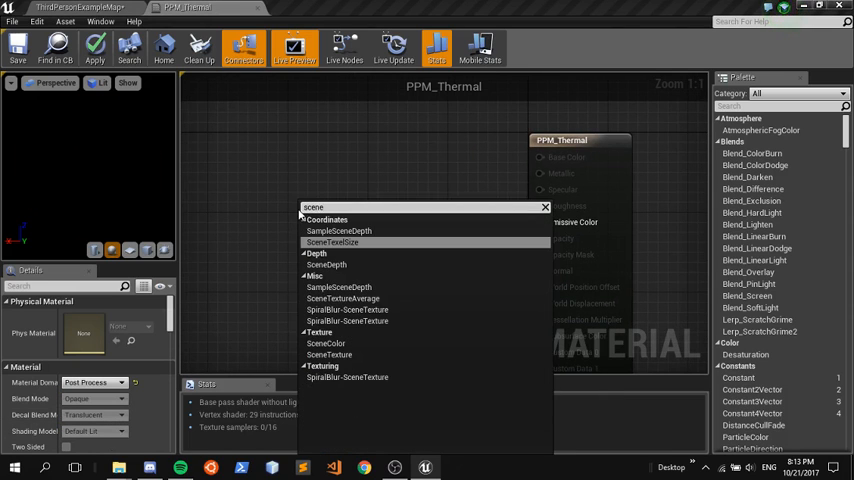
left_click(326, 344)
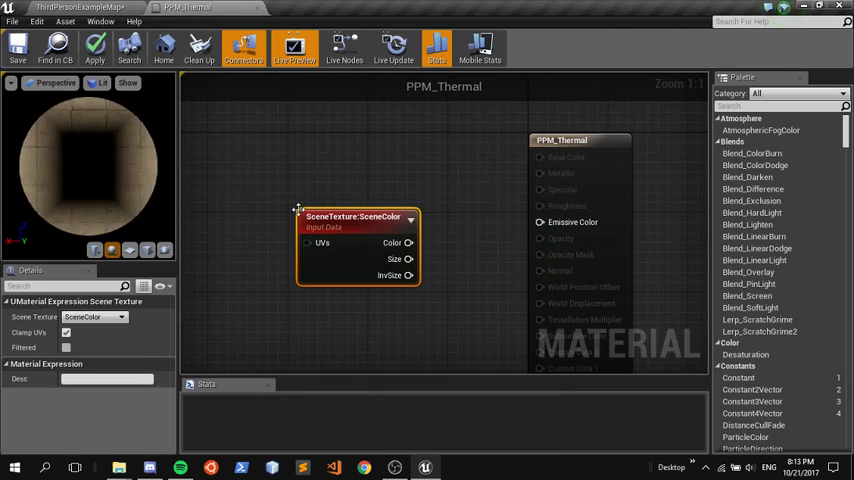
left_click_drag(408, 244, 616, 216)
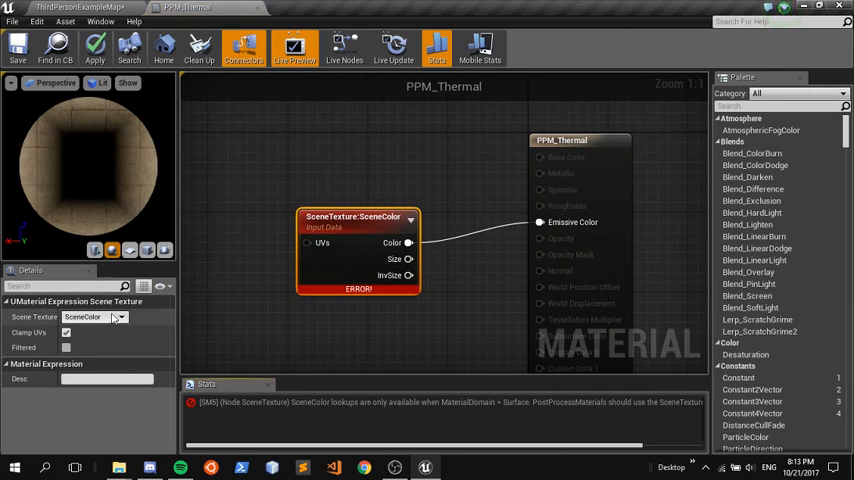
left_click(120, 316)
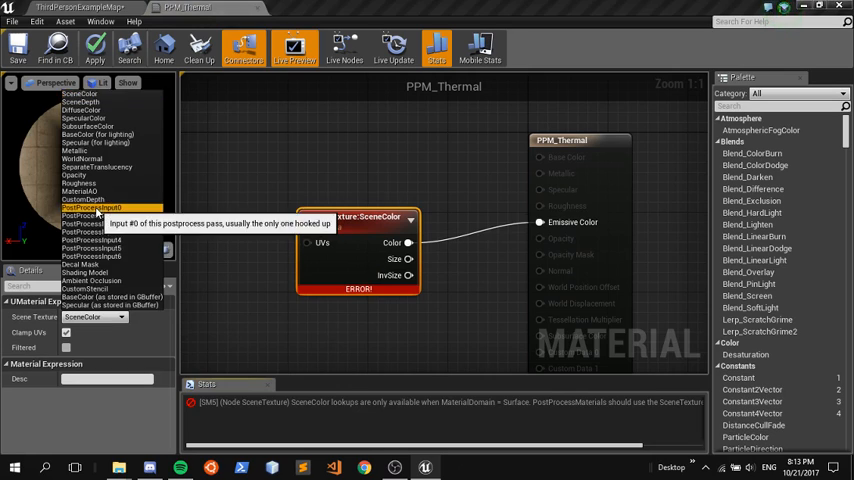
left_click(92, 208)
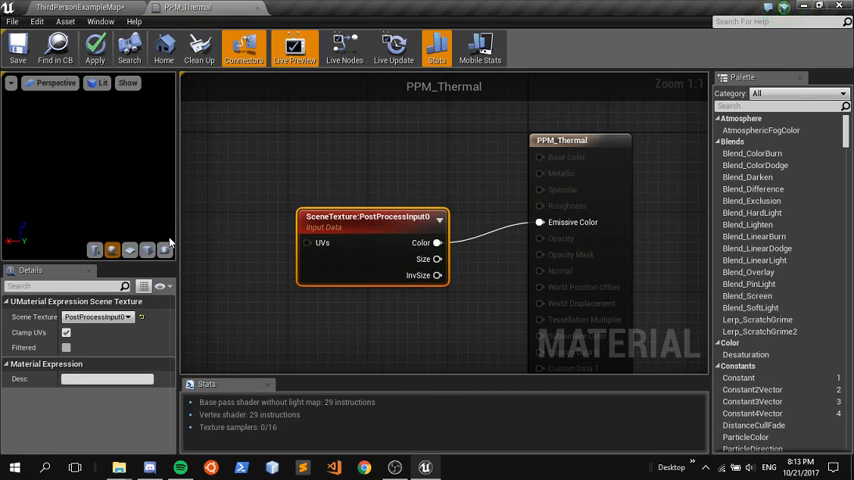
mouse_move(16, 48)
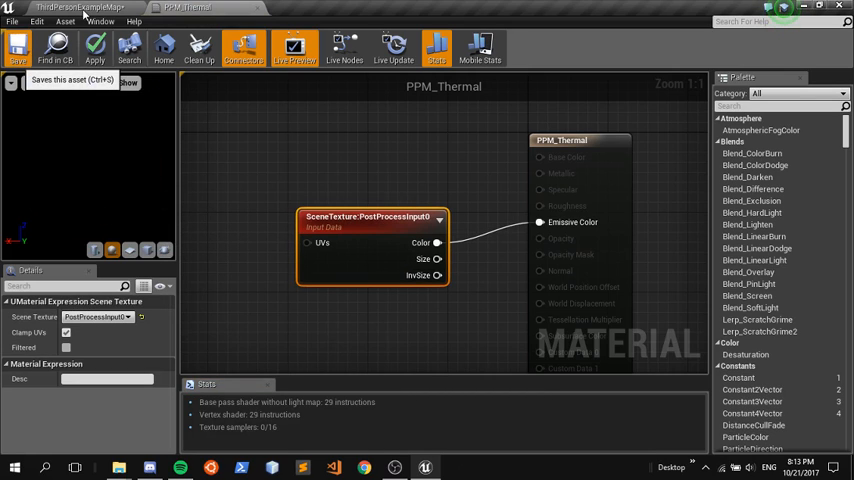
left_click(16, 48)
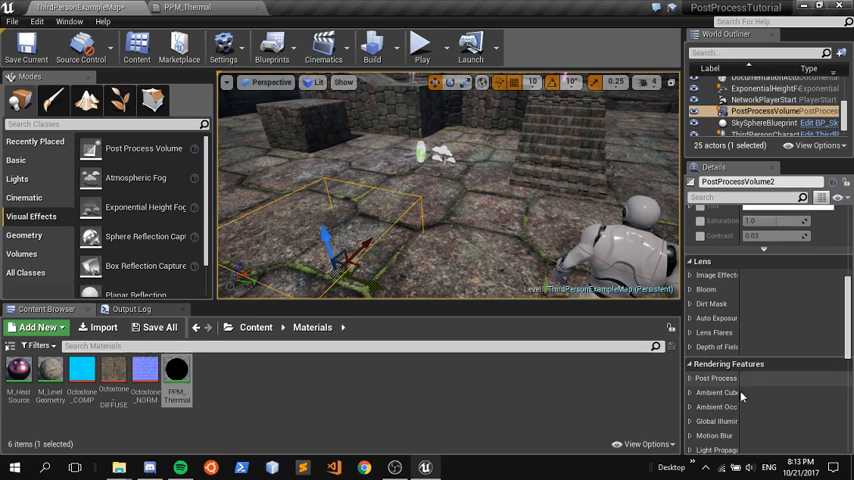
Step: Add an empty Post Process Materials slot to PostProcessVolume2 and make it Unbound
scroll("down", 3)
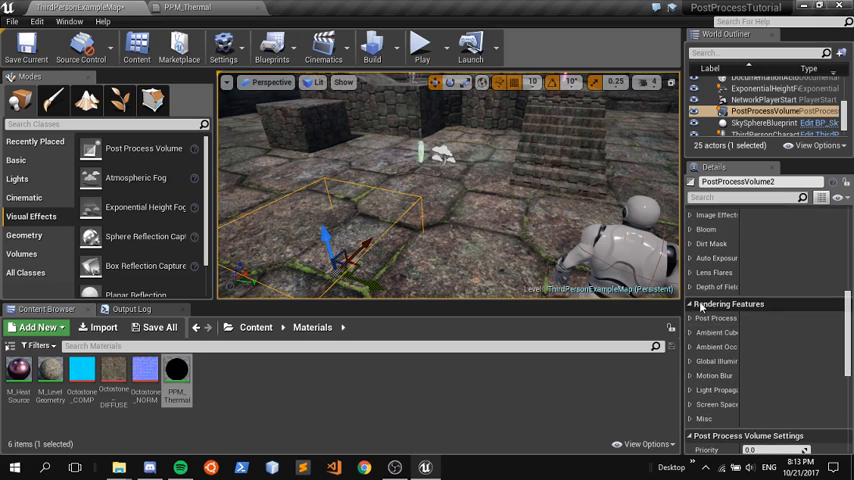
left_click(716, 318)
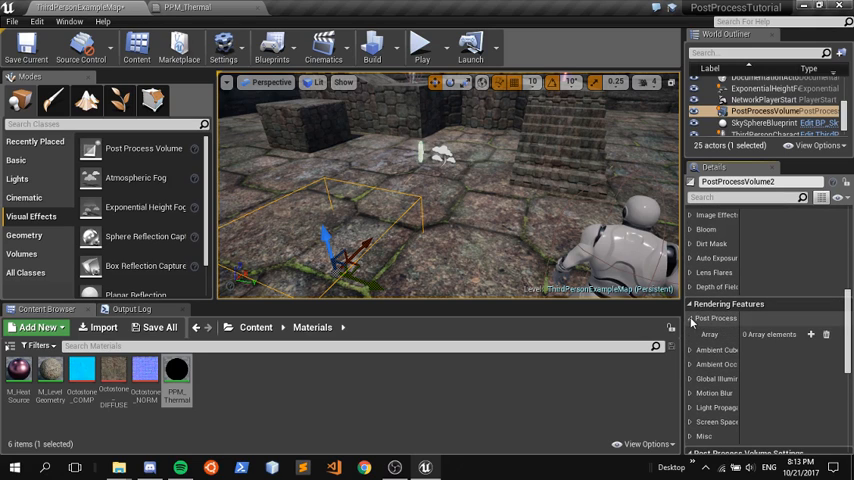
left_click(812, 334)
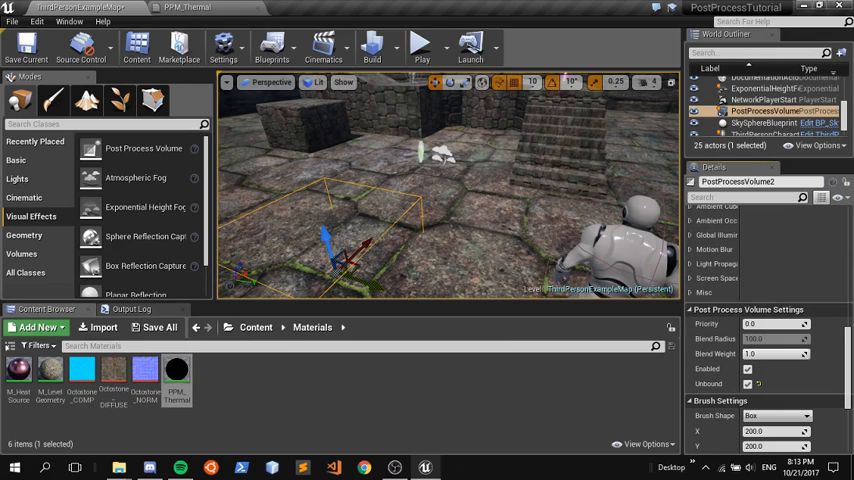
left_click(24, 44)
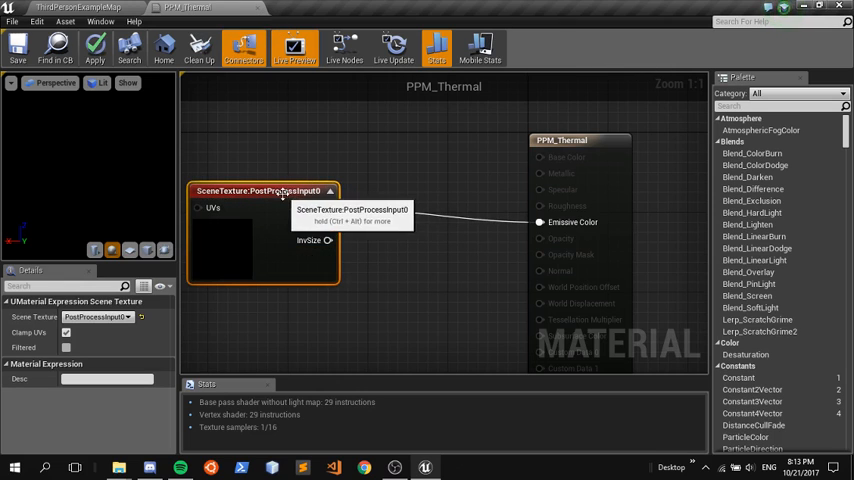
Step: Change the SceneTexture node's source to DiffuseColor and save PPM_Thermal
left_click(98, 316)
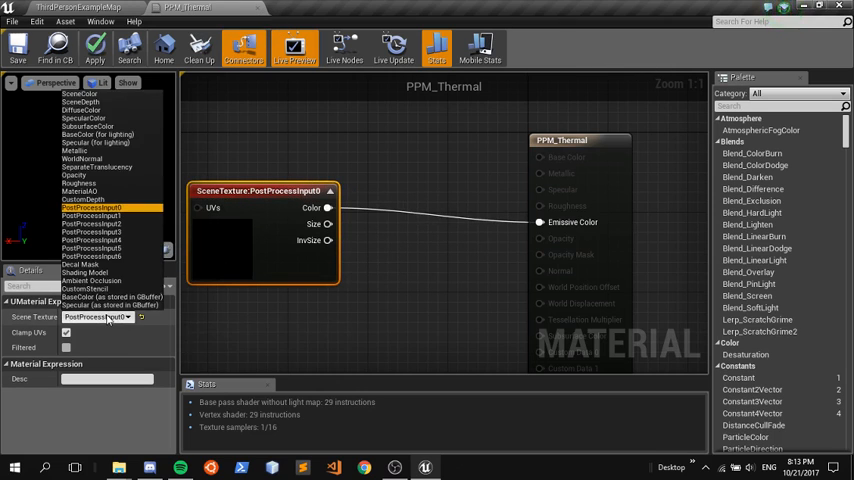
mouse_move(80, 102)
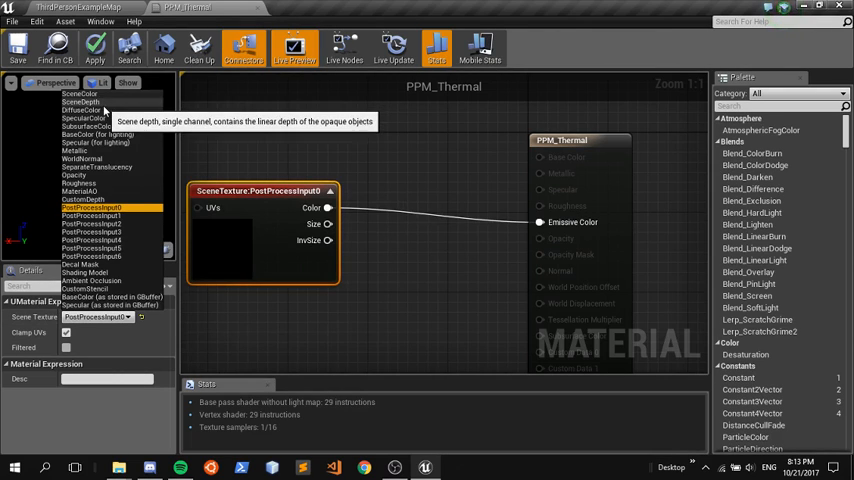
left_click(82, 110)
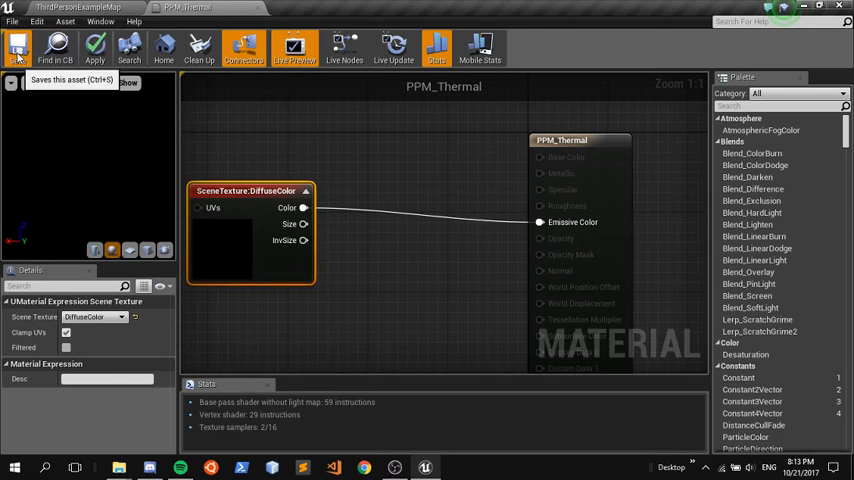
left_click(16, 48)
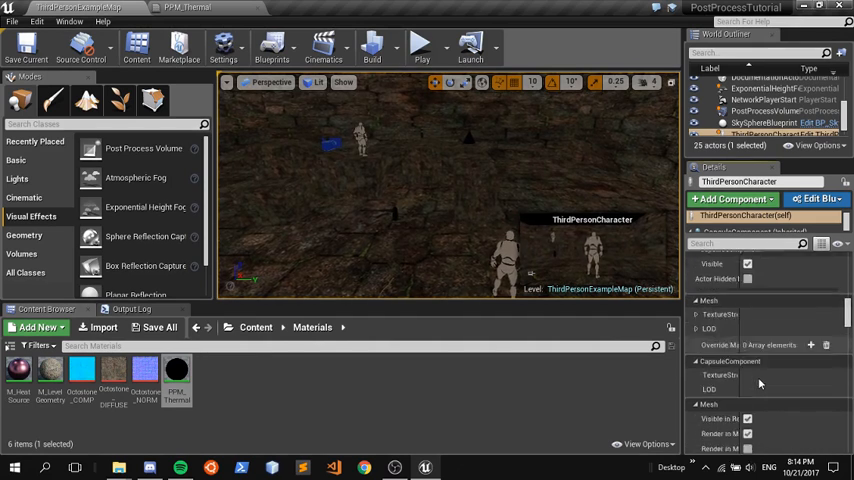
Step: Scroll the ThirdPersonCharacter's Details to the Rendering section for Render CustomDepth Pass
scroll("down", 3)
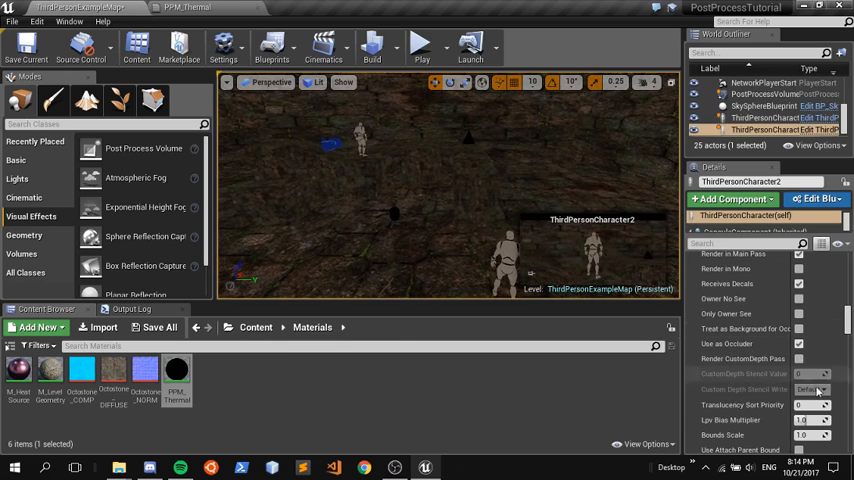
mouse_move(800, 358)
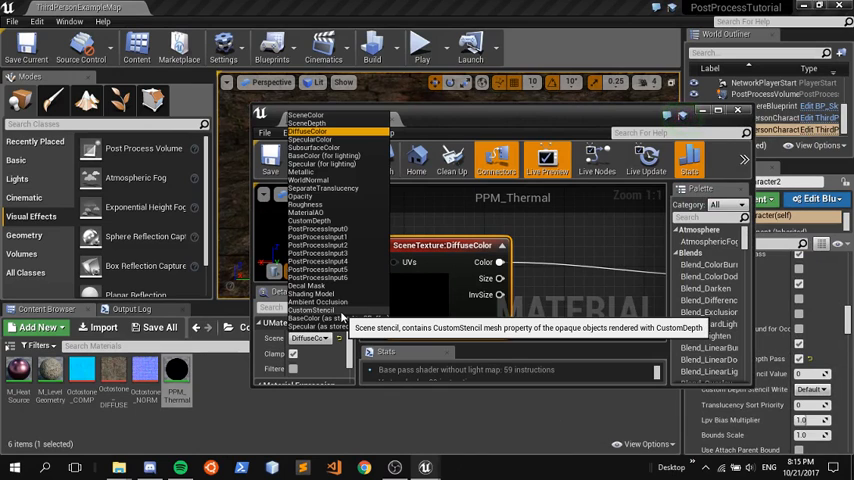
mouse_move(320, 276)
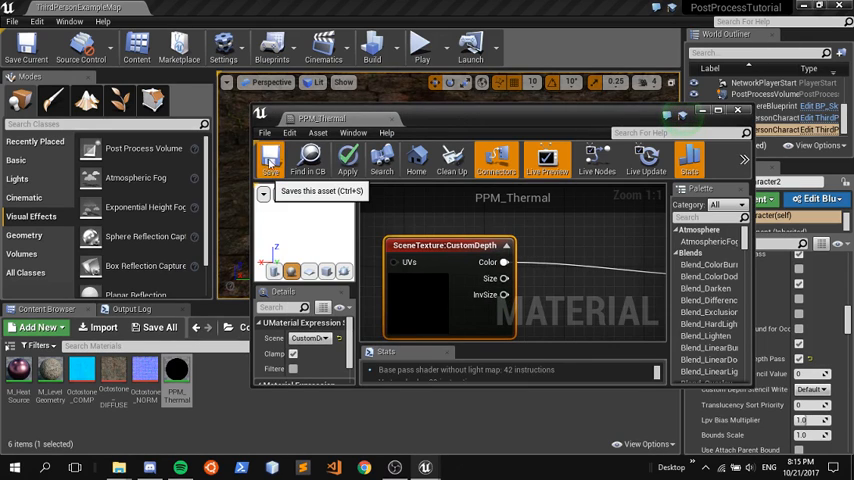
Step: Save PPM_Thermal with its SceneTexture source set to CustomDepth
left_click(268, 160)
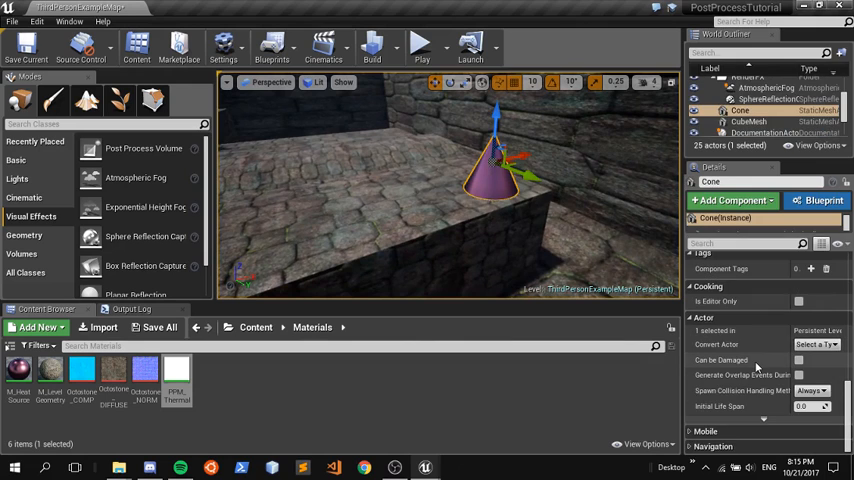
Step: Scroll the Cone actor's Details down to the Rendering section for Render CustomDepth Pass
scroll("down", 3)
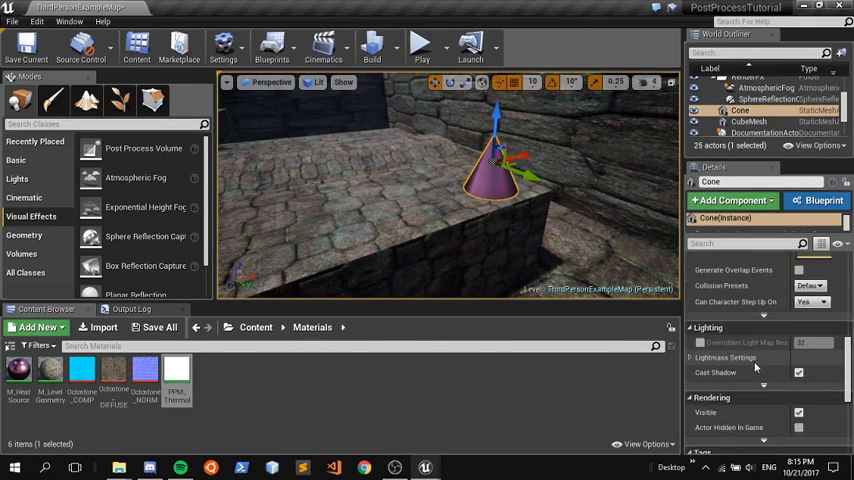
scroll("down", 3)
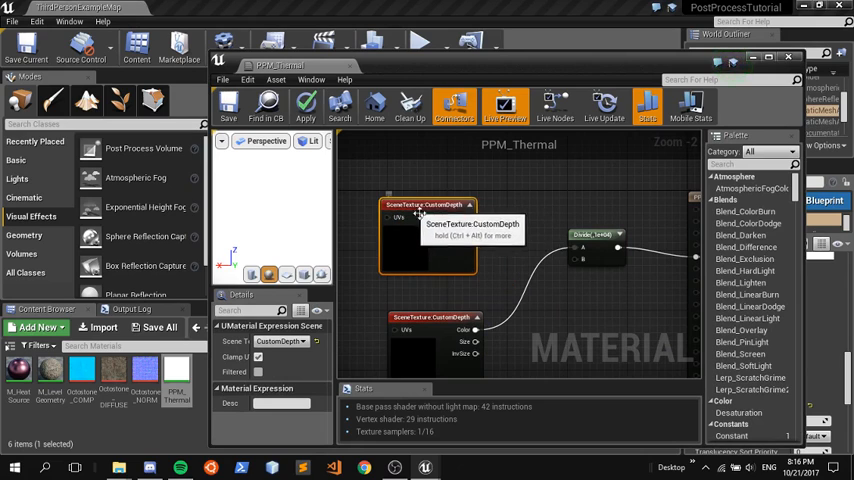
Step: Select the upper CustomDepth scene texture node for the Divide setup and save PPM_Thermal
left_click(280, 340)
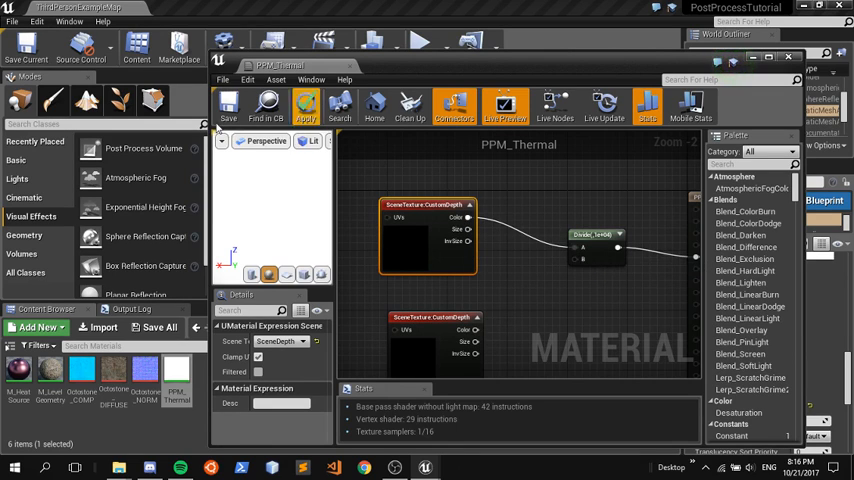
mouse_move(228, 108)
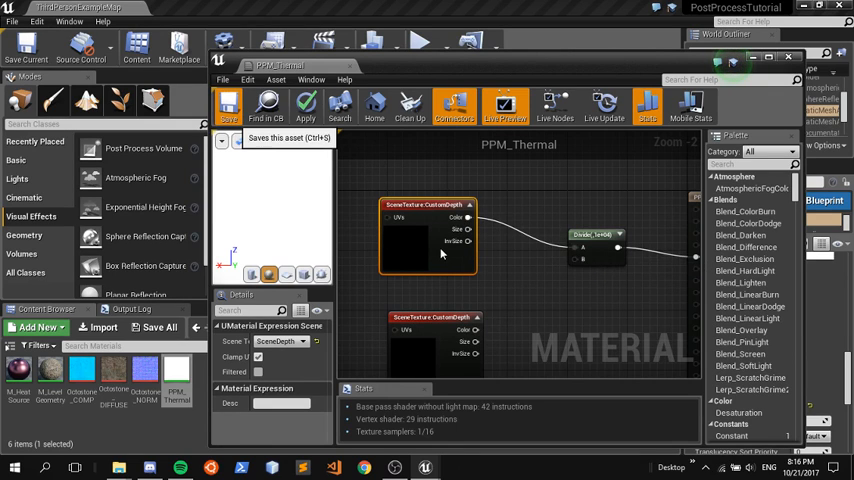
left_click(228, 104)
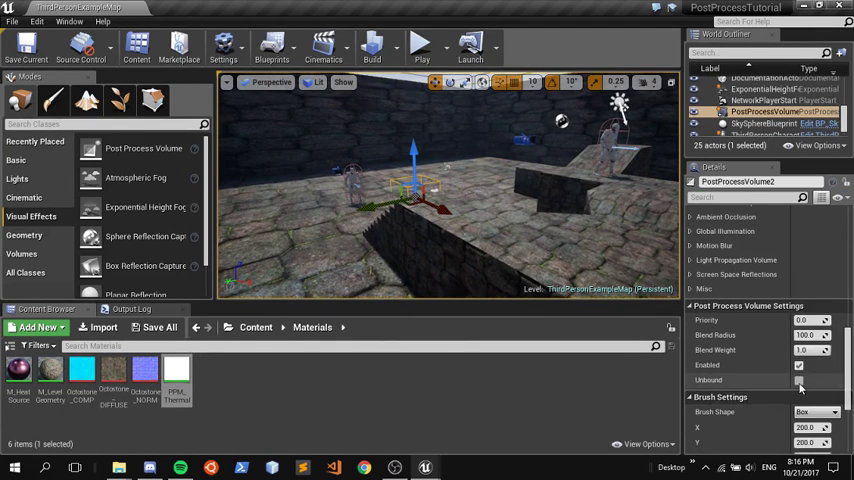
left_click(26, 44)
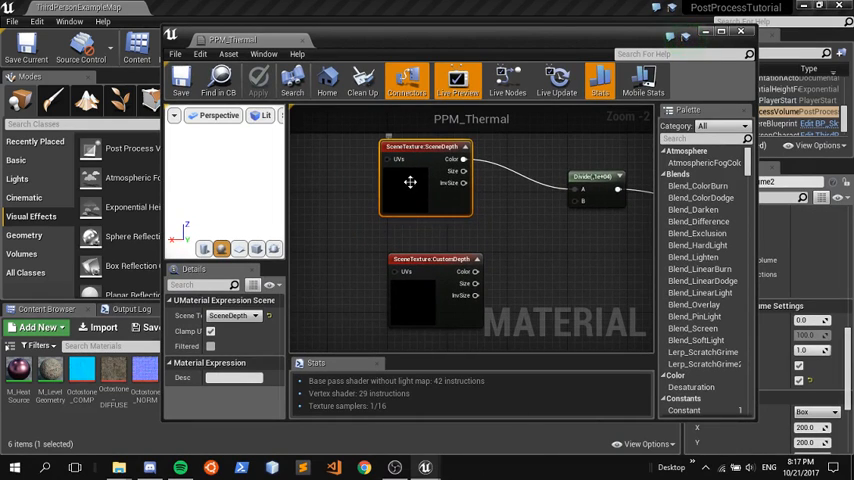
mouse_move(436, 196)
type("add")
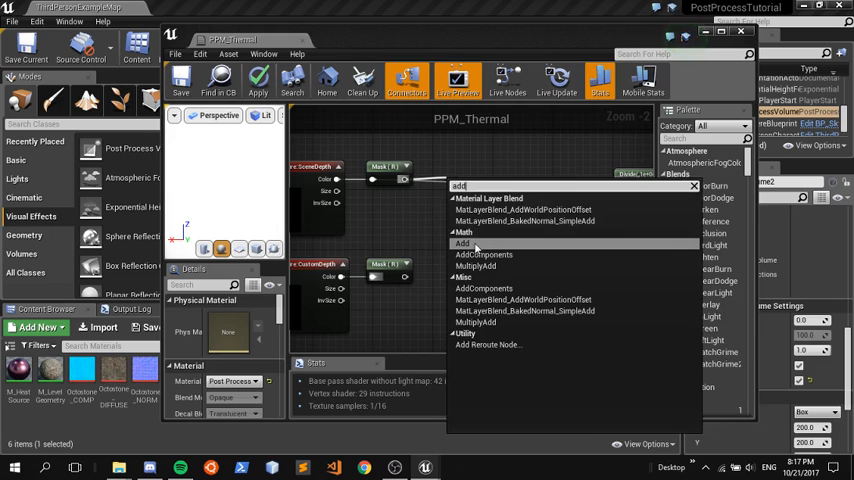
Step: Place an Add expression to combine the two masked scene texture values
left_click(464, 244)
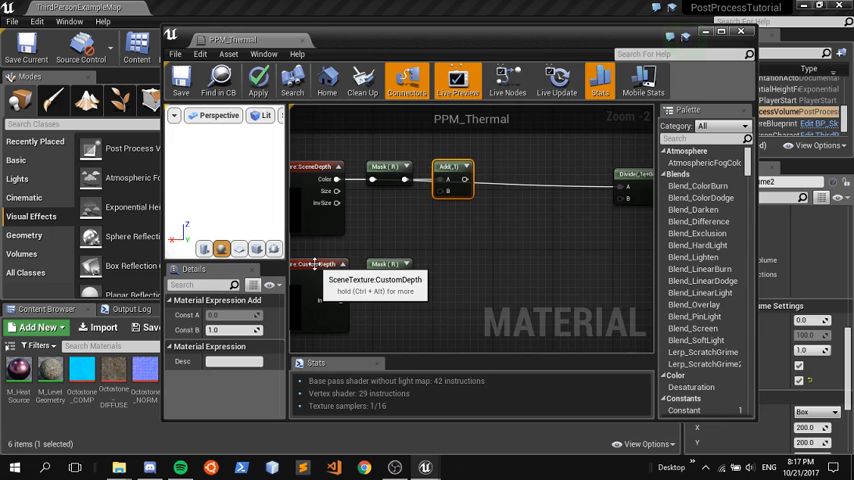
mouse_move(312, 264)
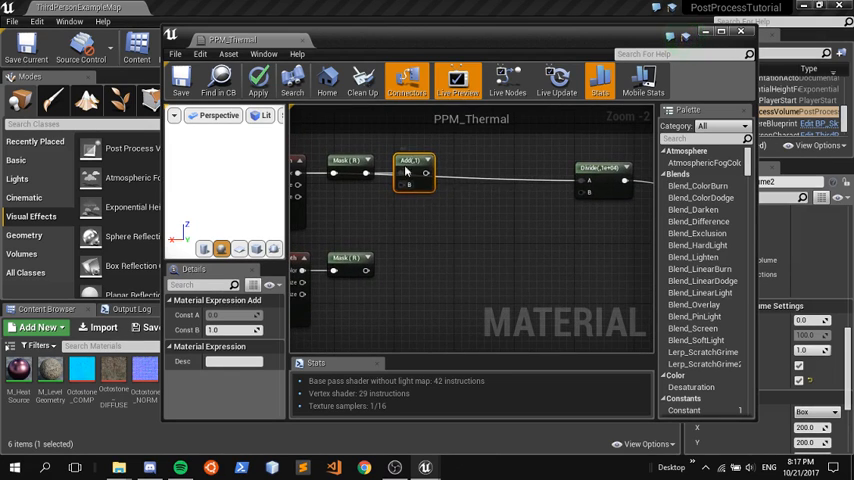
mouse_move(408, 164)
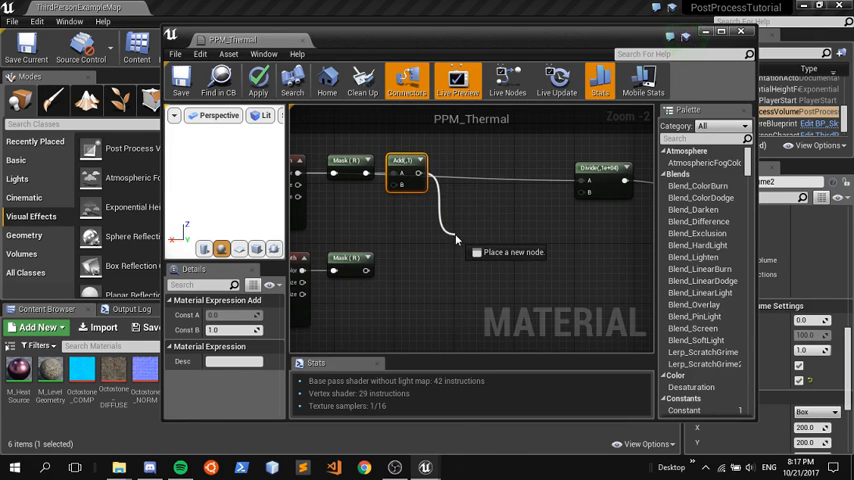
Step: Insert an If node after the Add result choosing red or blue, and apply so figures show blue on red
left_click(476, 252)
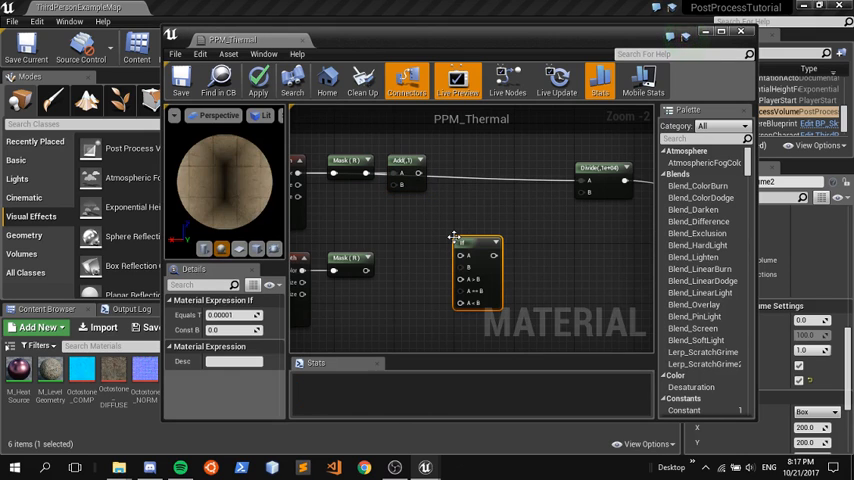
left_click_drag(474, 270, 484, 240)
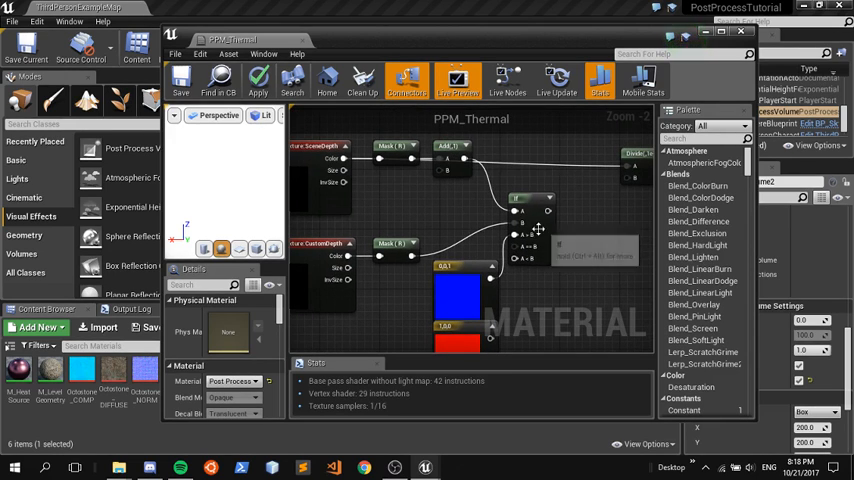
mouse_move(384, 250)
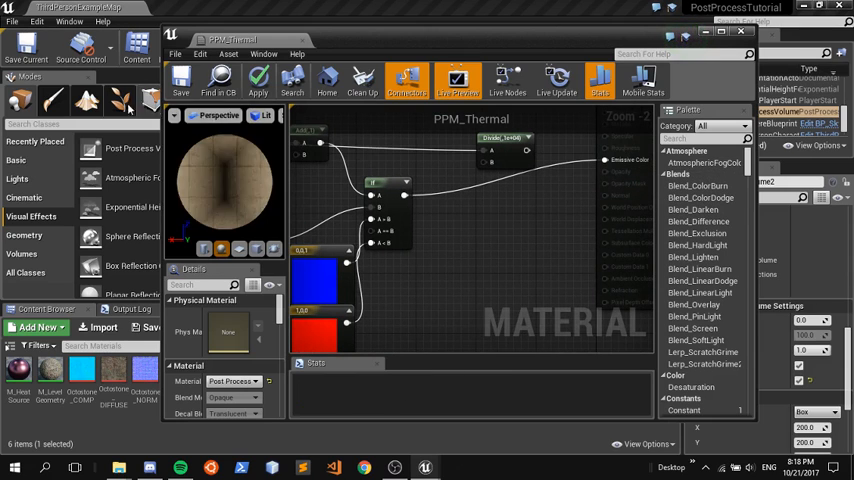
left_click(180, 82)
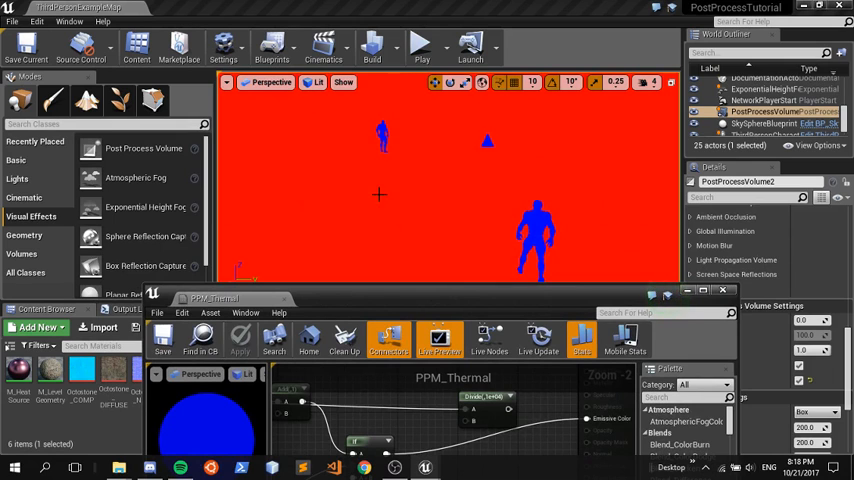
mouse_move(470, 234)
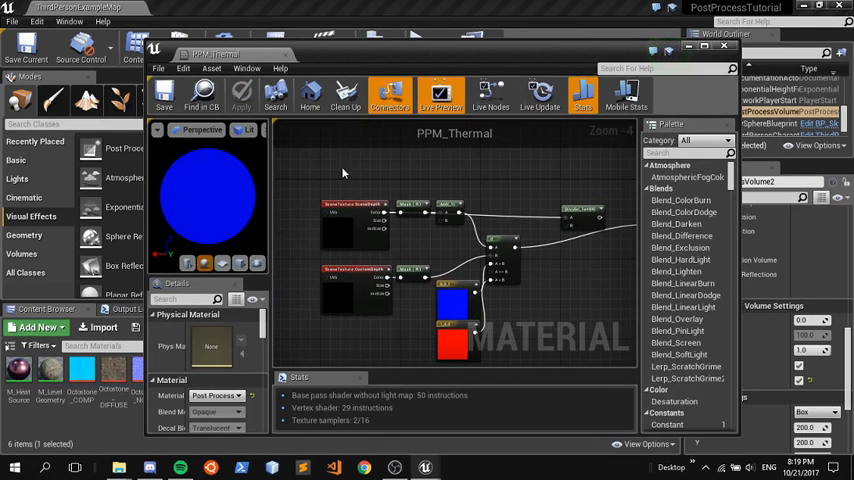
Step: Rewire the If node with the extra SceneTexture input, then apply and save PPM_Thermal
left_click(510, 236)
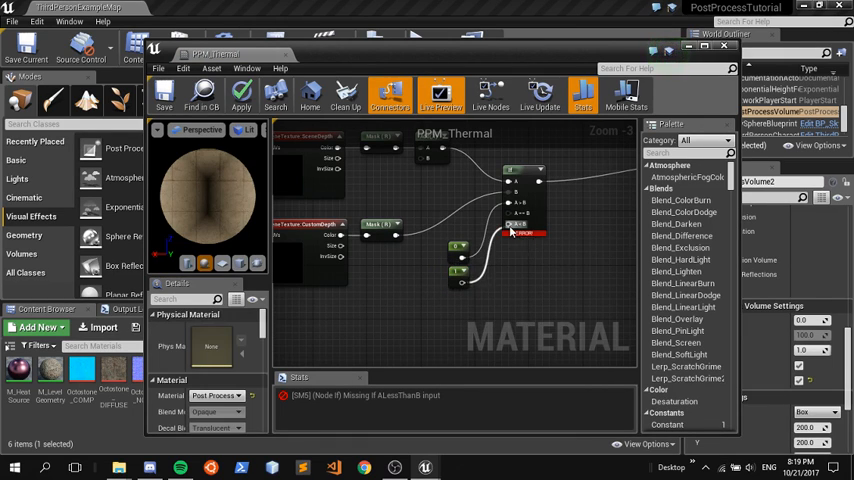
left_click(164, 96)
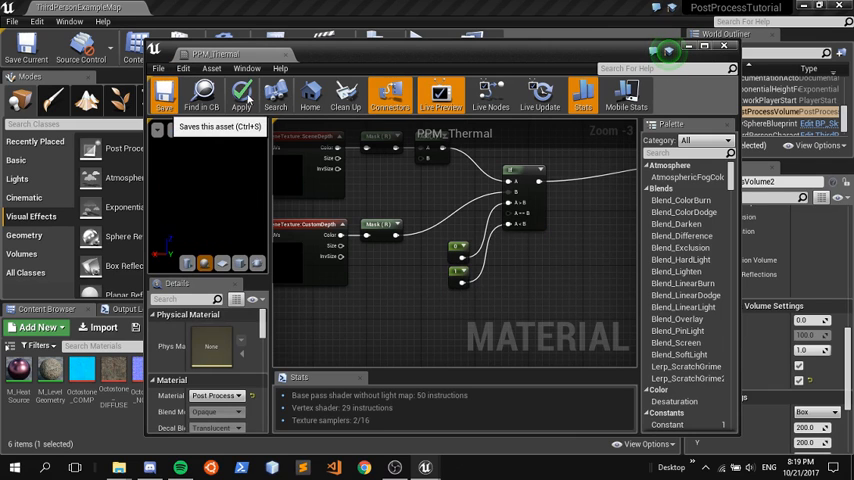
left_click(164, 96)
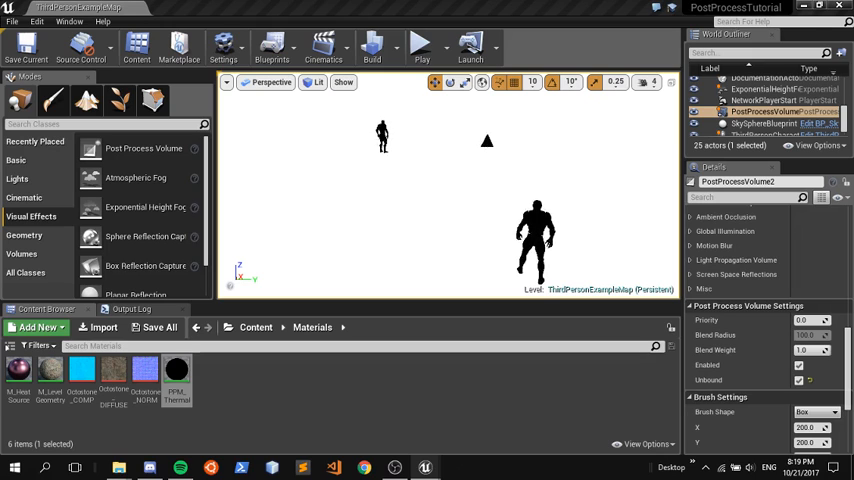
mouse_move(532, 190)
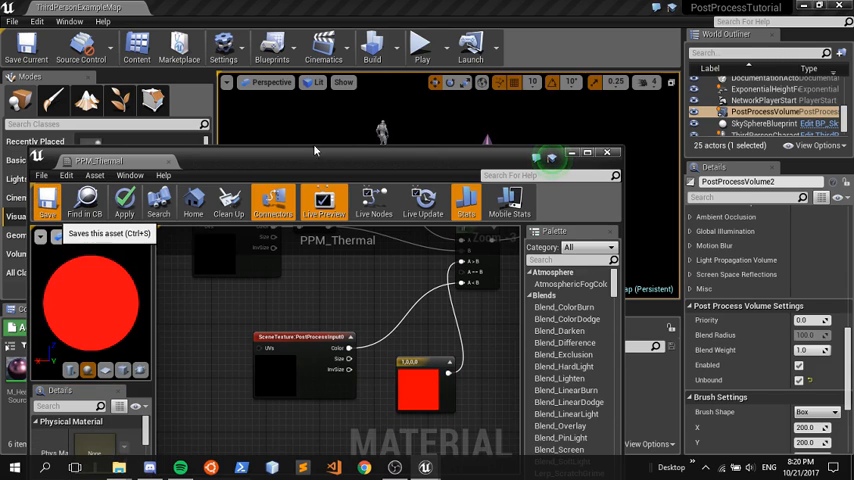
Step: Save PPM_Thermal with the red constant wired to its output
left_click(48, 200)
type("thermal")
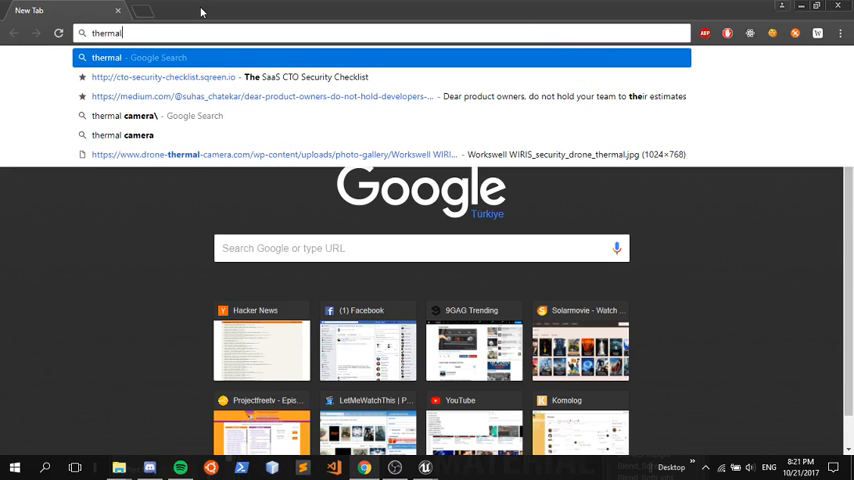
Step: Run a Google search for "thermal vision" and switch to the Images results
key("Return")
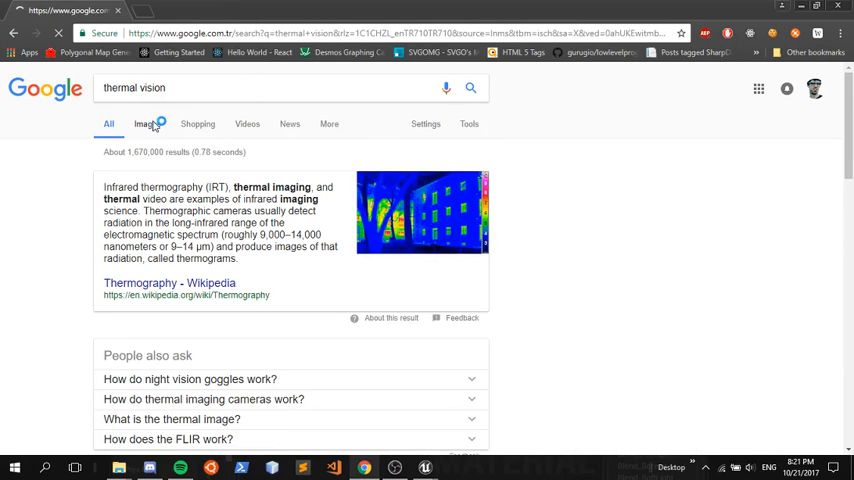
left_click(146, 122)
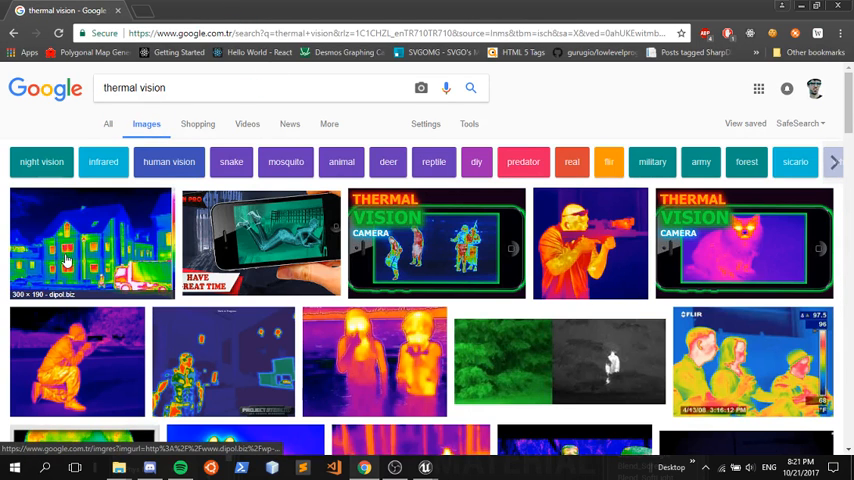
mouse_move(64, 384)
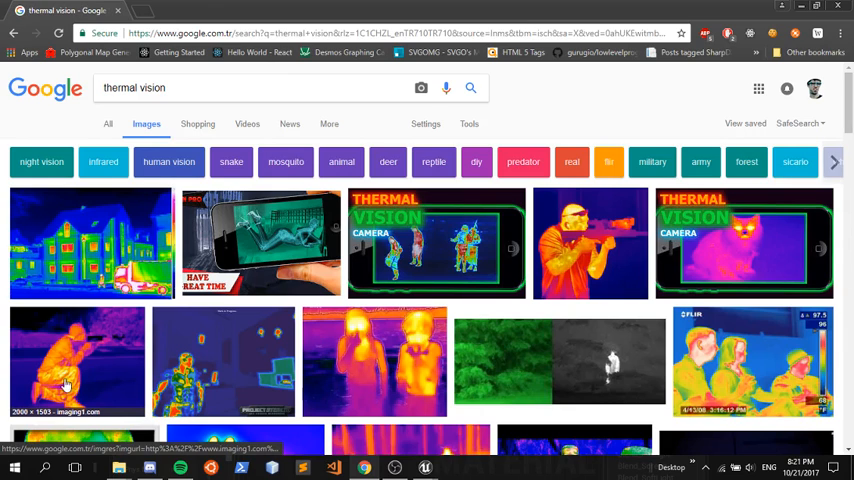
mouse_move(62, 372)
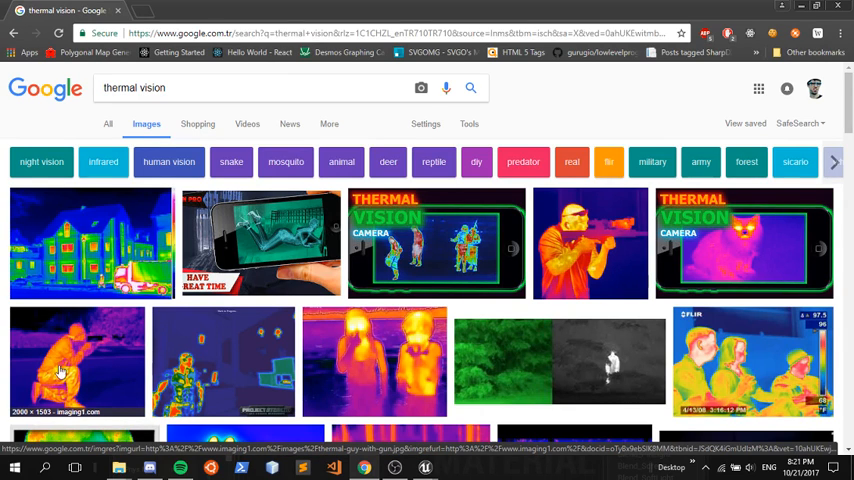
mouse_move(432, 336)
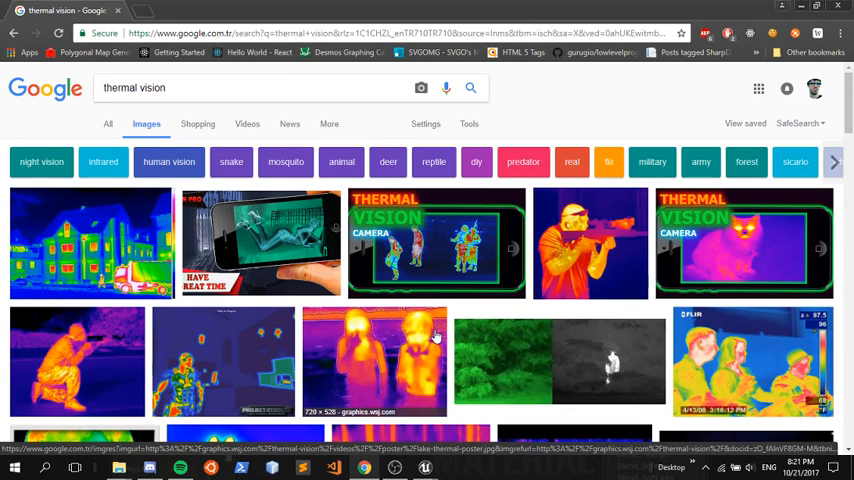
mouse_move(584, 276)
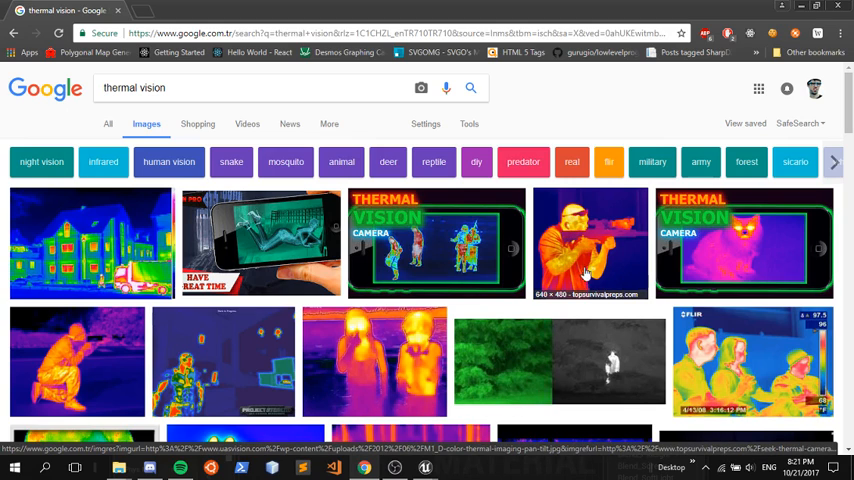
mouse_move(630, 264)
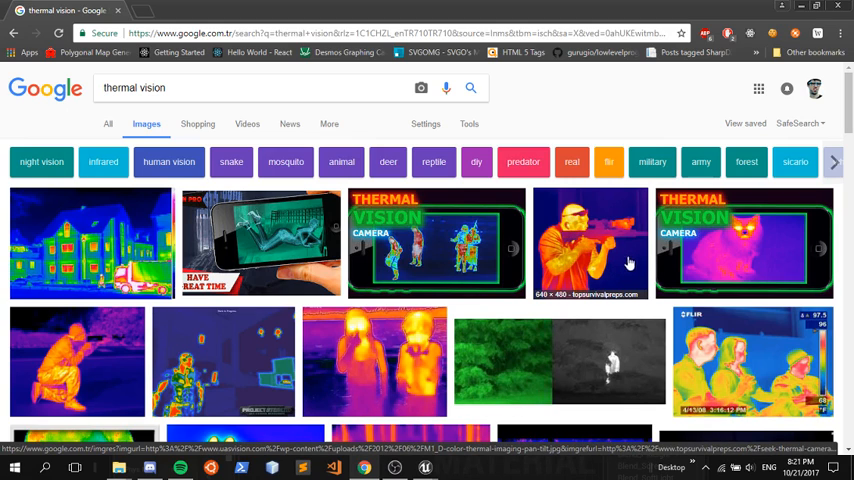
mouse_move(578, 204)
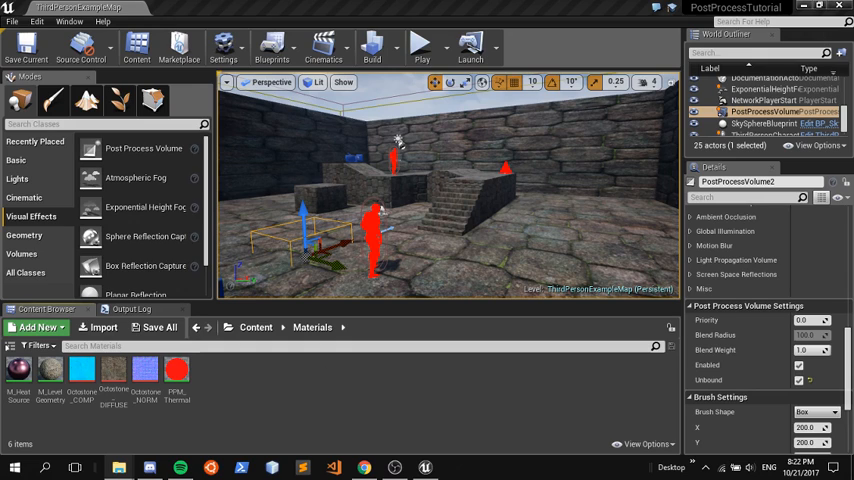
mouse_move(264, 390)
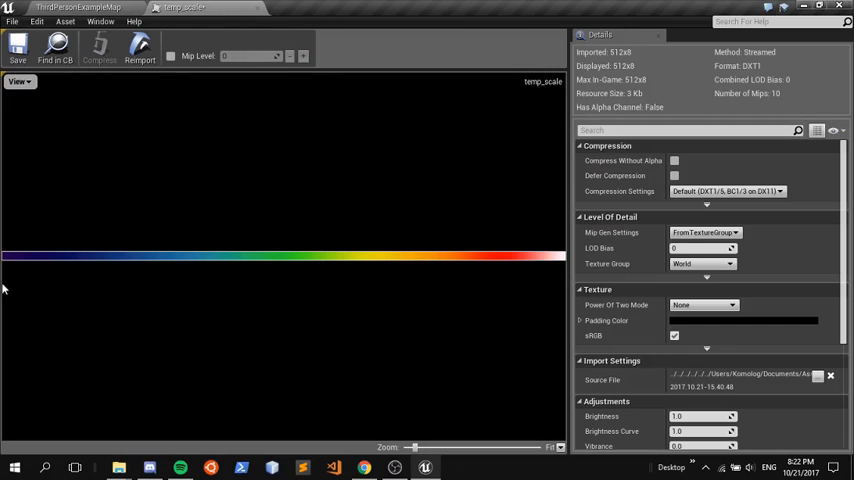
mouse_move(472, 252)
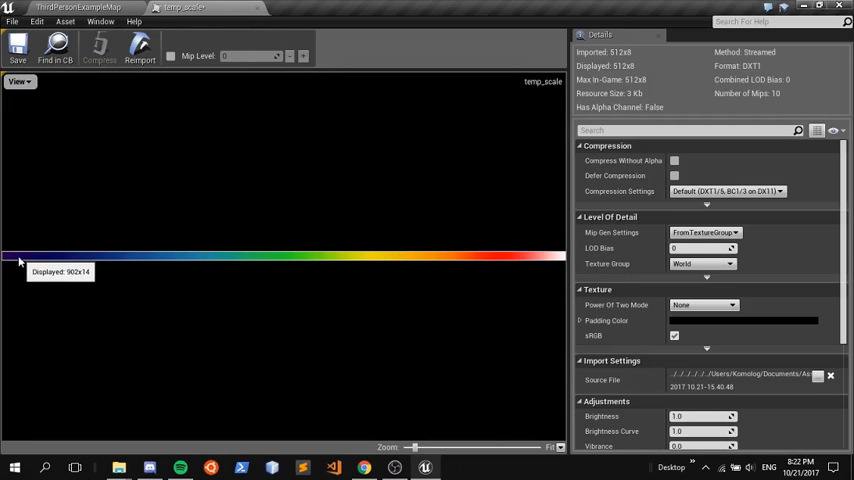
mouse_move(572, 268)
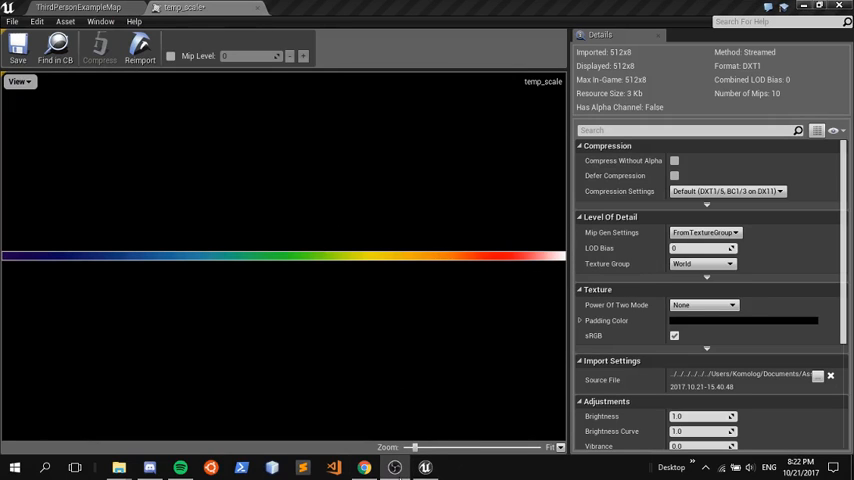
mouse_move(372, 292)
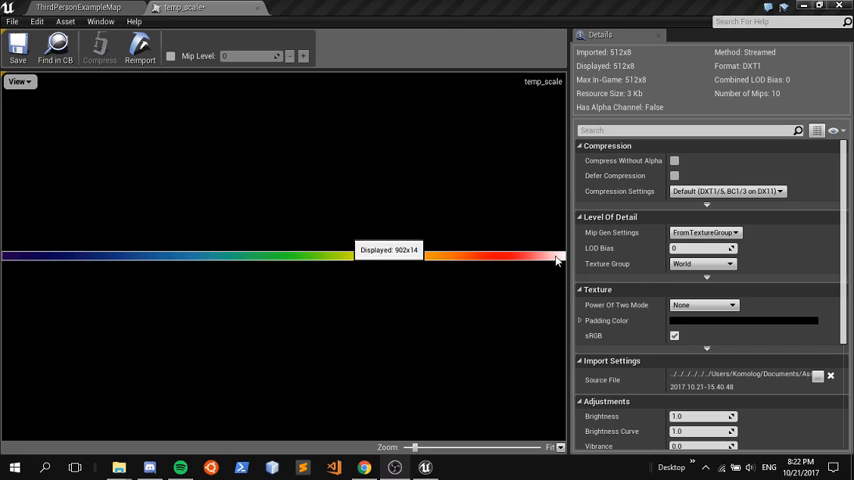
mouse_move(280, 246)
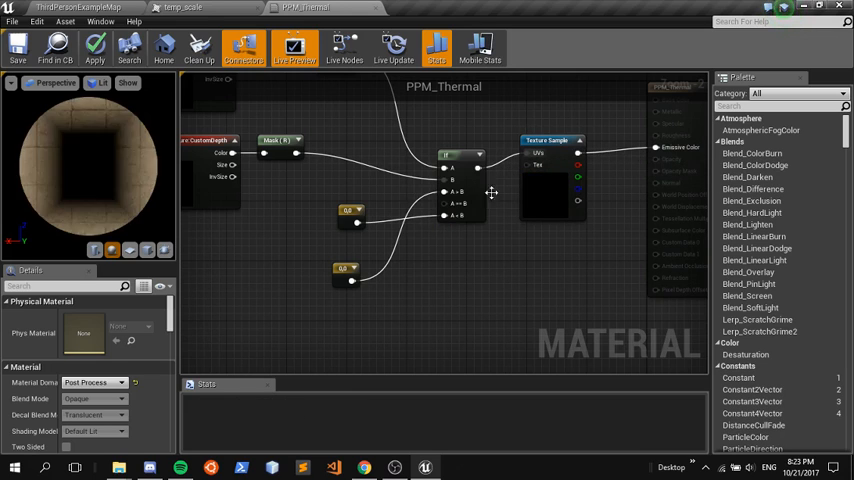
Step: Edit the constant feeding the If comparison, save PPM_Thermal and apply it to the level
left_click(352, 196)
type("1")
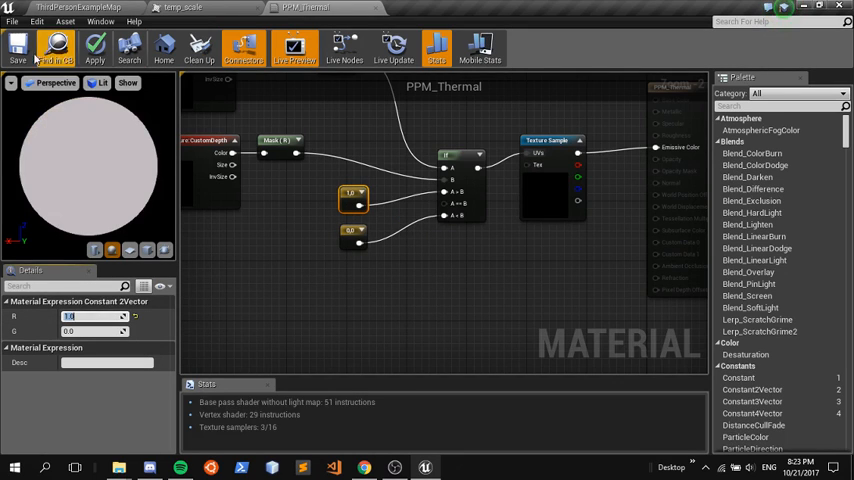
left_click(16, 48)
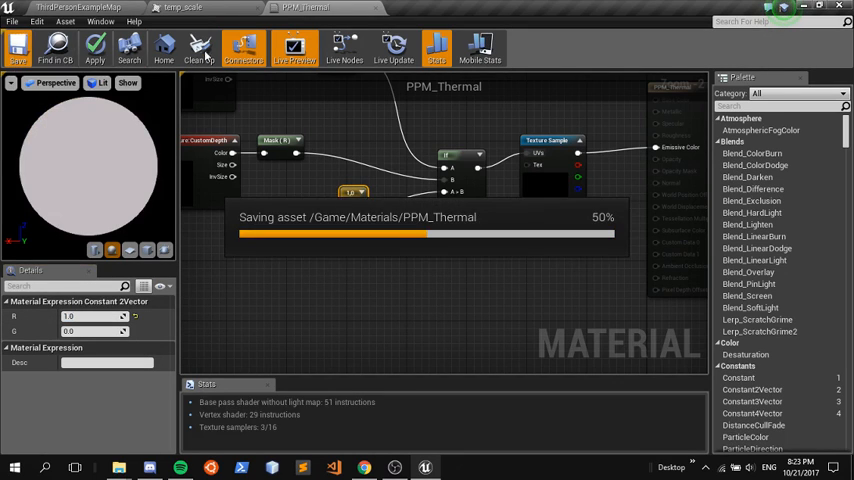
left_click(76, 8)
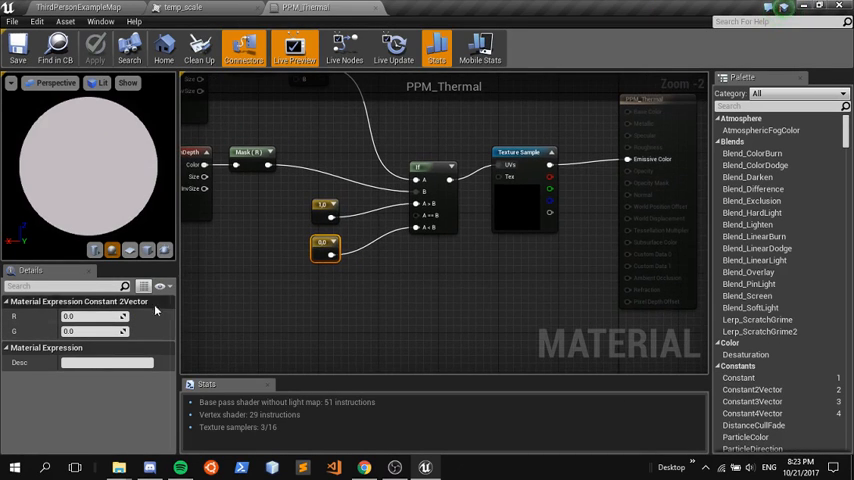
triple_click(92, 332)
type("0.5")
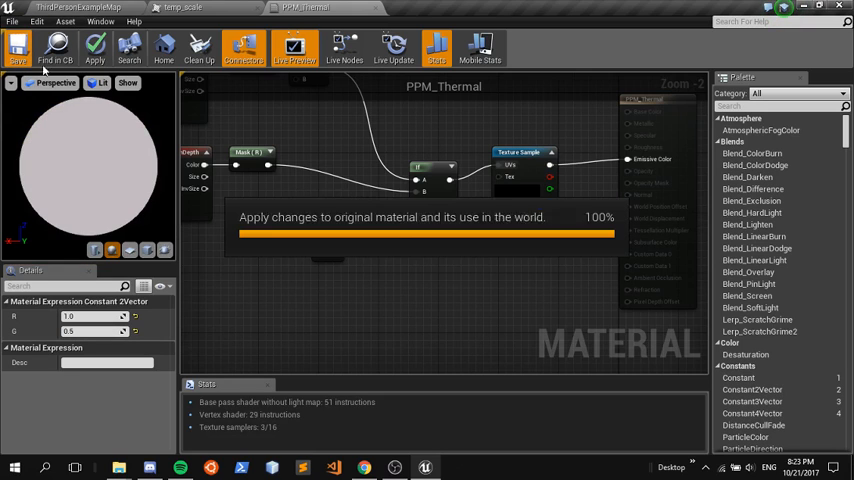
left_click(96, 48)
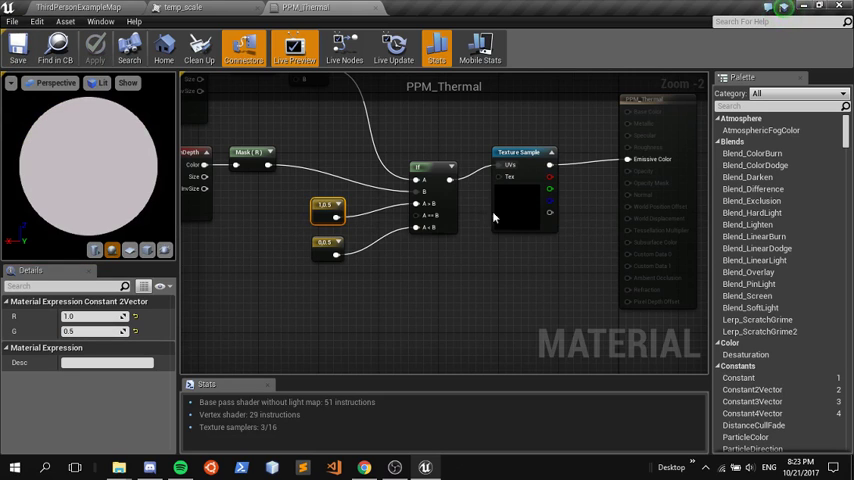
left_click(520, 190)
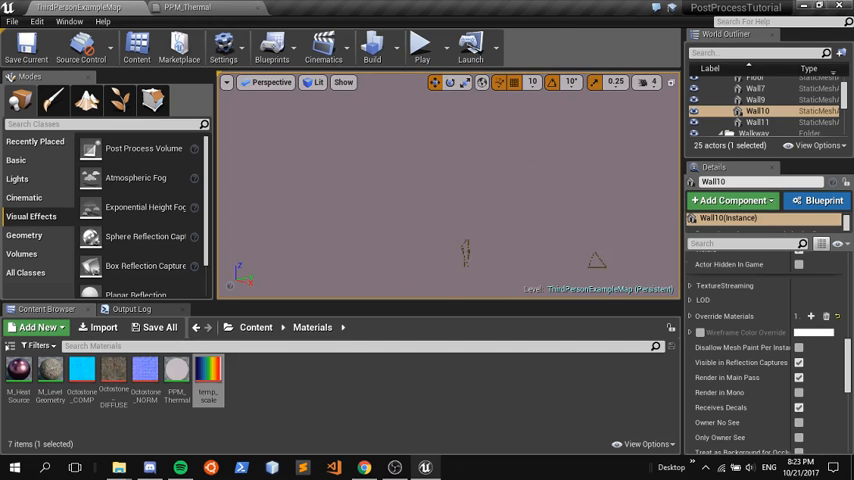
Step: Reopen PPM_Thermal, save it and select its Texture Sample to assign the gradient texture
left_click(784, 112)
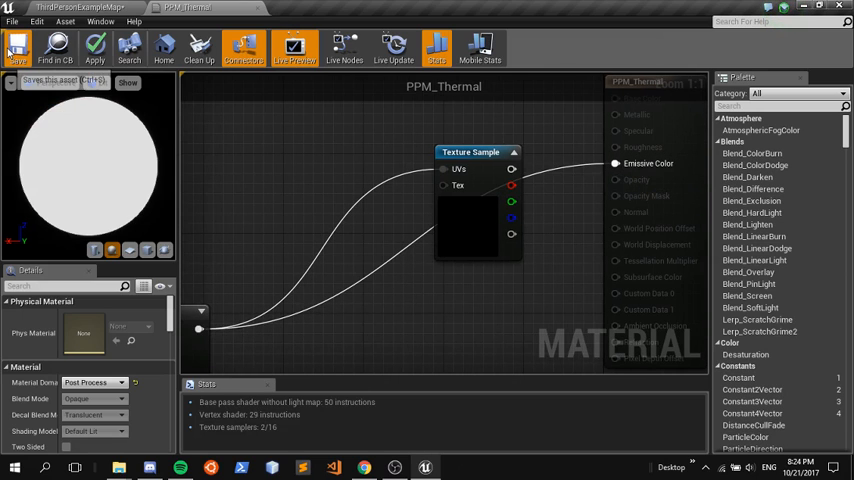
left_click(16, 46)
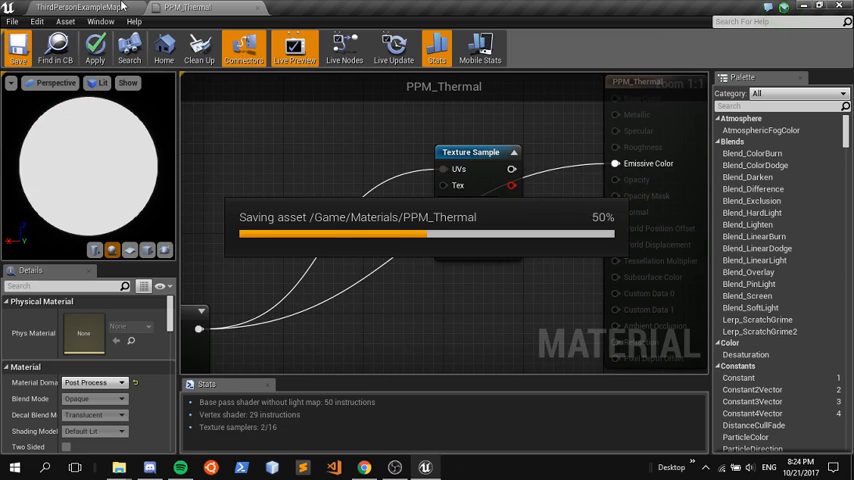
left_click(80, 10)
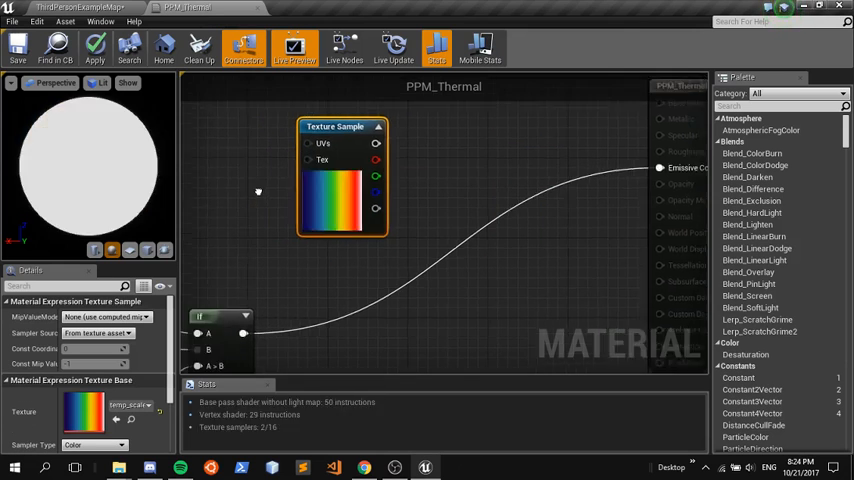
scroll("down", 3)
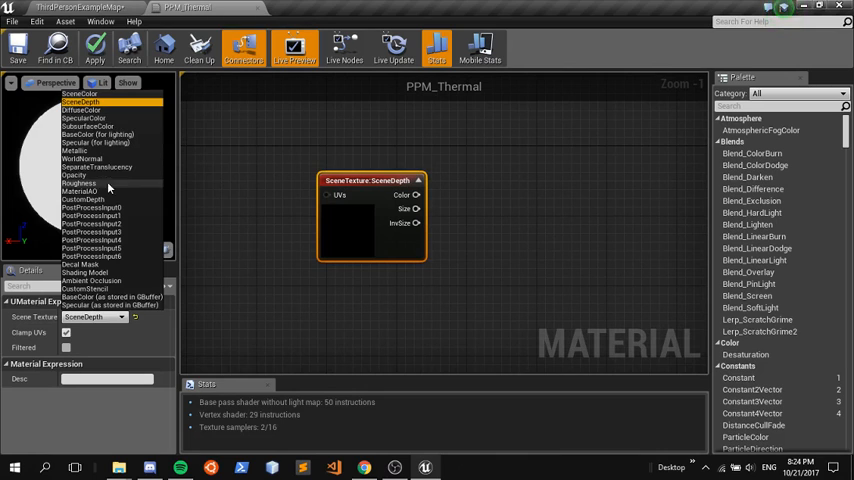
Step: Set one Scene Texture node to PostProcessInput0 and the other to BaseColor
left_click(90, 214)
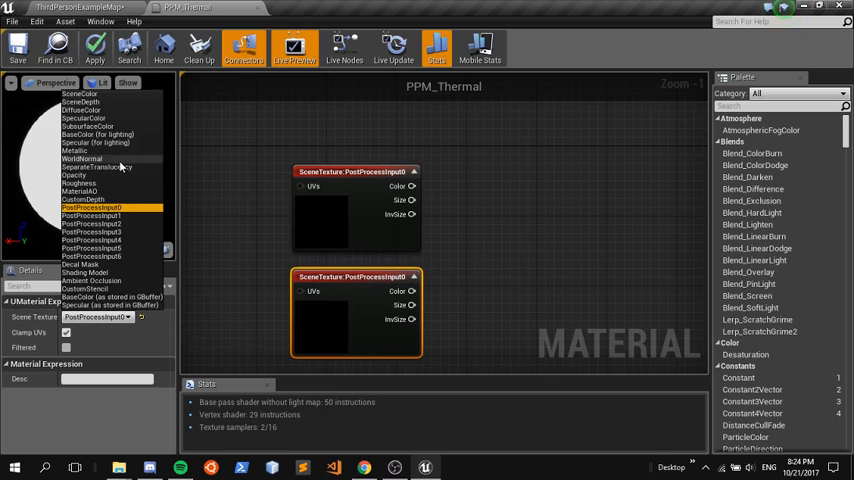
mouse_move(96, 136)
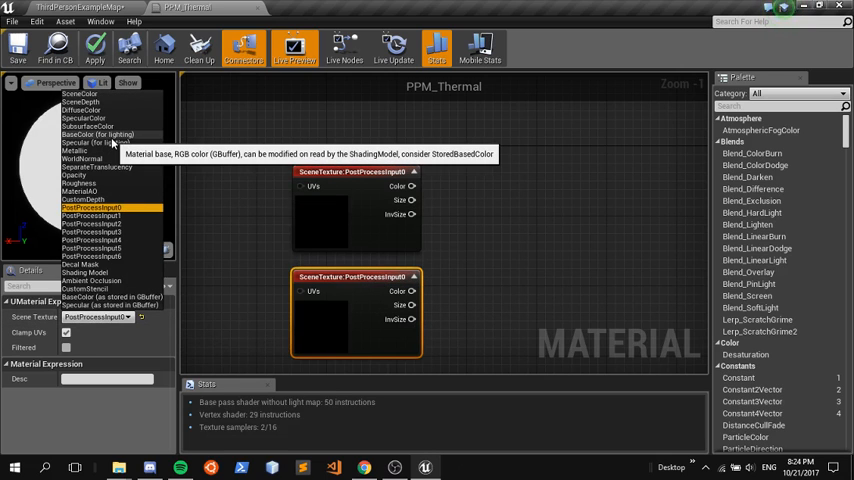
left_click(98, 136)
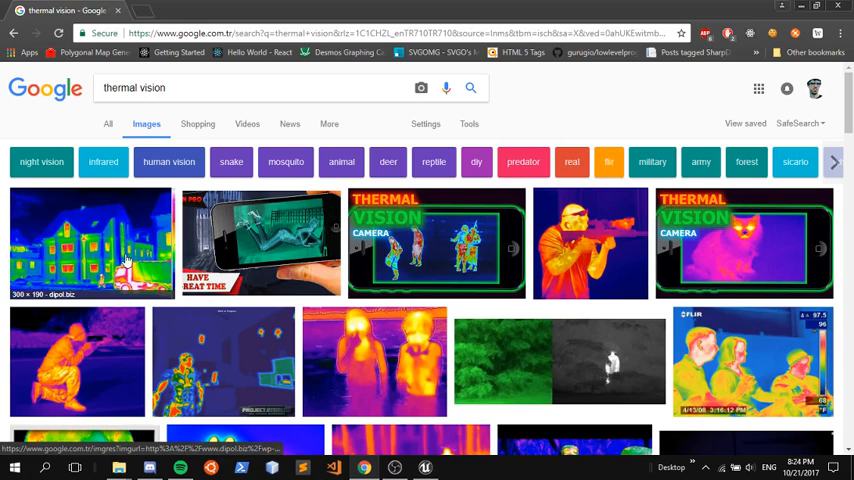
mouse_move(128, 372)
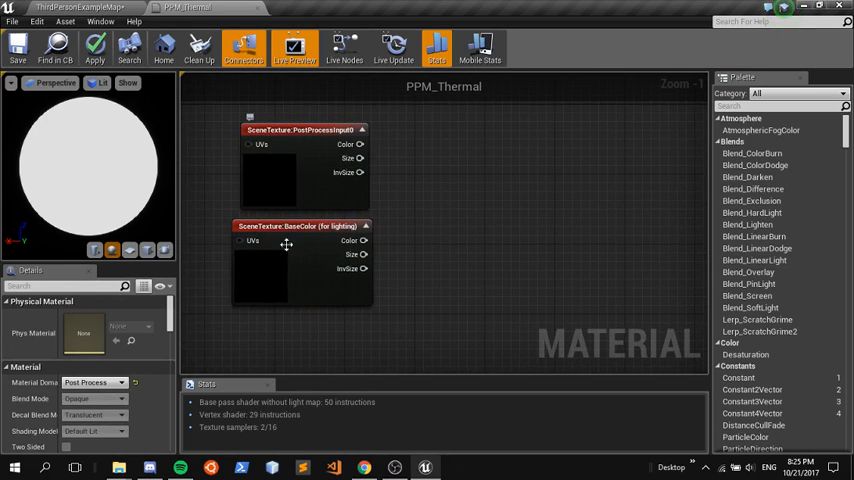
mouse_move(316, 224)
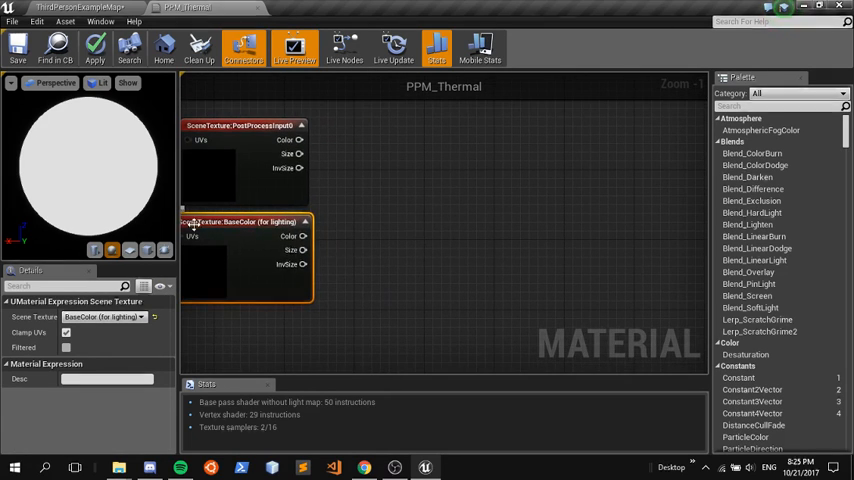
mouse_move(256, 156)
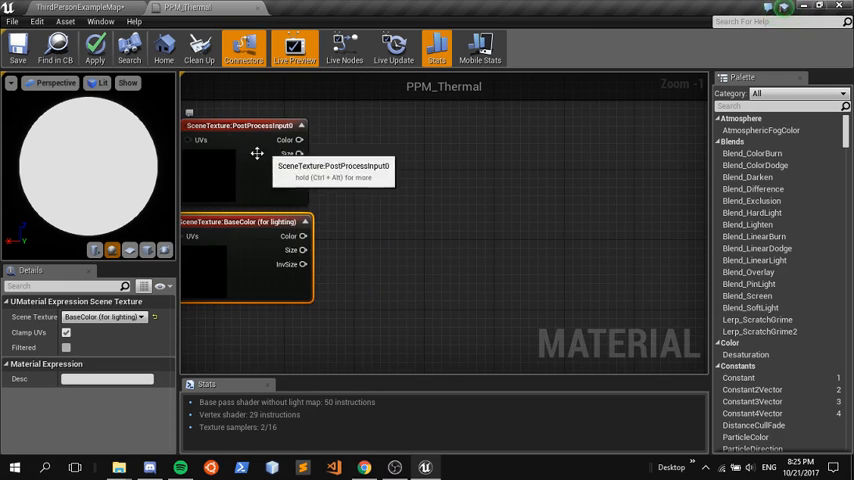
mouse_move(300, 140)
type("ma")
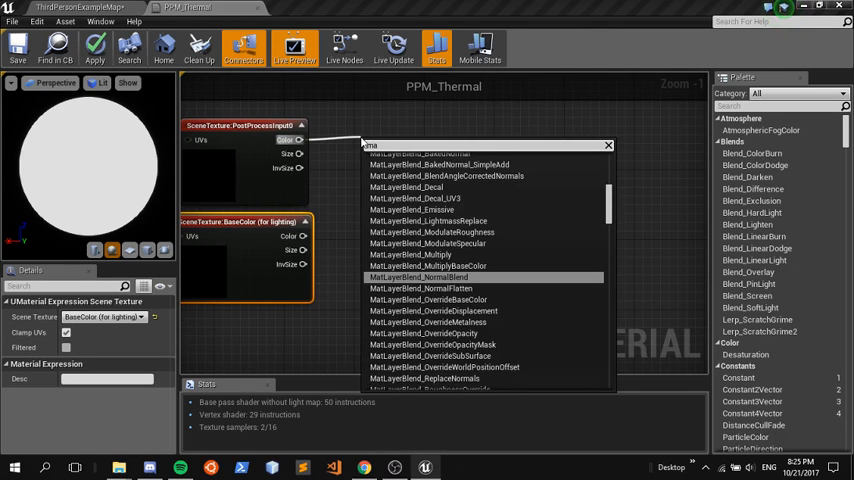
Step: Add a Multiply after each scene texture and wire both results into an Add node
left_click(410, 254)
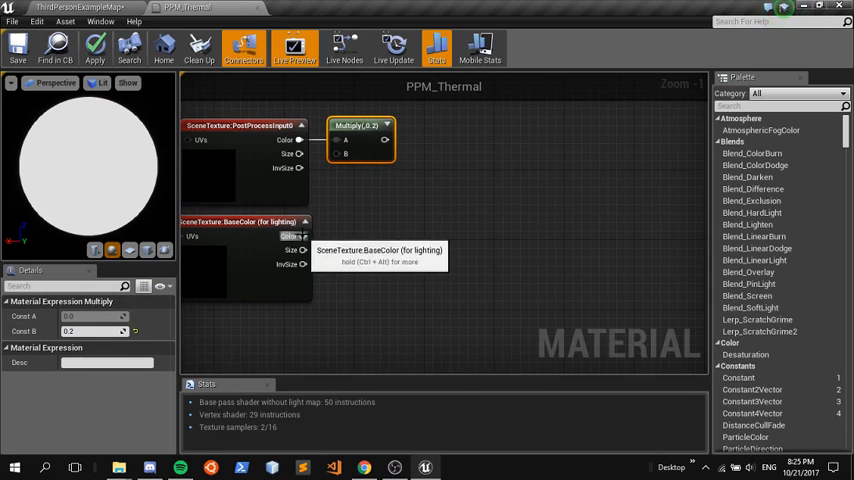
mouse_move(328, 238)
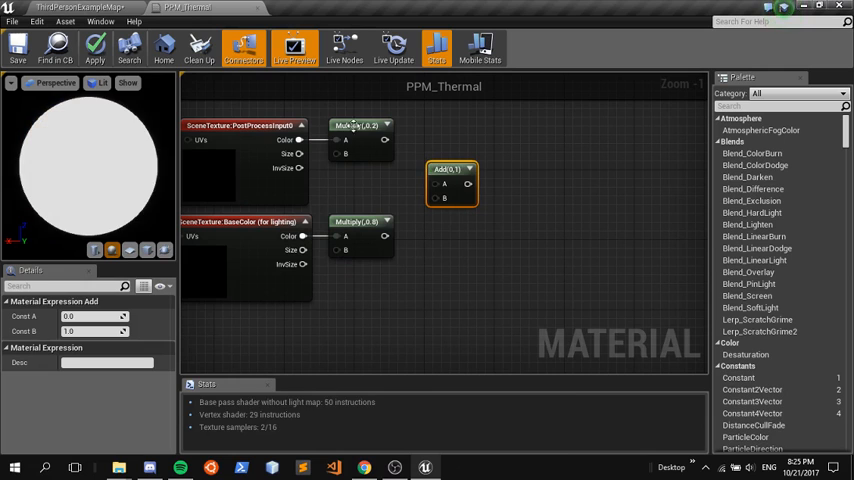
left_click_drag(384, 140, 466, 184)
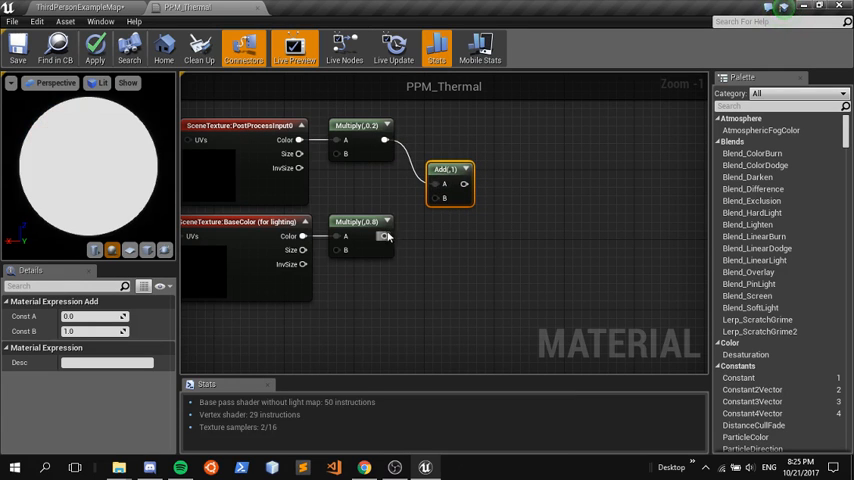
scroll("down", 3)
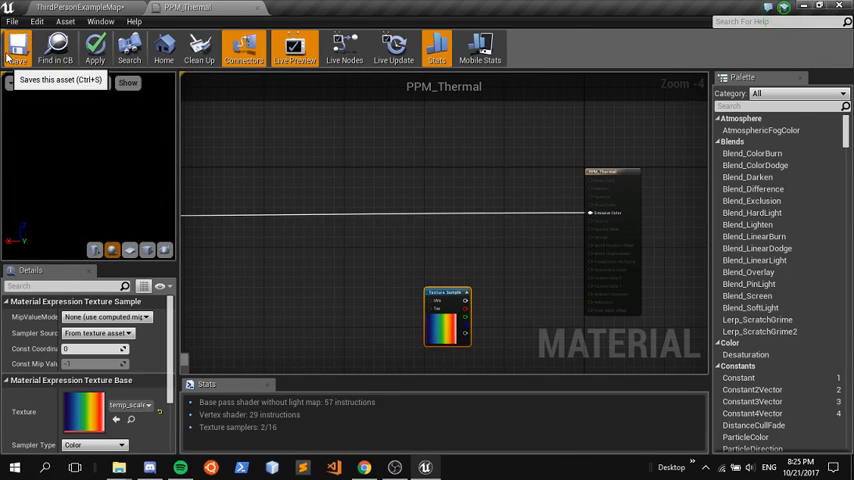
Step: Save the material with the R-only Component Mask routed toward Emissive Color
left_click(16, 48)
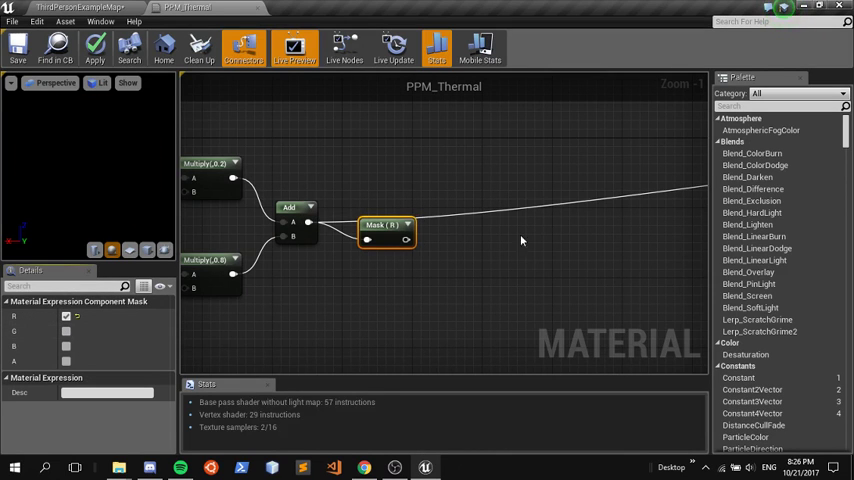
scroll("down", 3)
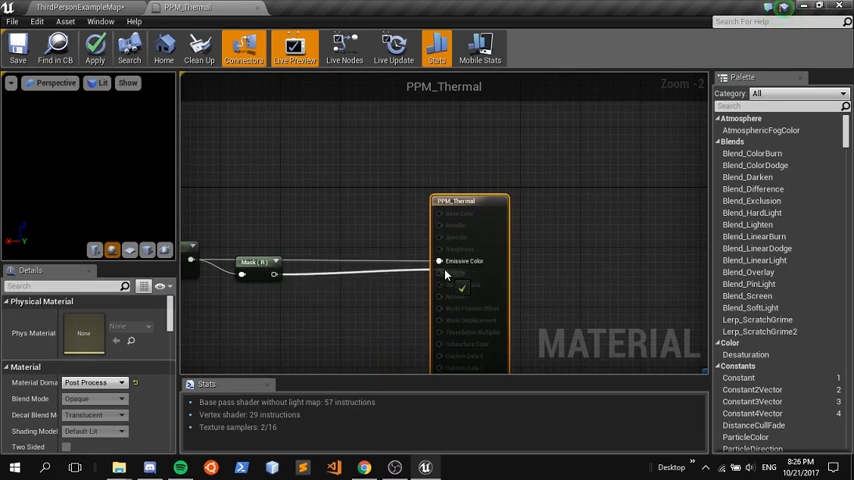
mouse_move(16, 48)
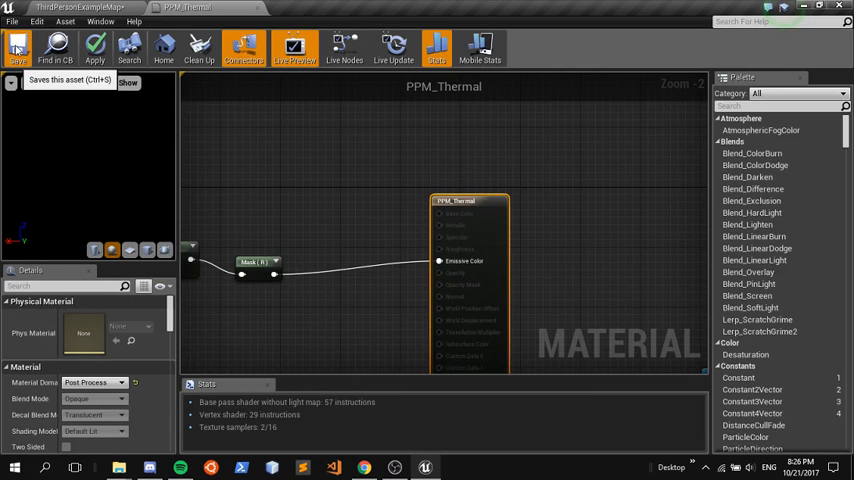
left_click(16, 48)
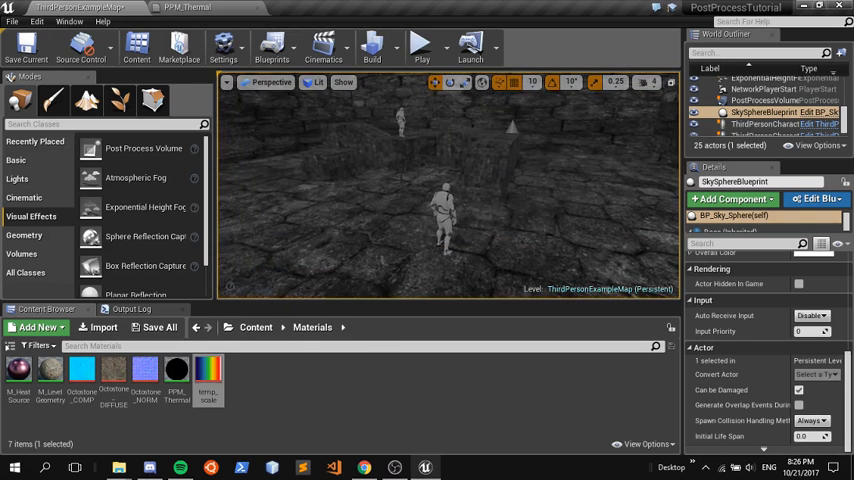
mouse_move(26, 44)
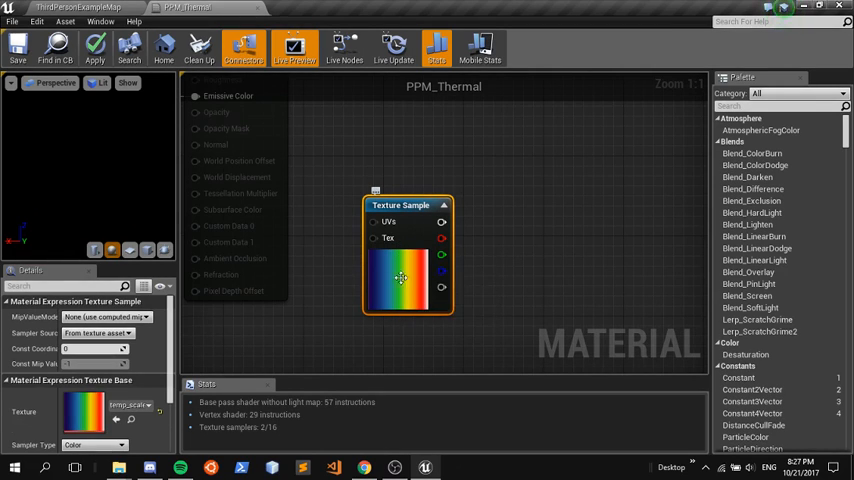
mouse_move(388, 270)
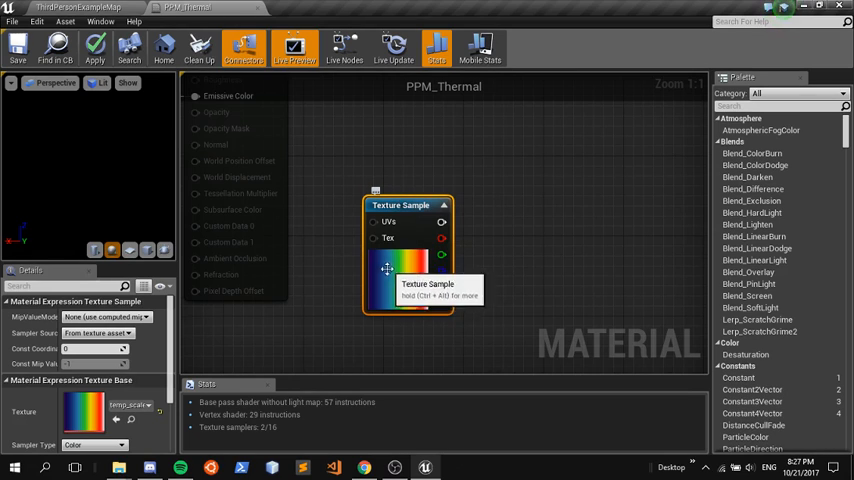
mouse_move(388, 188)
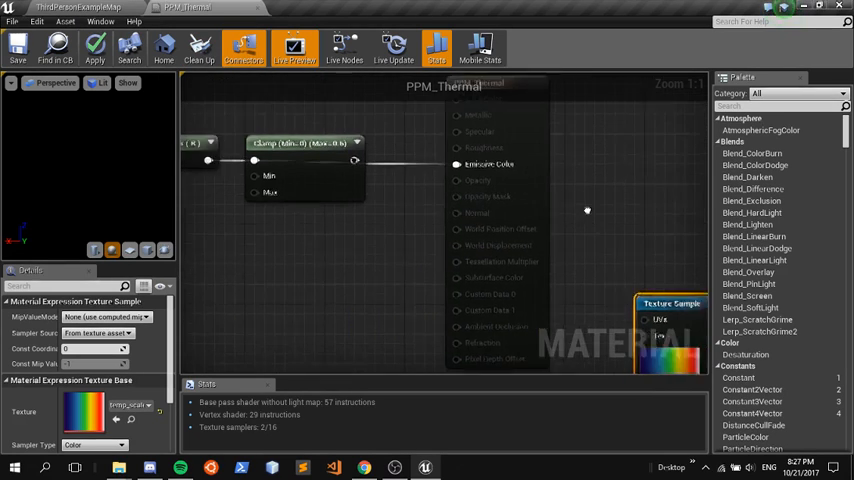
Step: Insert a Clamp (Min 0, Max 0.5) between the mask and Emissive Color and save
left_click(620, 138)
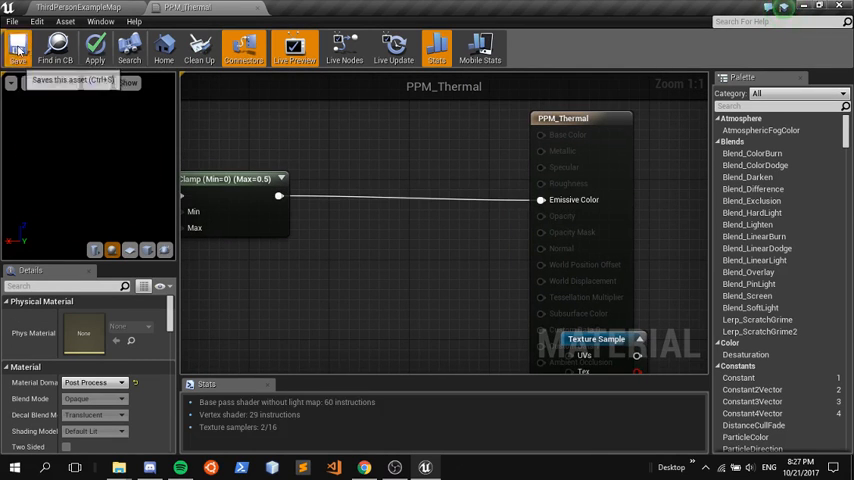
left_click(16, 48)
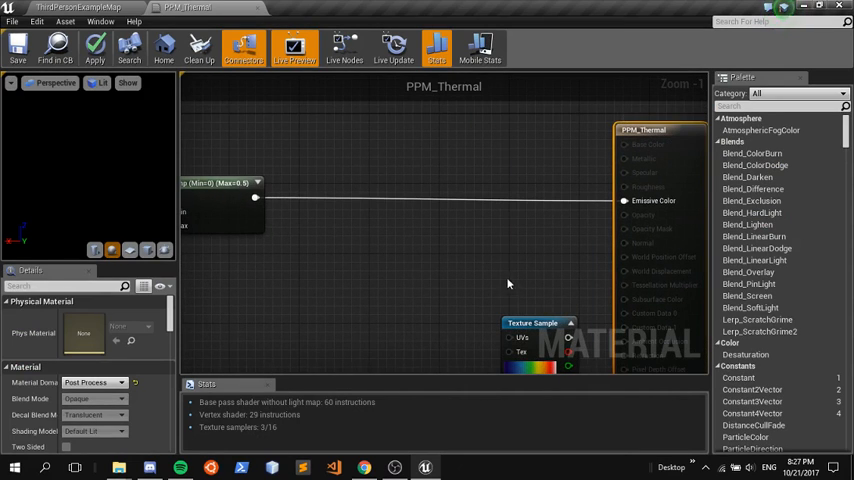
Step: Move the gradient Texture Sample before Emissive Color and search for an Append node
left_click(496, 192)
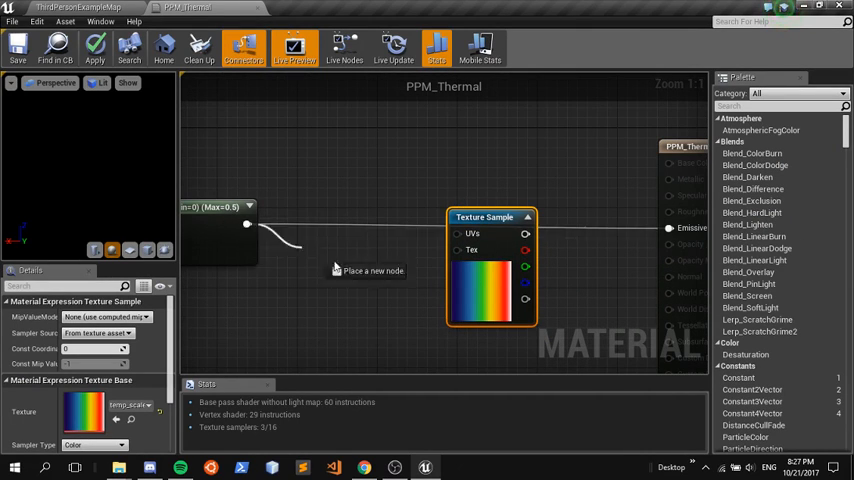
type("app")
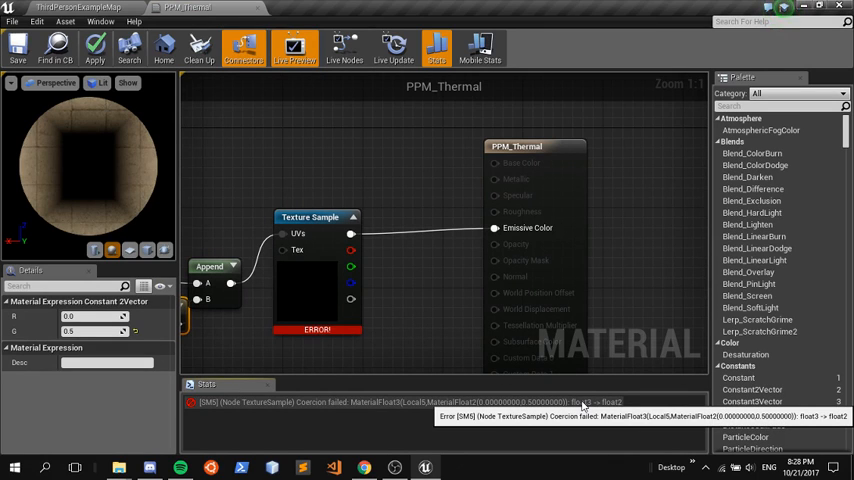
mouse_move(330, 360)
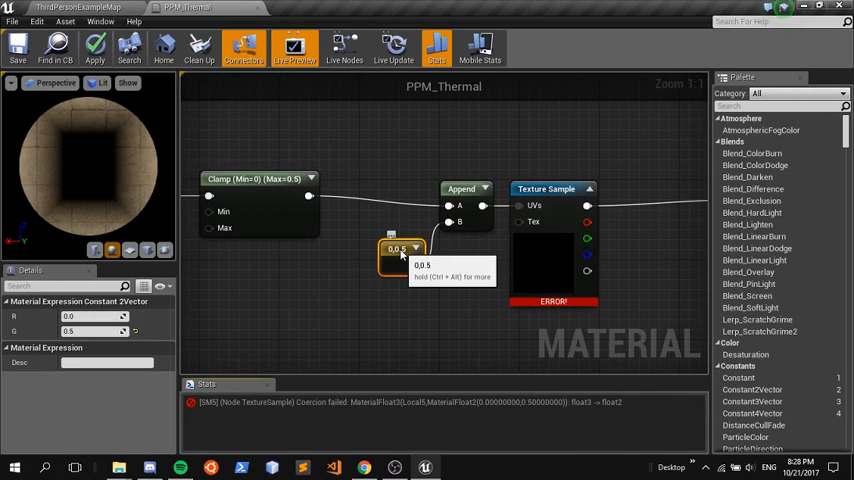
mouse_move(412, 264)
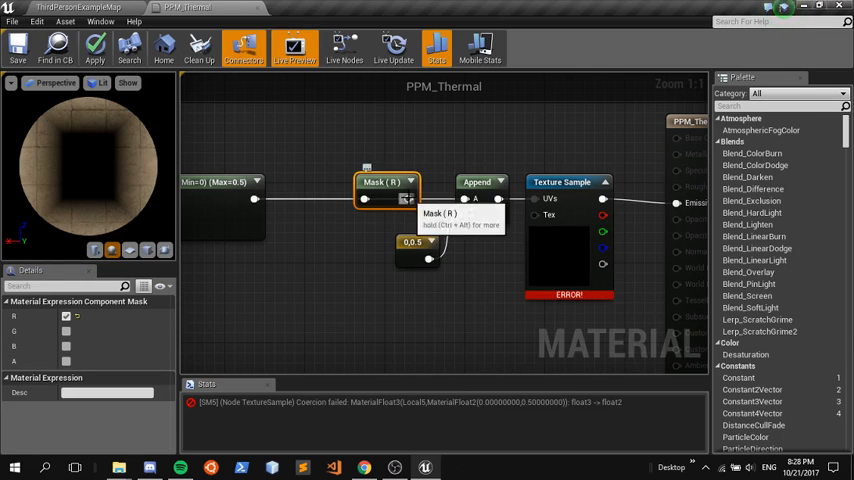
mouse_move(16, 46)
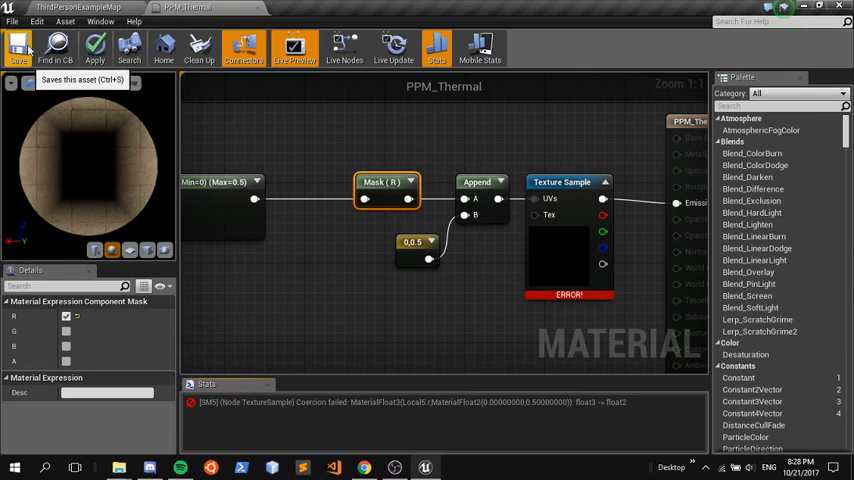
Step: Save PPM_Thermal and route the Mask (R) output directly into the Texture Sample UVs
left_click(18, 48)
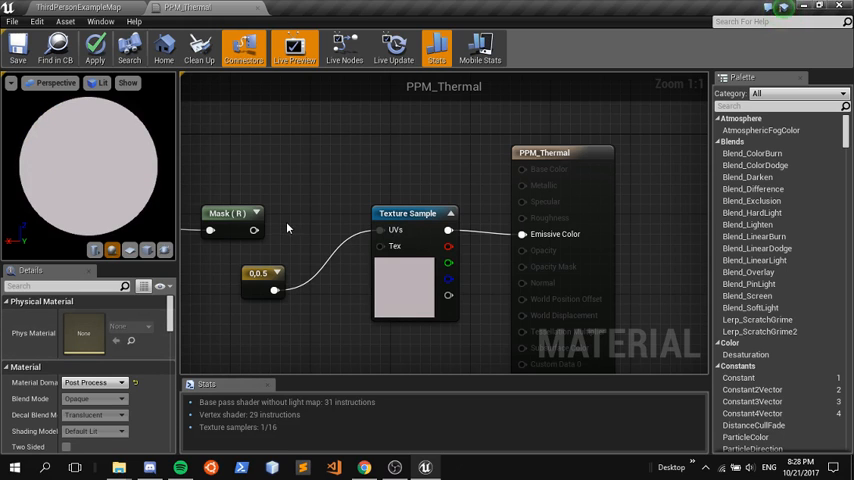
left_click(312, 224)
type("0.5")
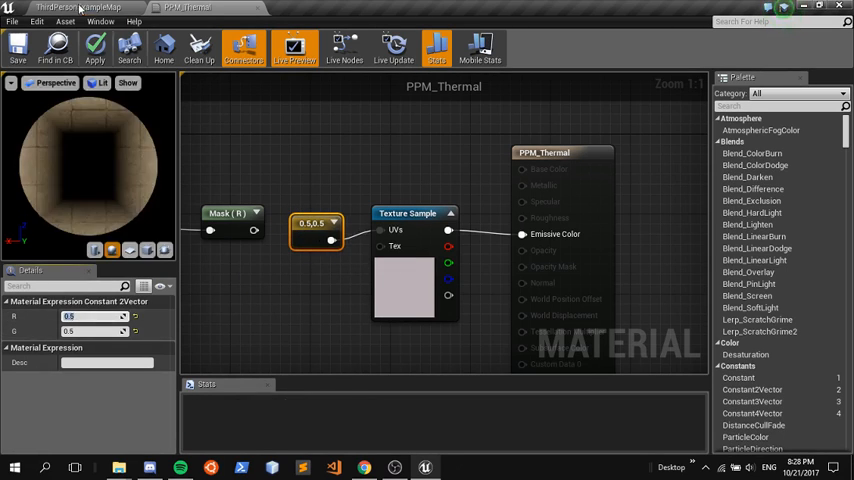
left_click(96, 48)
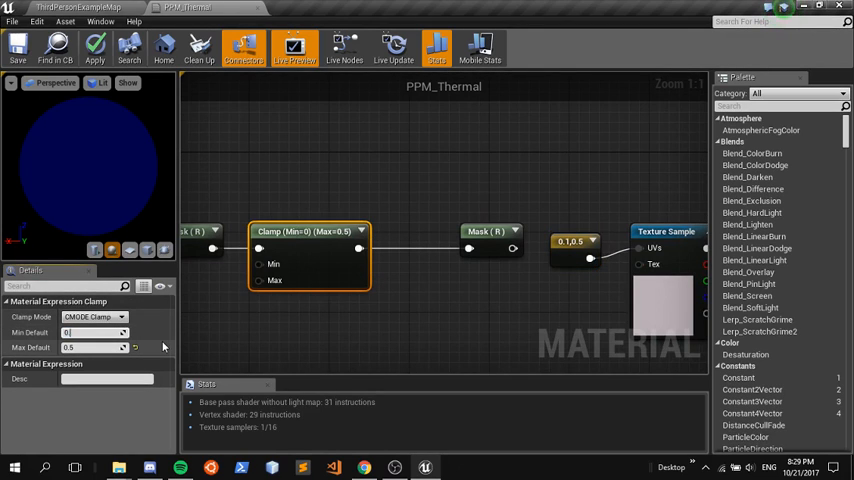
Step: Check the clamp's min and max, then delete the unused Constant2Vector node
left_click(576, 240)
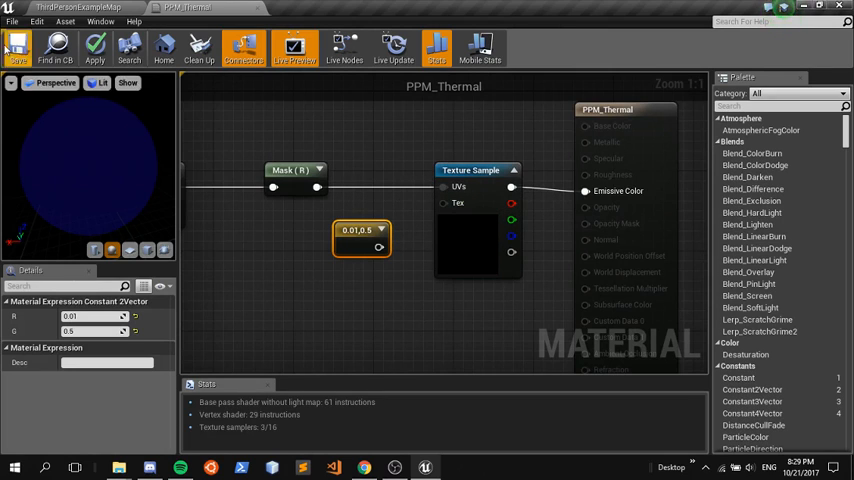
left_click(16, 46)
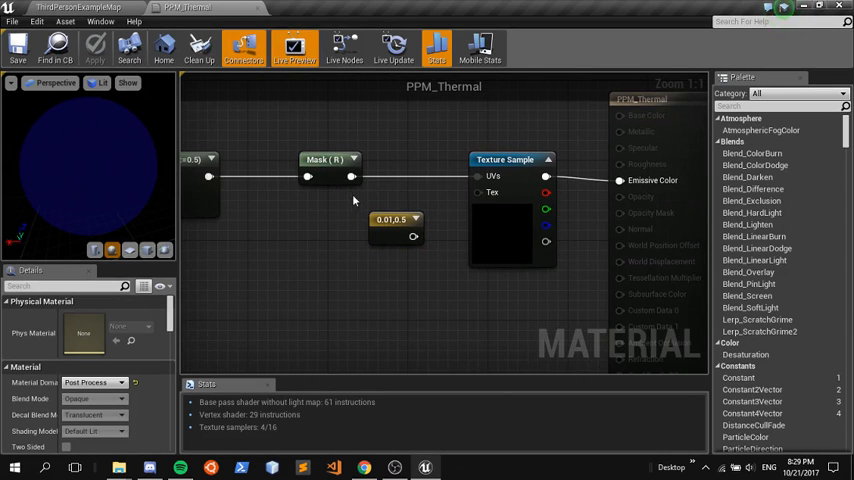
left_click(94, 48)
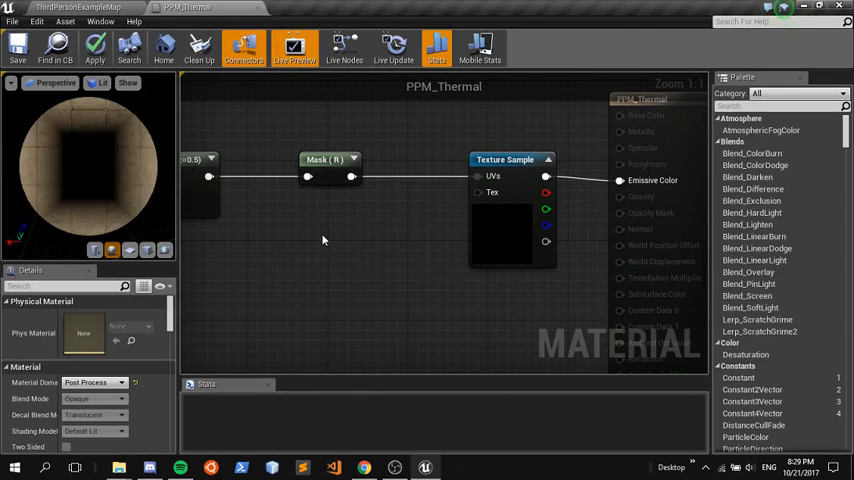
Step: Check the effect in the level, then insert a Power node between Add and Mask and tune its exponent
left_click(76, 8)
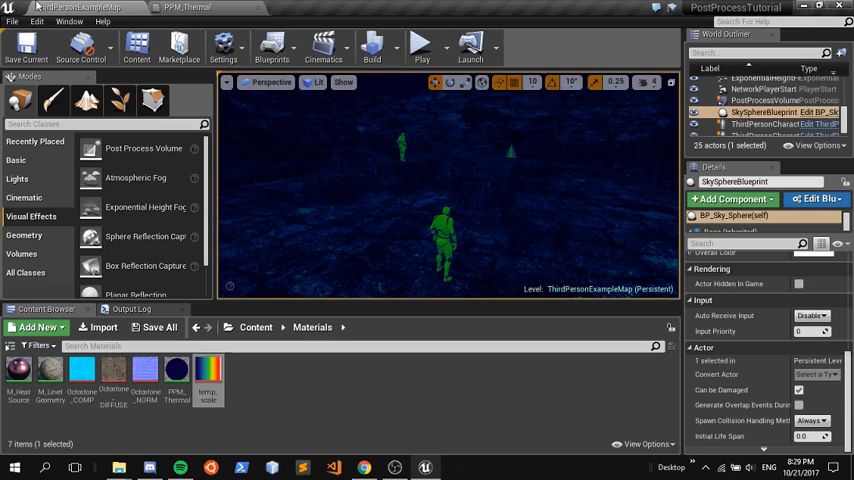
mouse_move(184, 10)
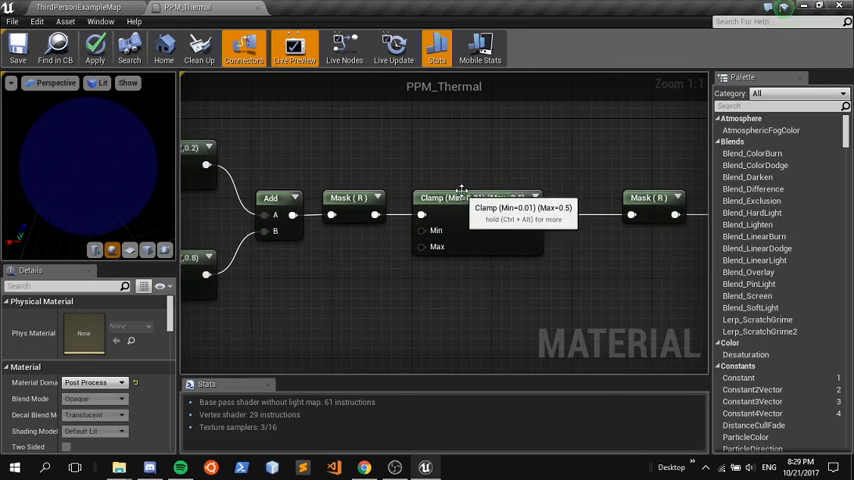
left_click(596, 196)
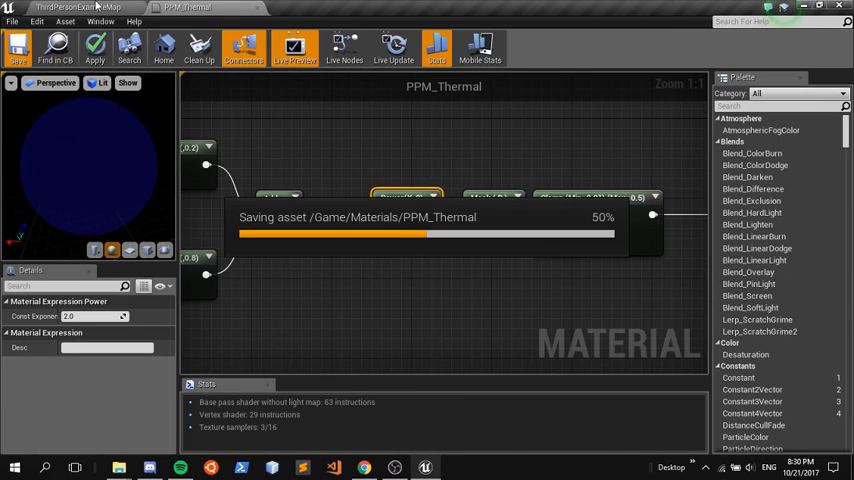
left_click(76, 8)
type("0.5")
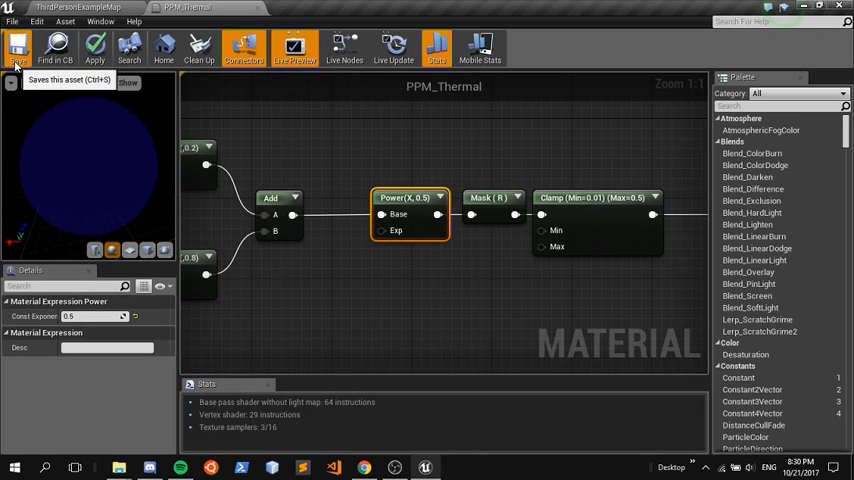
left_click(16, 46)
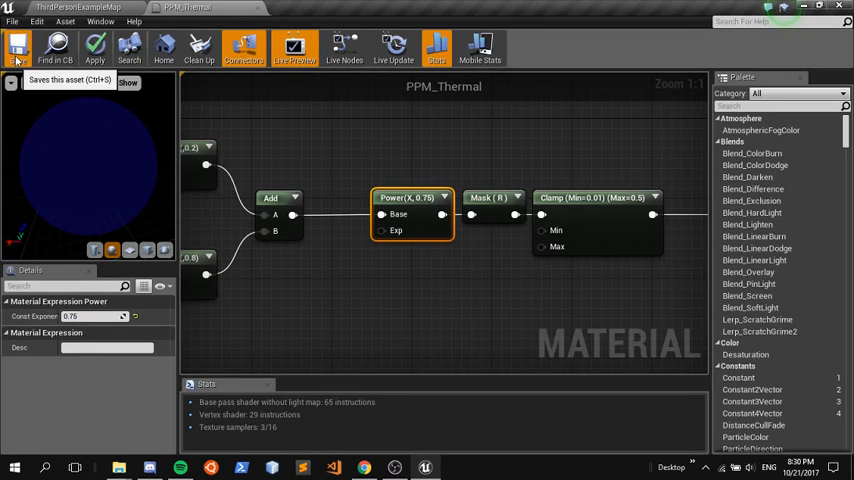
left_click(16, 46)
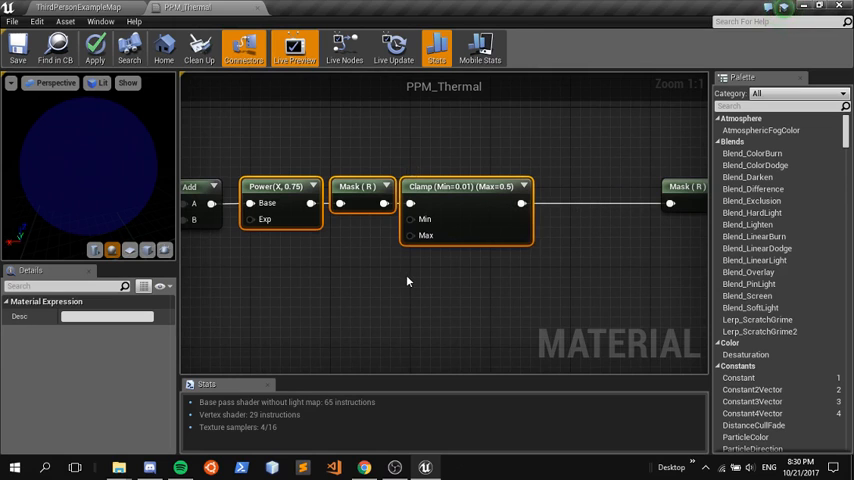
Step: Set the thermal material's Blendable Location to Before Translucency
scroll("down", 3)
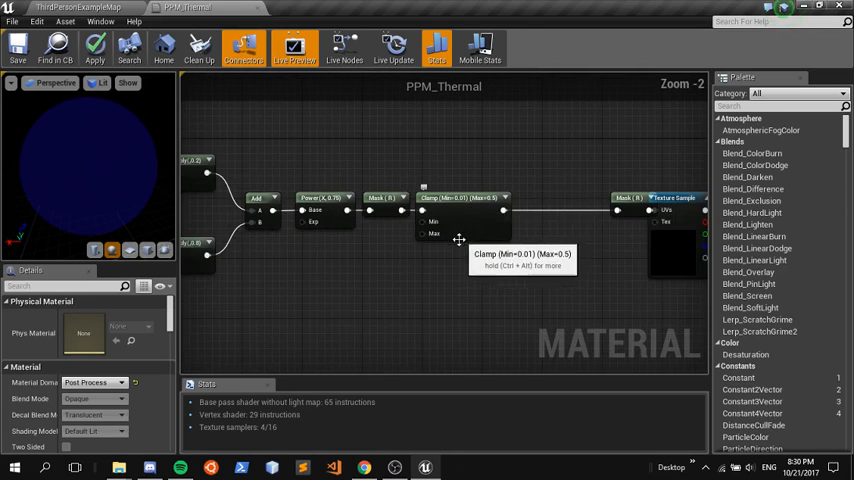
scroll("down", 3)
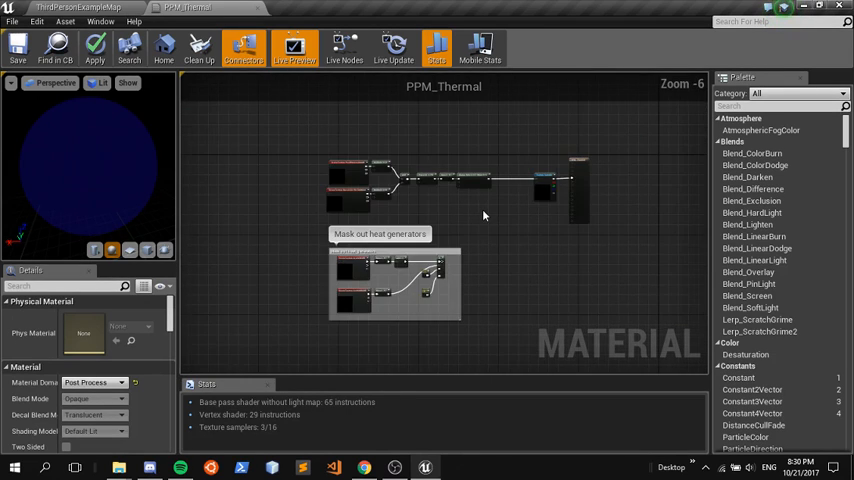
scroll("up", 3)
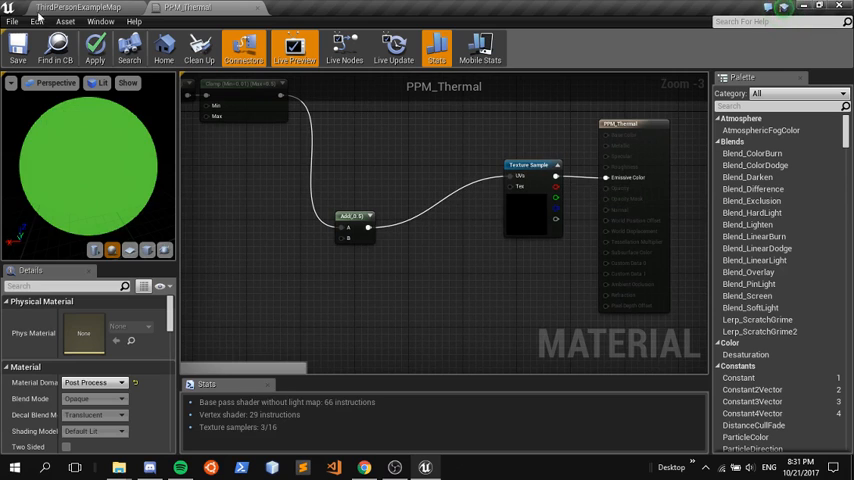
left_click(16, 48)
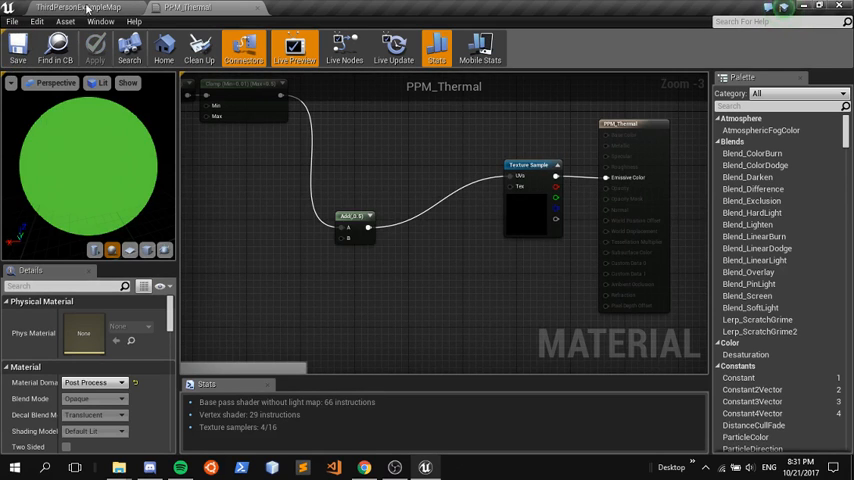
left_click(76, 8)
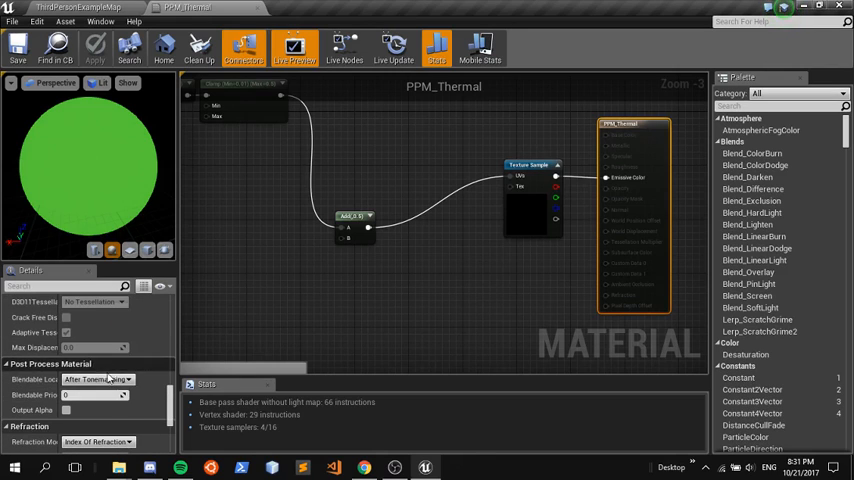
left_click(96, 380)
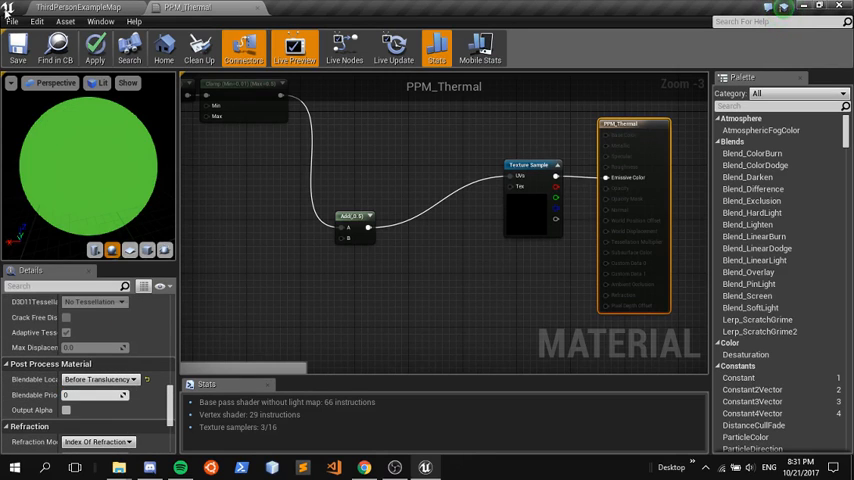
left_click(16, 48)
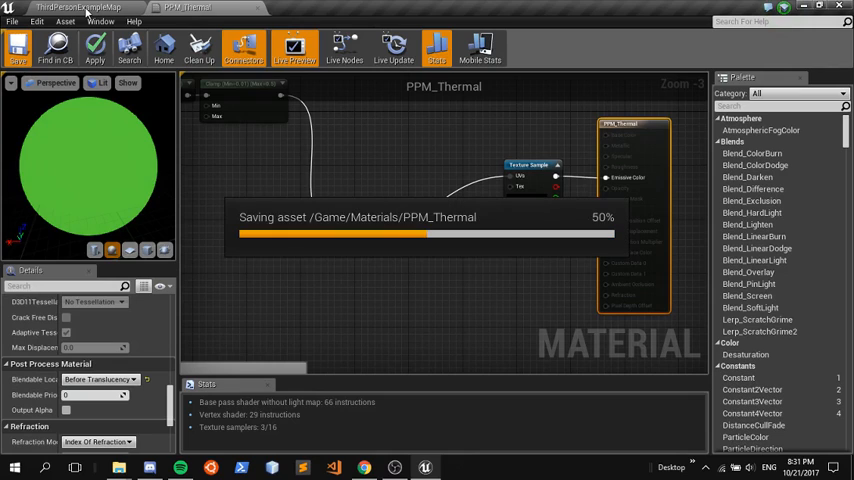
Step: Apply and save PPM_Thermal, returning to the level editor
left_click(76, 8)
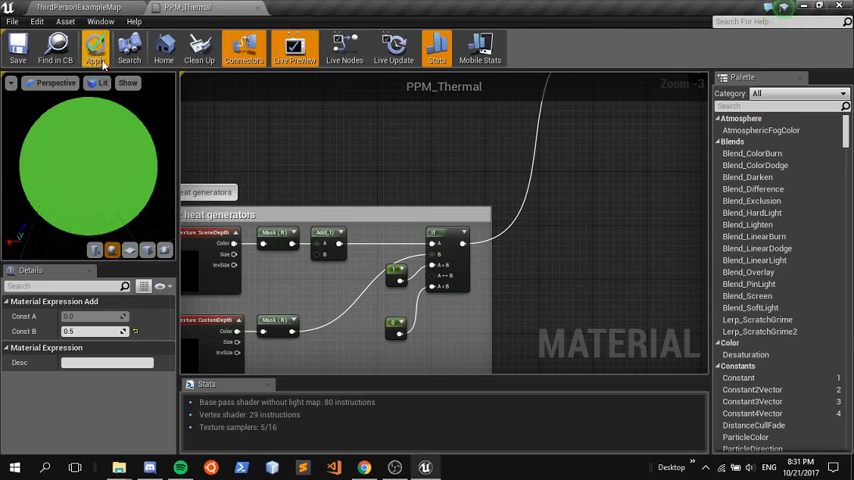
left_click(16, 48)
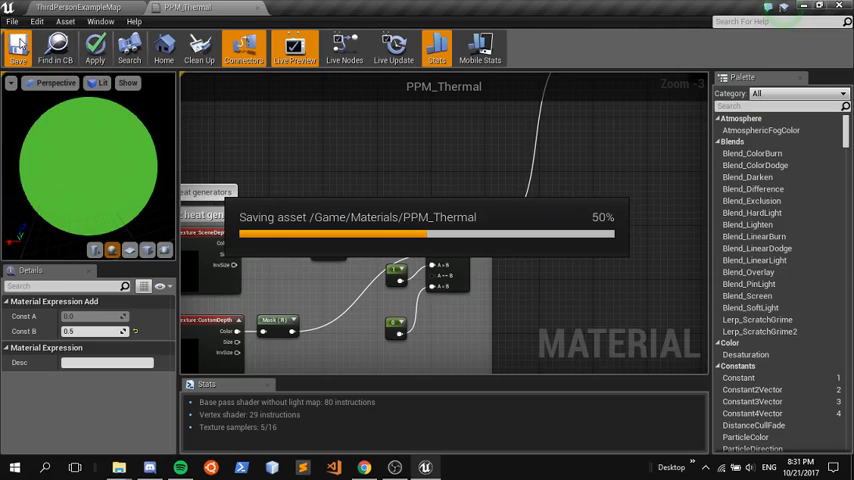
left_click(16, 48)
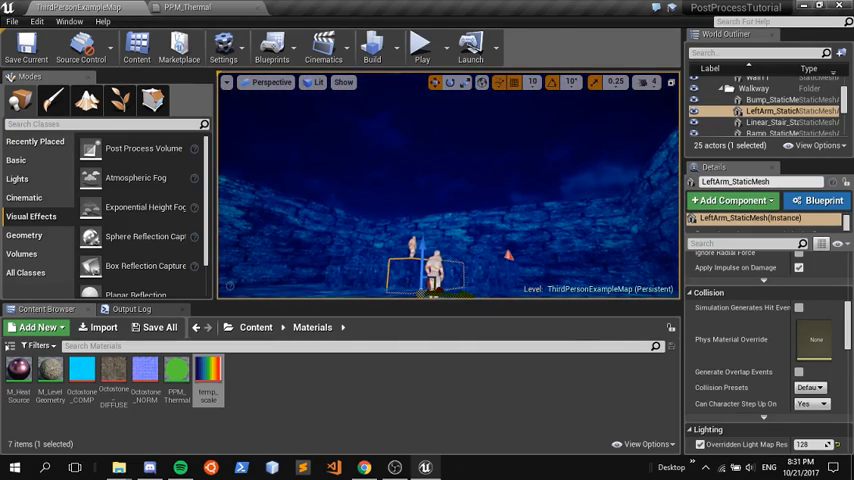
Step: Show Google Images results for "thermal vision" in Chrome as a colour reference
left_click(744, 112)
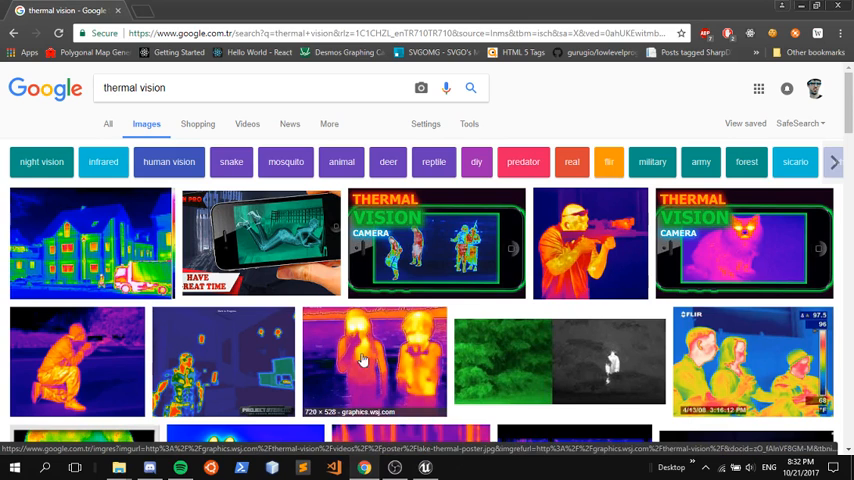
mouse_move(84, 382)
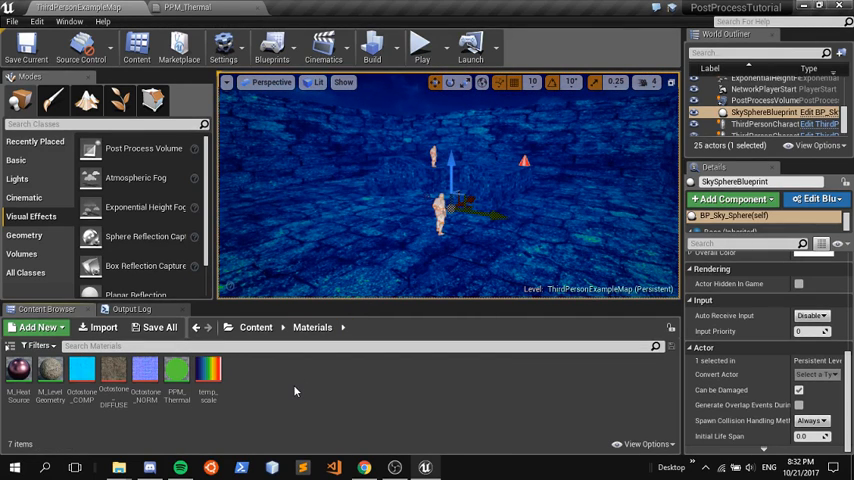
mouse_move(308, 396)
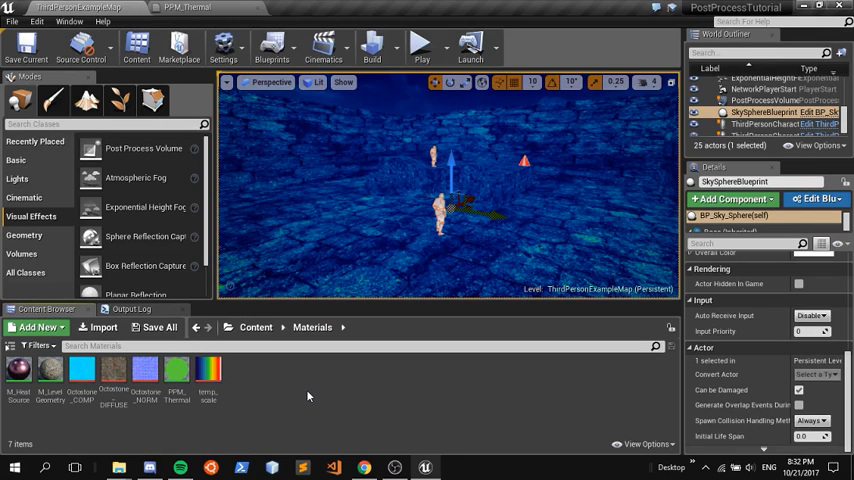
mouse_move(256, 398)
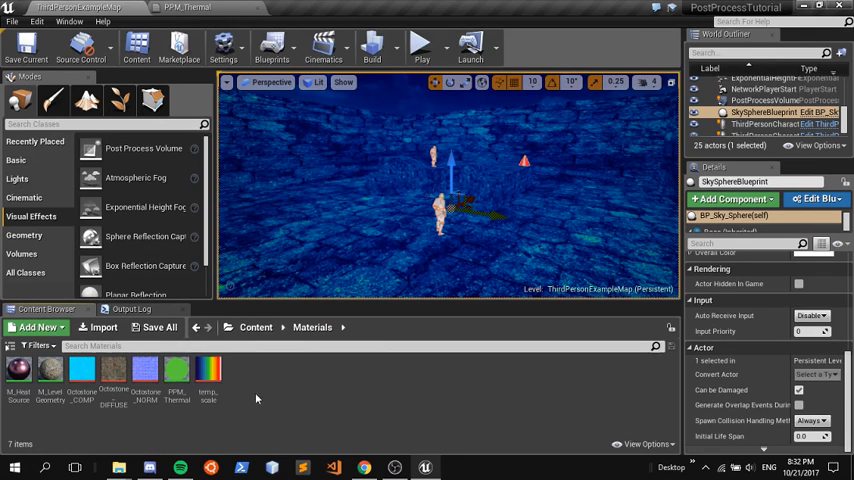
Step: Create a new material asset in the Materials folder via Add New and confirm its name
left_click(38, 328)
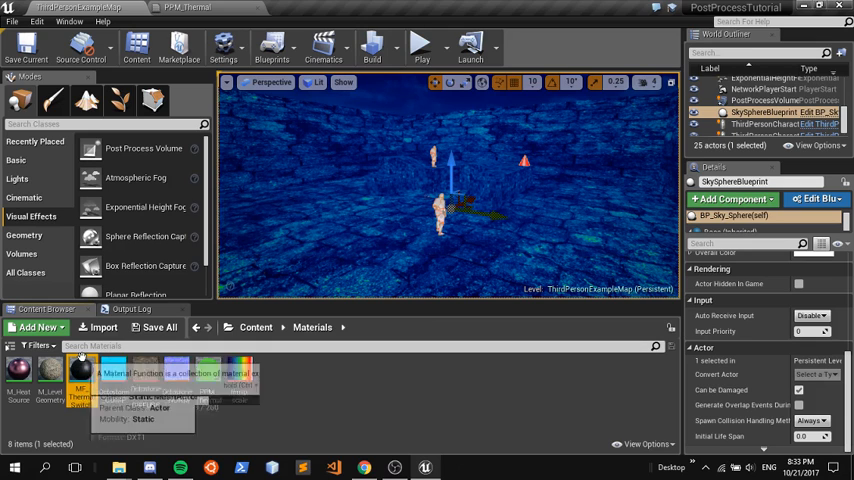
left_click(38, 328)
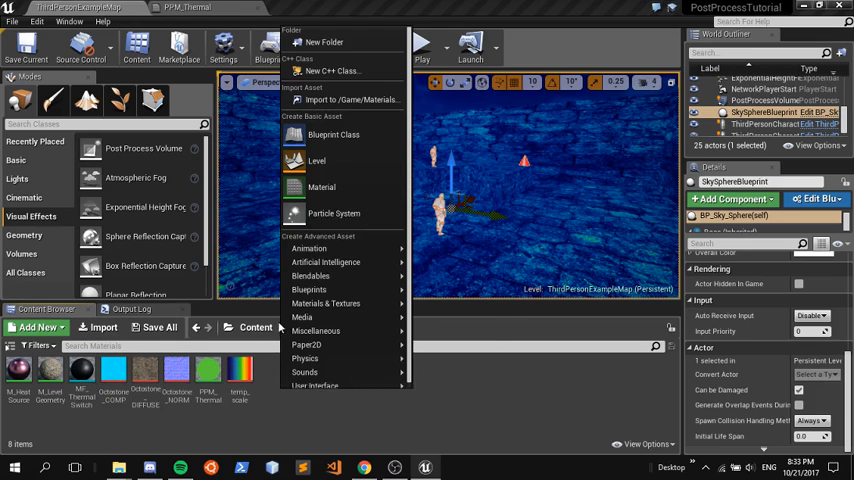
left_click(326, 304)
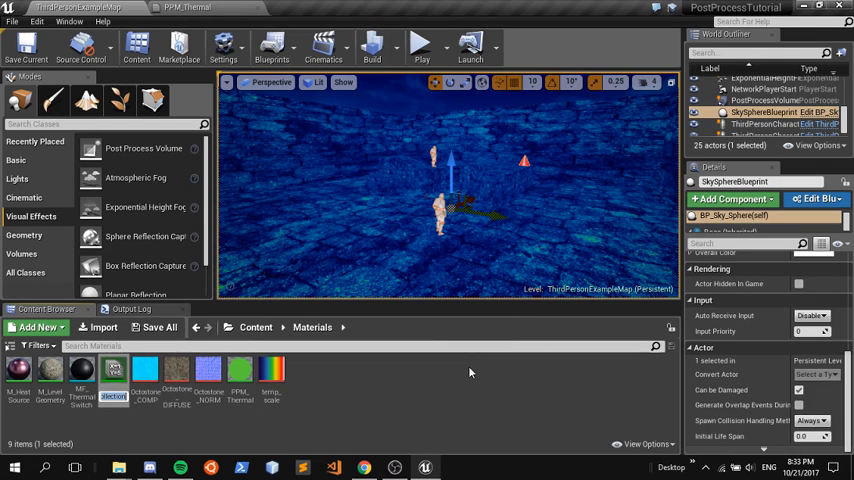
left_click(112, 372)
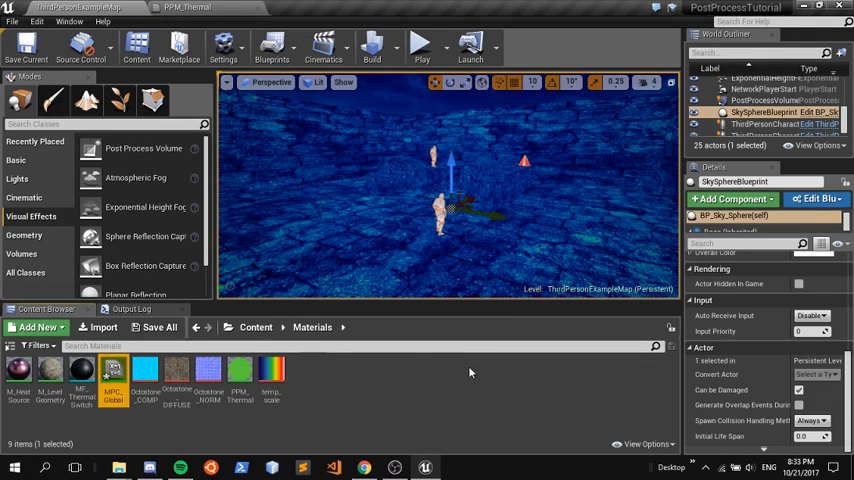
Step: Add a scalar parameter named Thermal_Switch to the material parameter collection
double_click(112, 370)
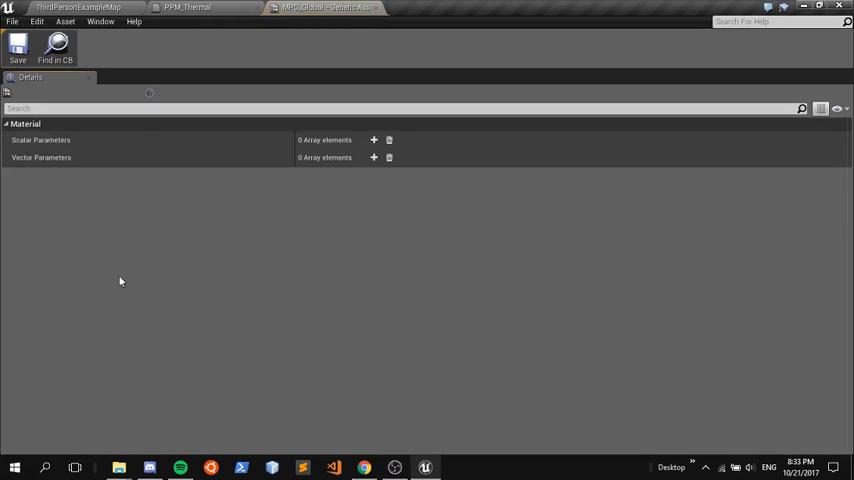
mouse_move(358, 144)
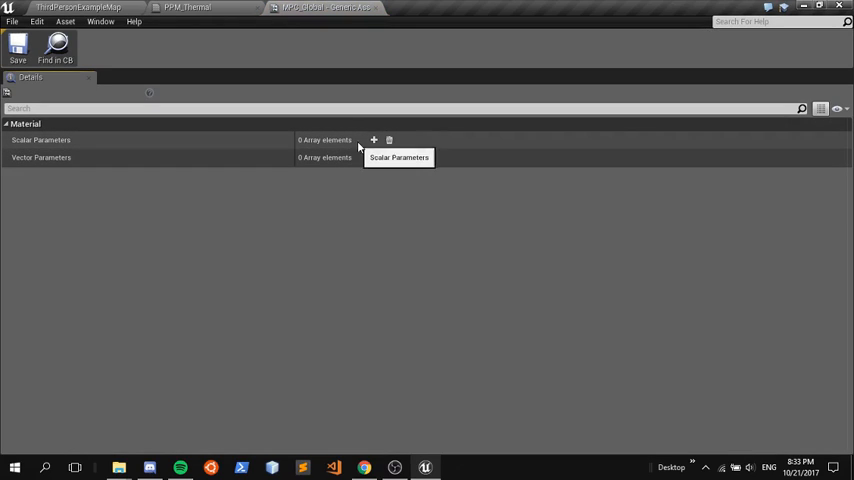
left_click(372, 140)
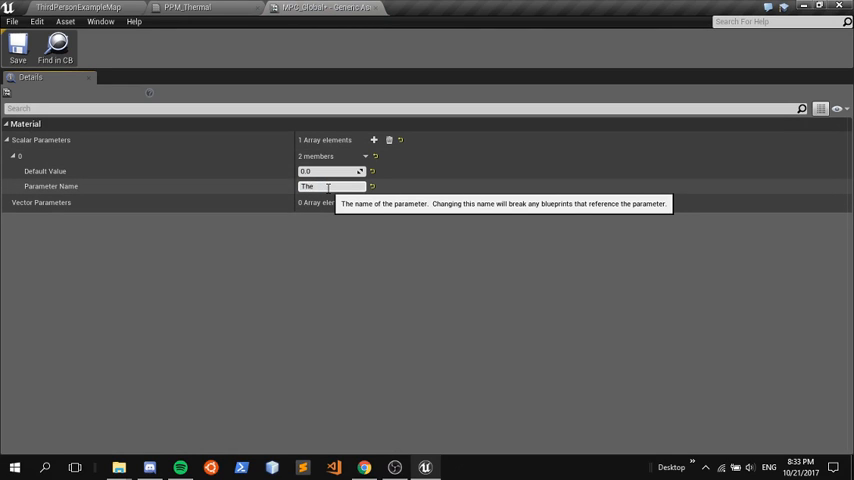
type("Thermal_Switch")
left_click(332, 170)
type("1")
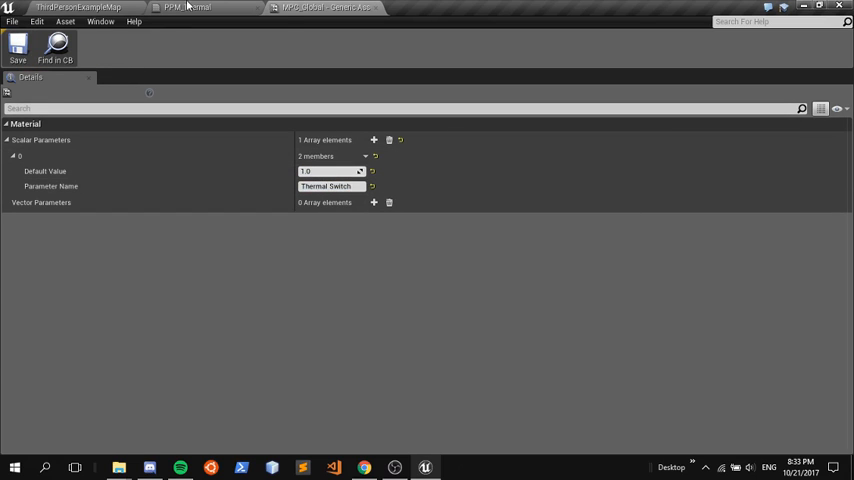
left_click(78, 8)
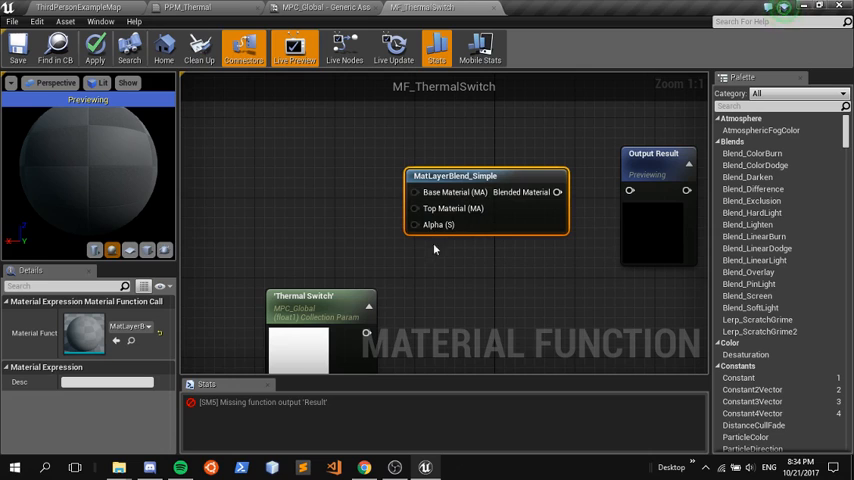
mouse_move(404, 232)
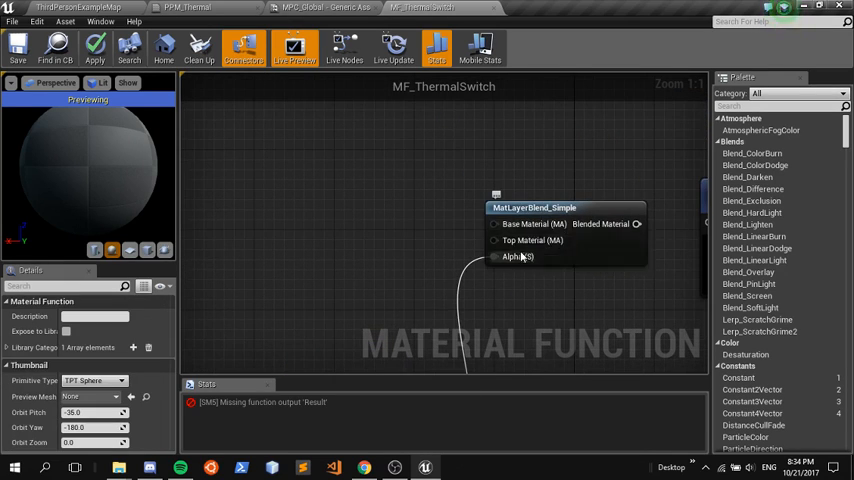
mouse_move(532, 240)
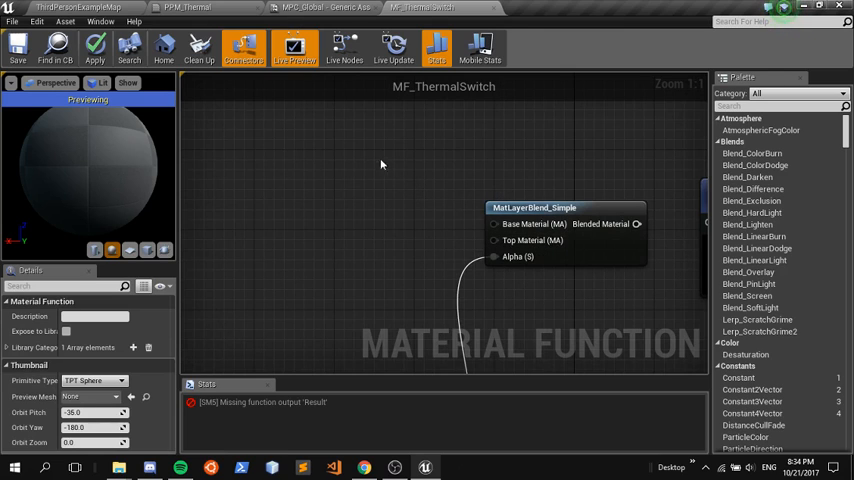
mouse_move(332, 136)
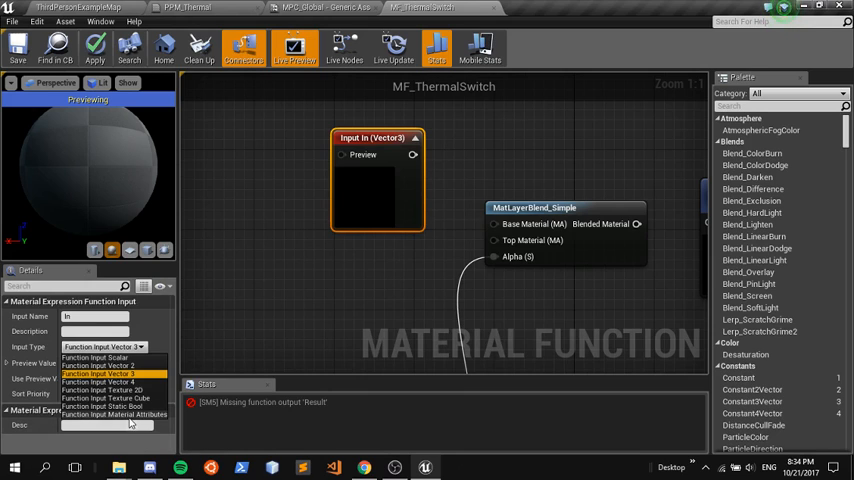
Step: Set the Base Material function input's type to Function Input MaterialAttributes
left_click(114, 414)
type("Base Material")
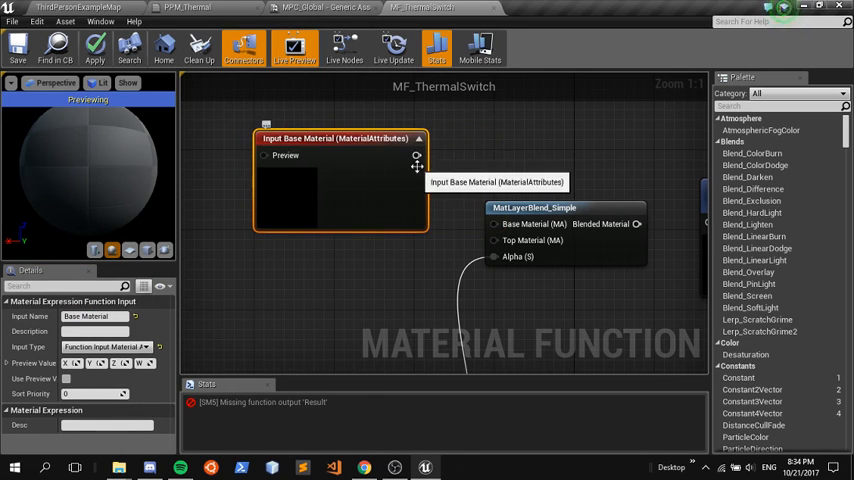
mouse_move(292, 264)
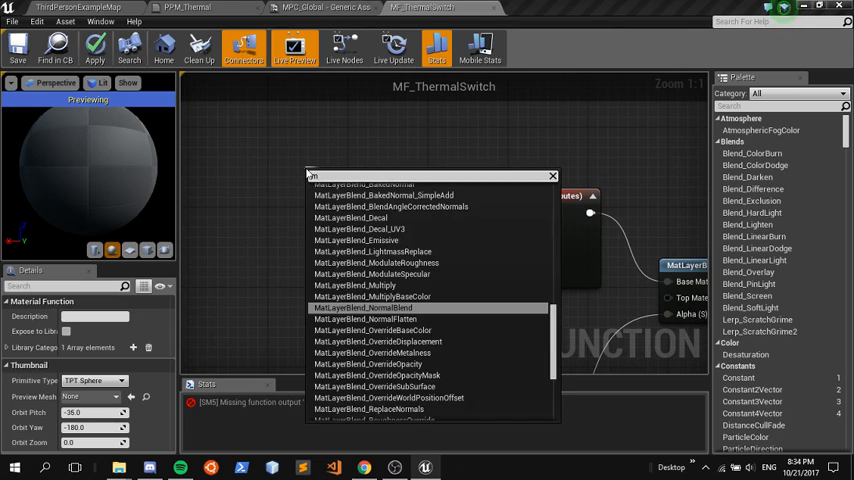
Step: Add a MakeMaterialAttributes node to MF_ThermalSwitch from the node search
type("materia")
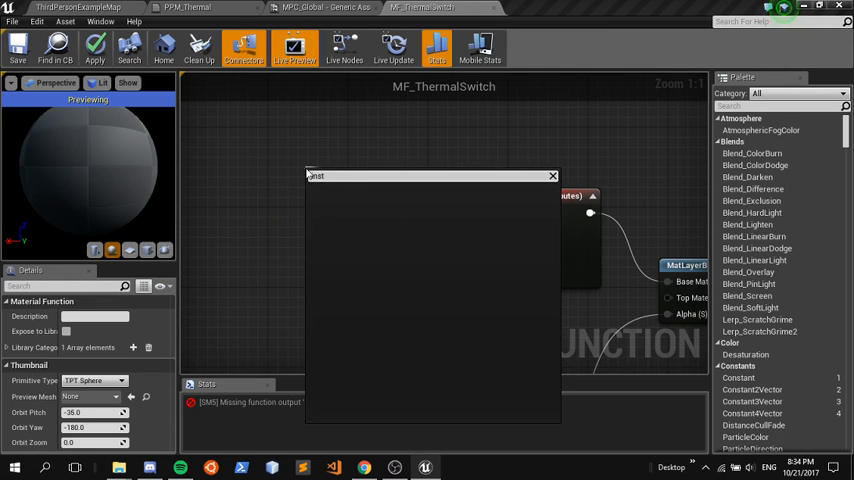
type("make")
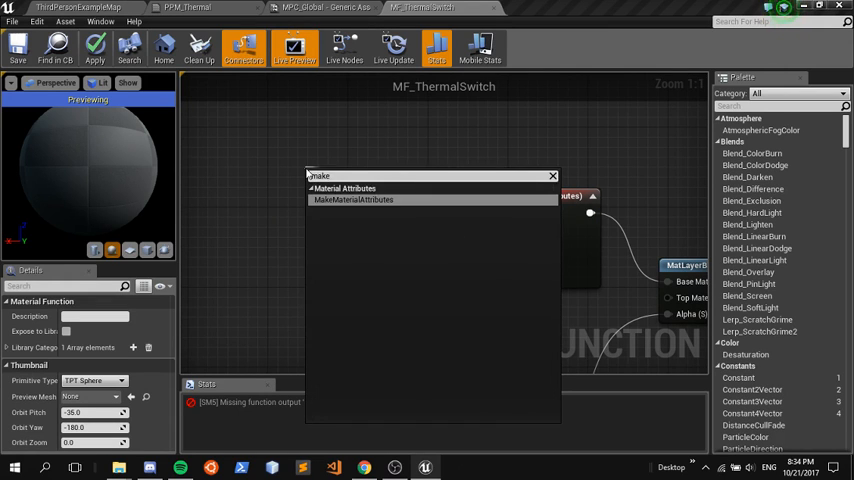
left_click(352, 200)
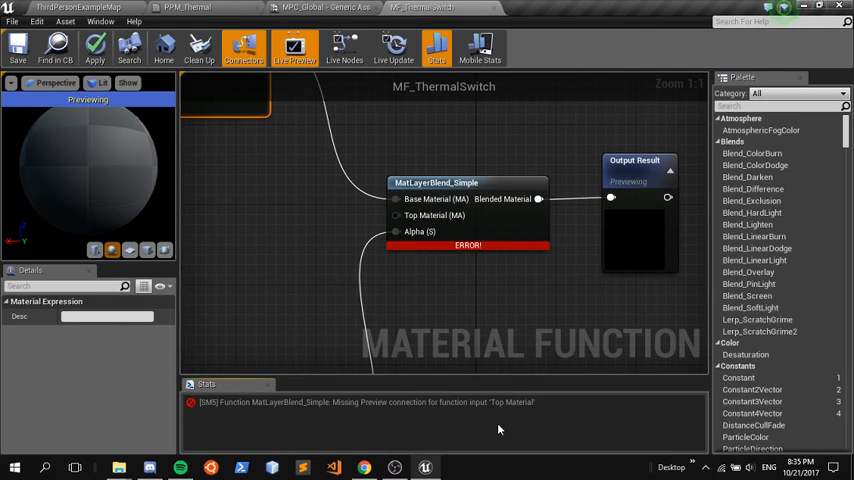
Step: Make the new input a MaterialAttributes input named Thermal Material, using its preview value as default
scroll("down", 3)
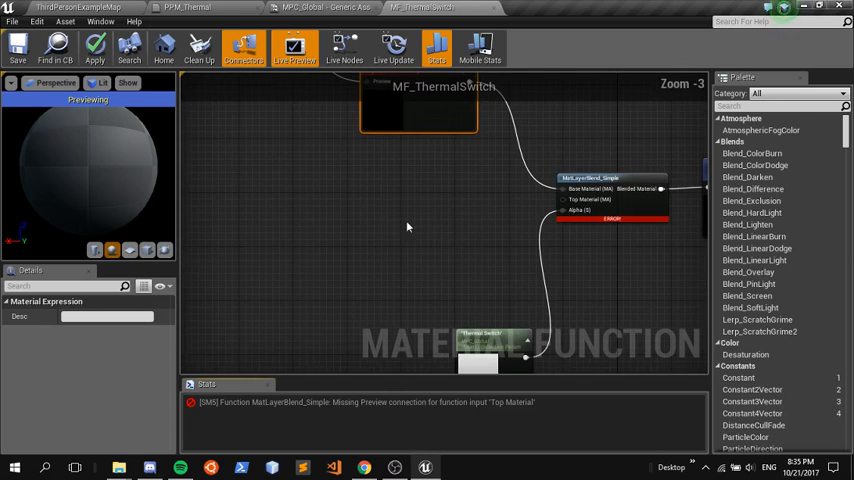
mouse_move(590, 178)
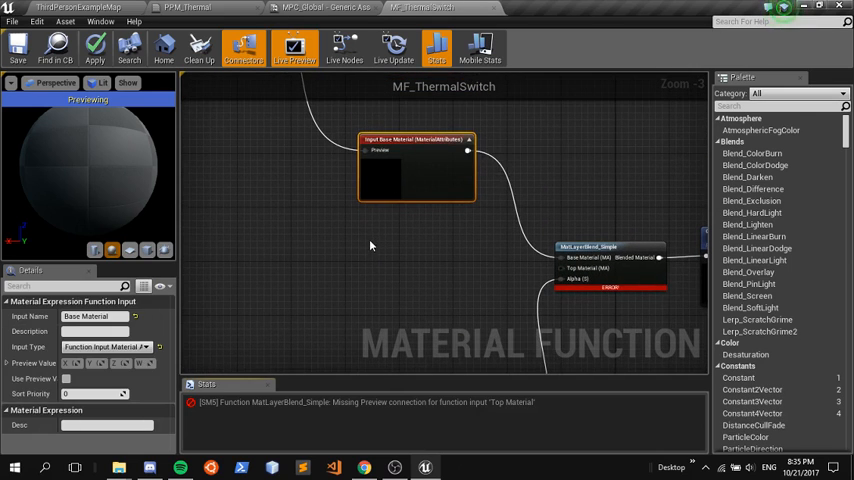
left_click(104, 346)
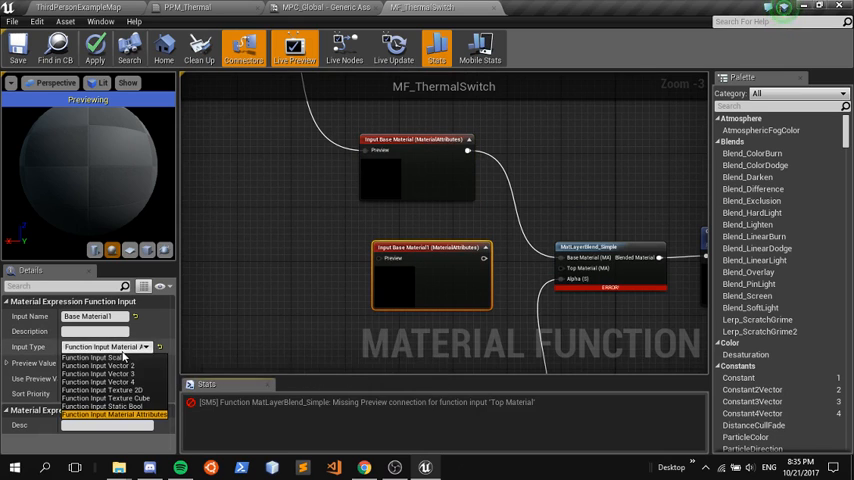
left_click(104, 414)
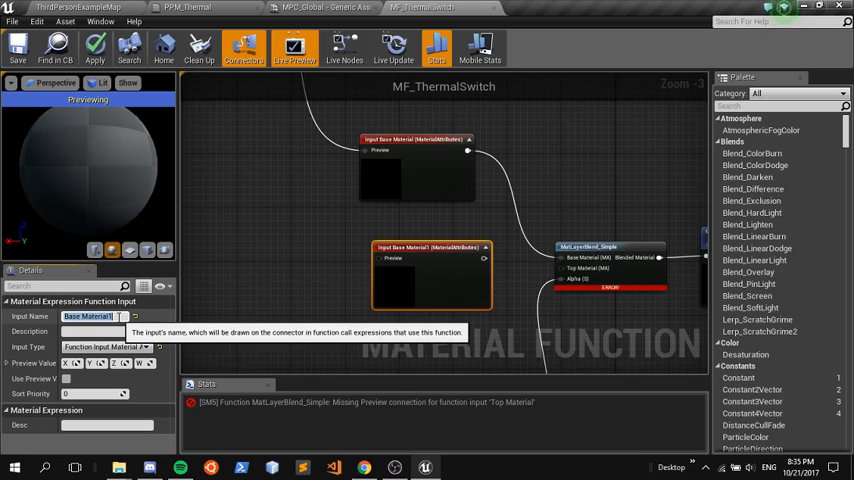
type("Thermal Mat")
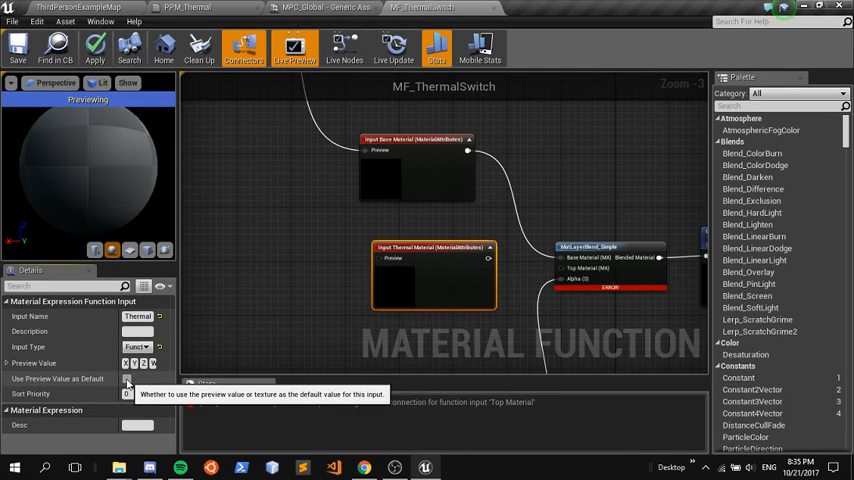
left_click(128, 378)
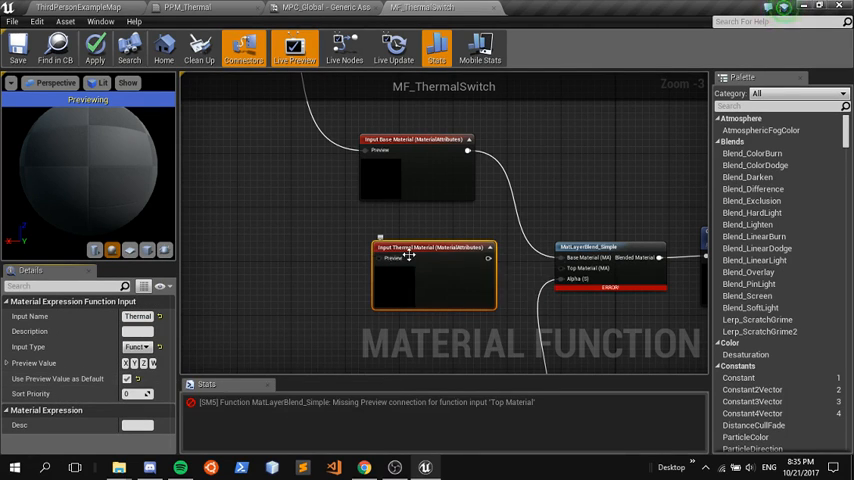
mouse_move(410, 256)
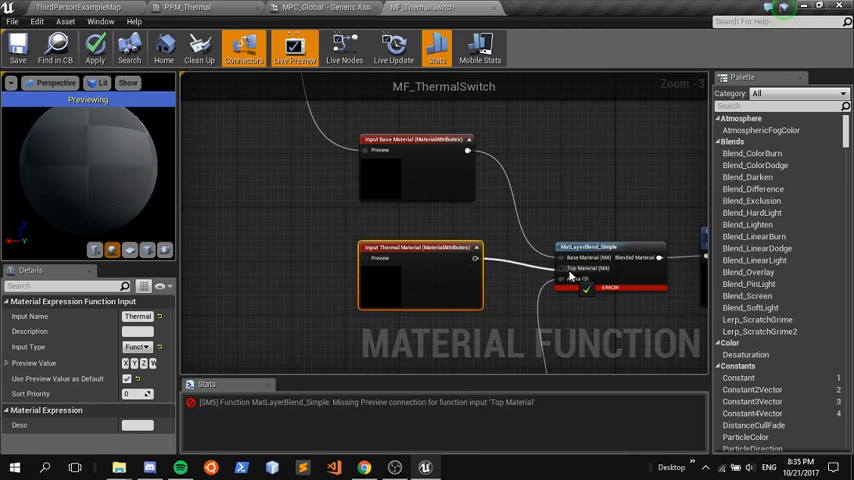
scroll("down", 3)
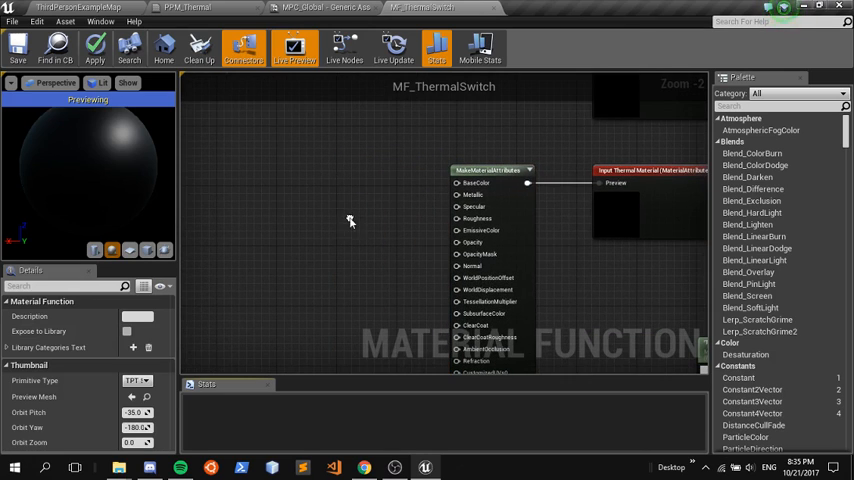
mouse_move(364, 220)
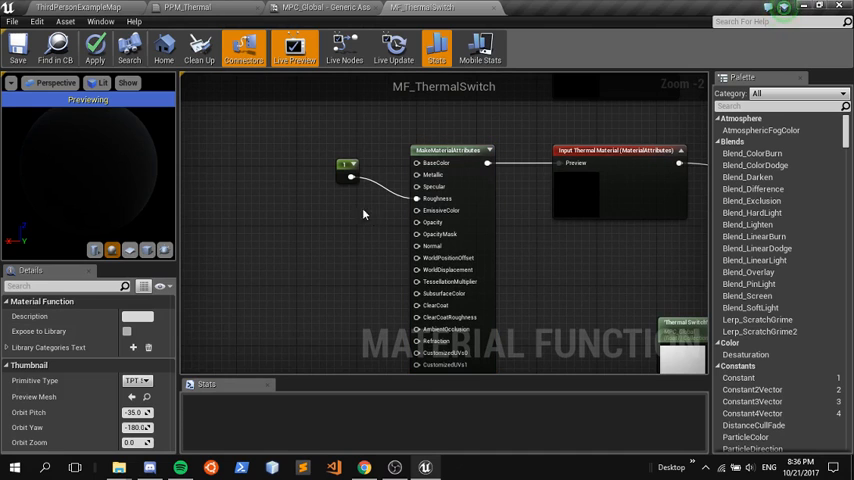
mouse_move(128, 334)
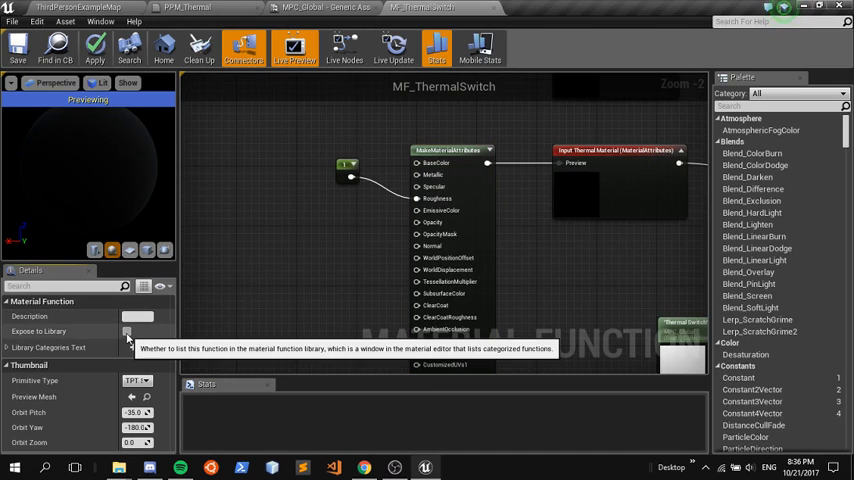
Step: Tick Expose to Library so MF_ThermalSwitch appears in the material function library
left_click(128, 332)
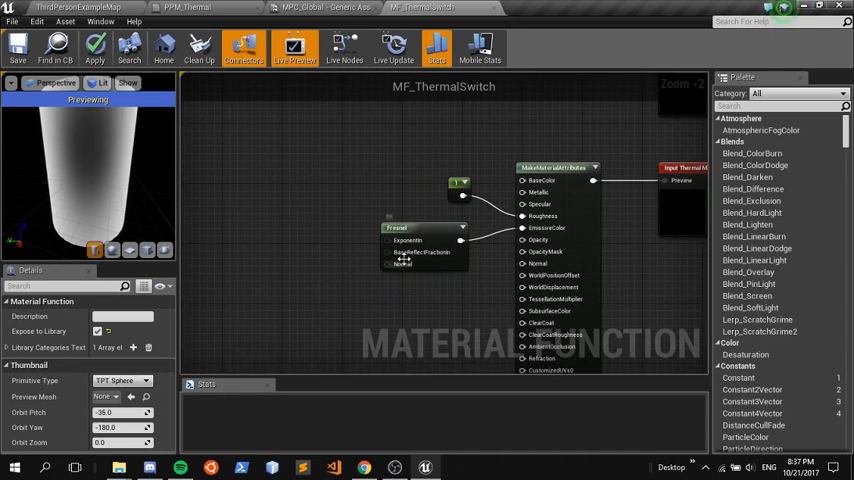
mouse_move(404, 264)
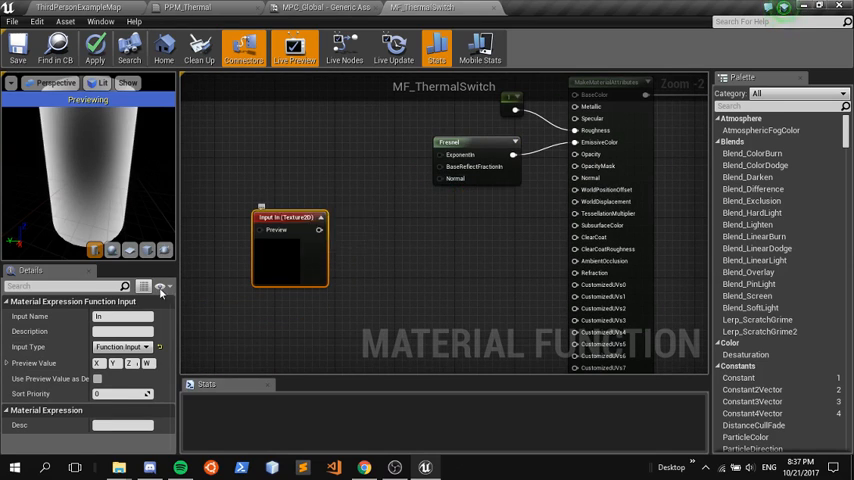
Step: Set the normal input's type and route it through a Tangent-to-World Transform into the Fresnel normal
left_click(122, 346)
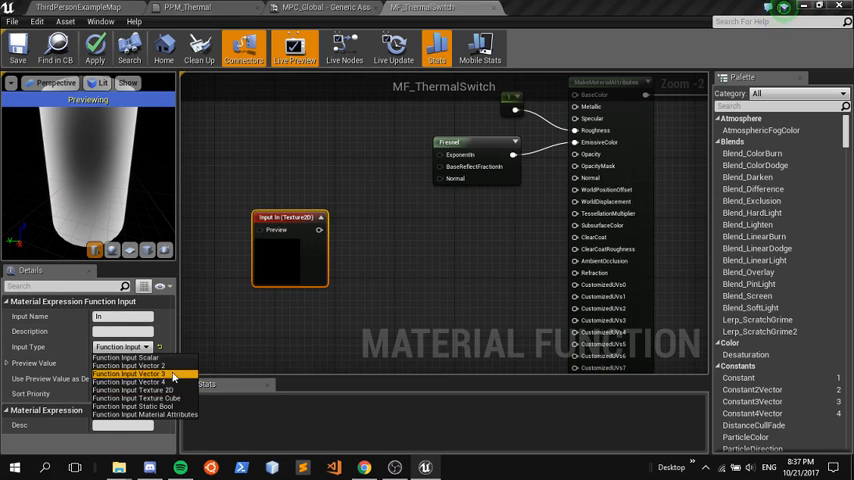
left_click(130, 372)
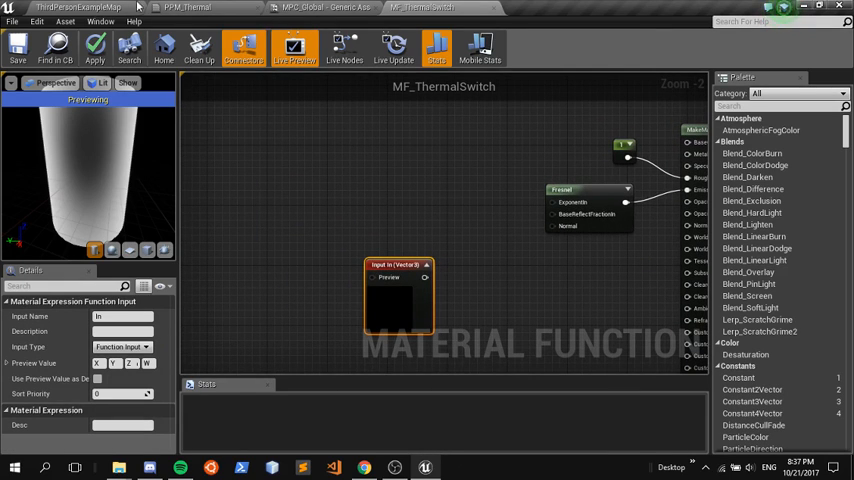
mouse_move(398, 282)
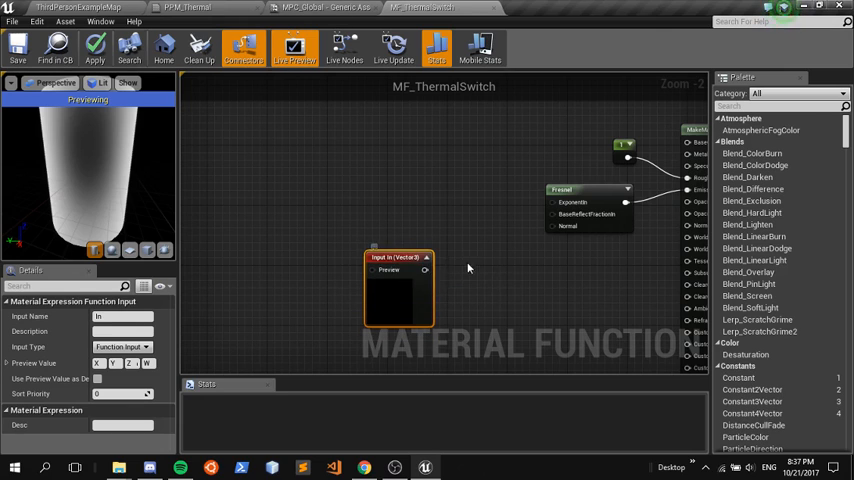
mouse_move(444, 280)
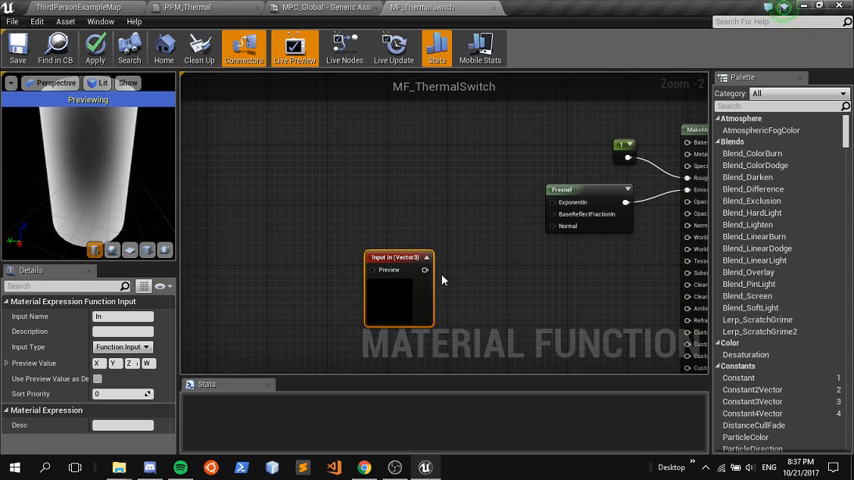
mouse_move(560, 230)
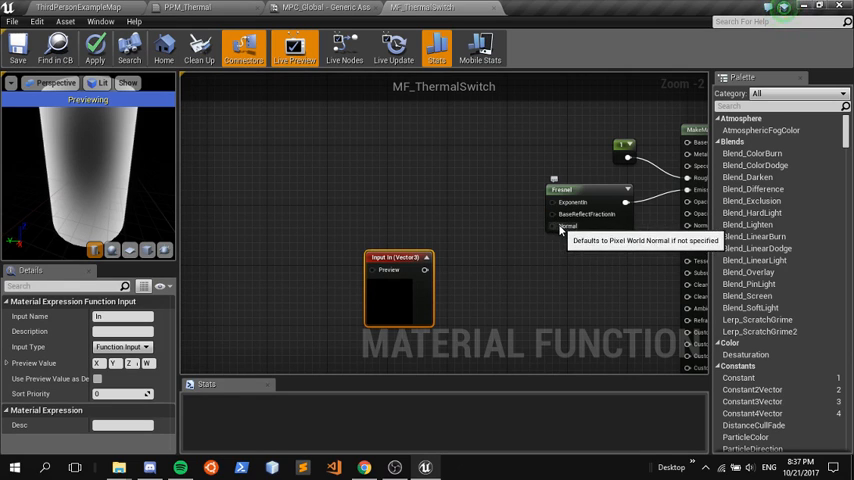
mouse_move(410, 270)
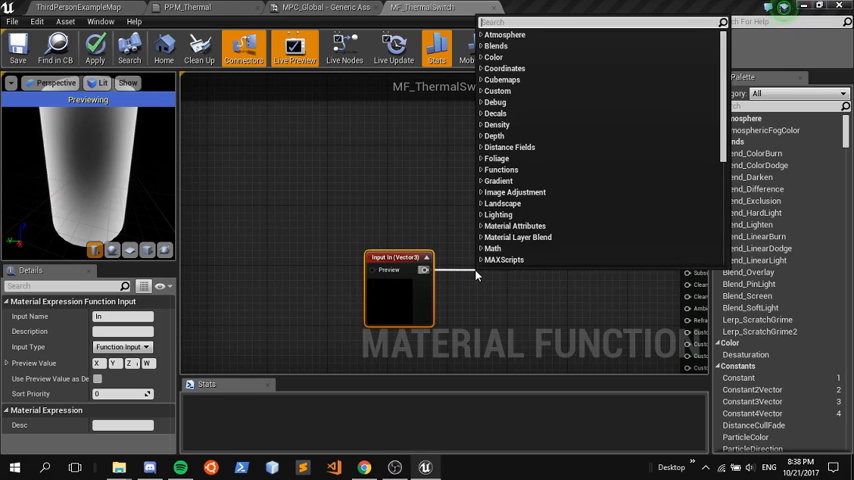
type("transf")
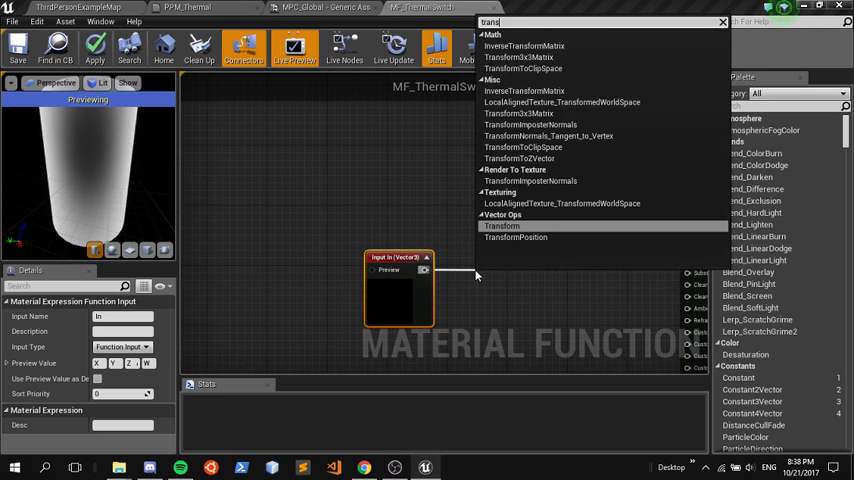
left_click(502, 224)
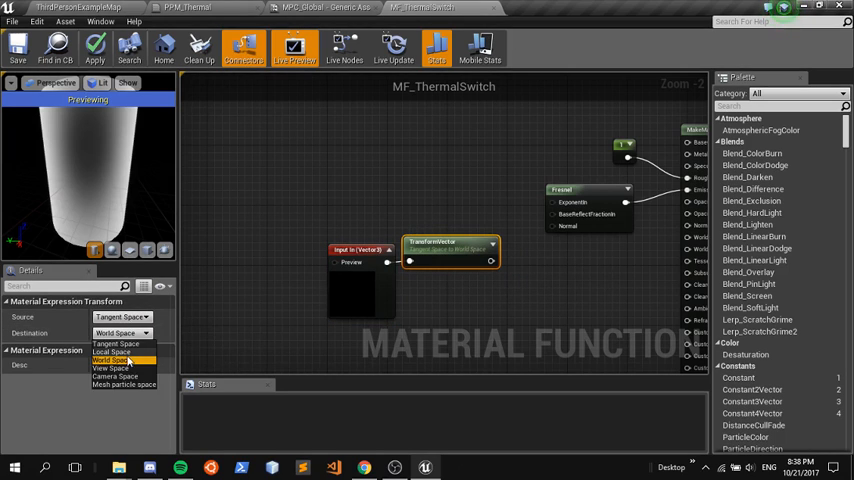
left_click(112, 360)
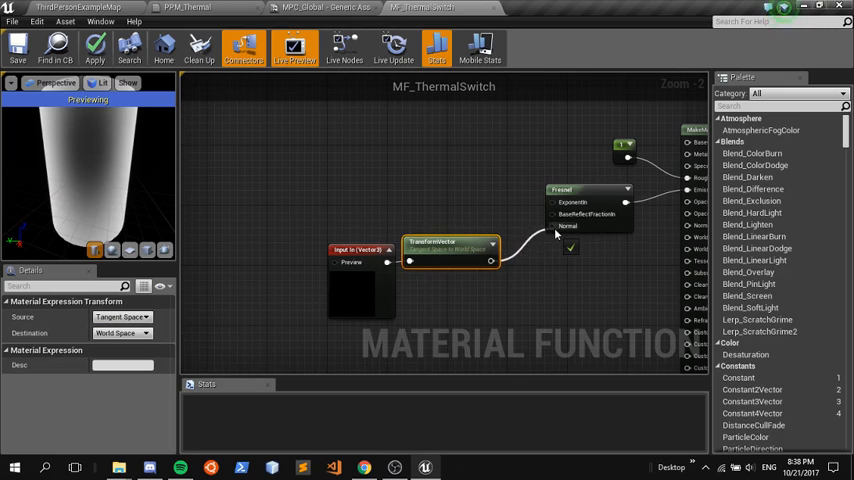
left_click(356, 250)
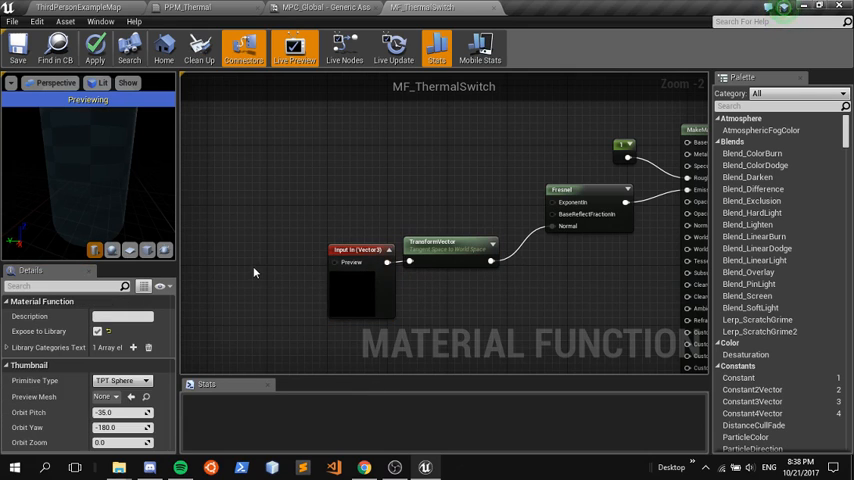
Step: Give the input a Constant3Vector (0,0,1) blue preview value and save MF_ThermalSwitch
left_click(262, 280)
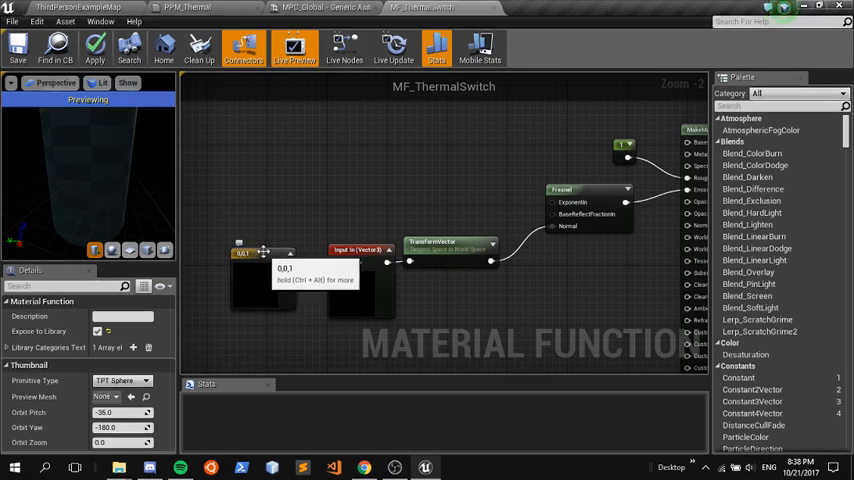
left_click(260, 276)
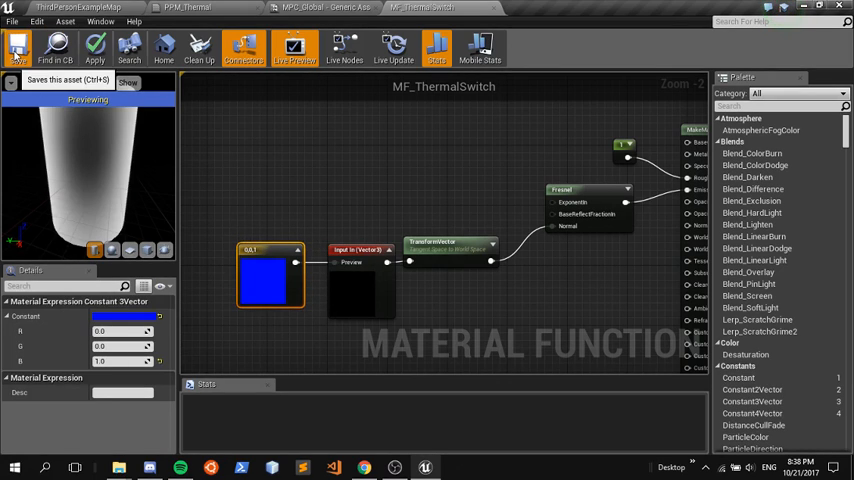
left_click(16, 48)
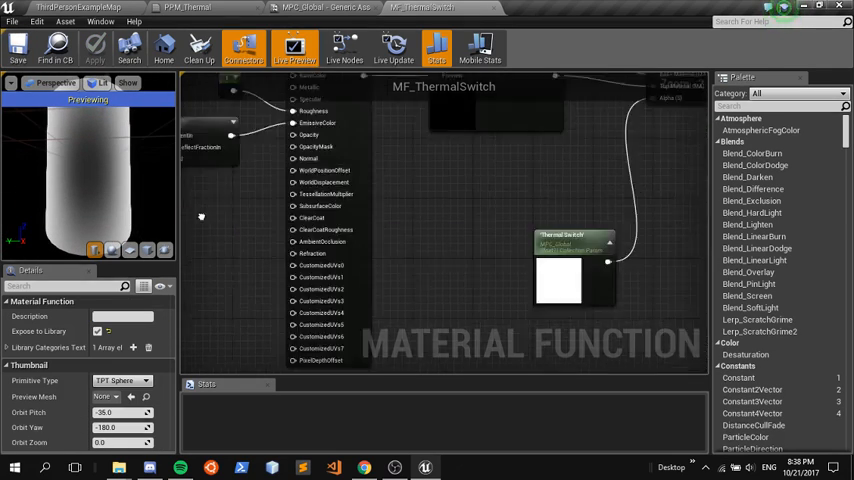
Step: Return to the level editor to reach M_LevelGeometry in the Content Browser
left_click(372, 256)
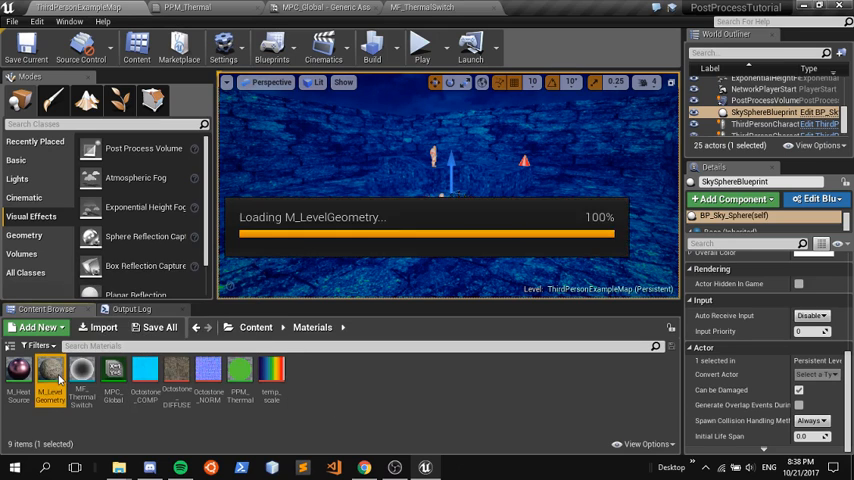
Step: Open M_LevelGeometry, enable Use Material Attributes and reposition its result node
double_click(50, 376)
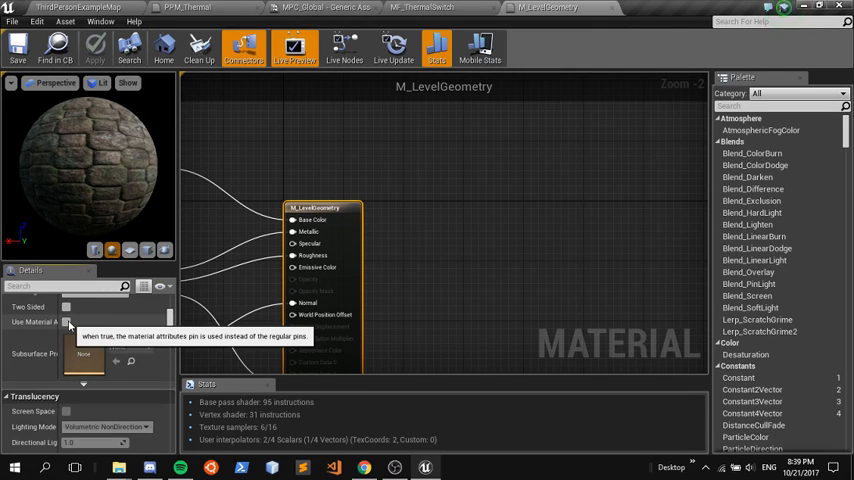
left_click(66, 320)
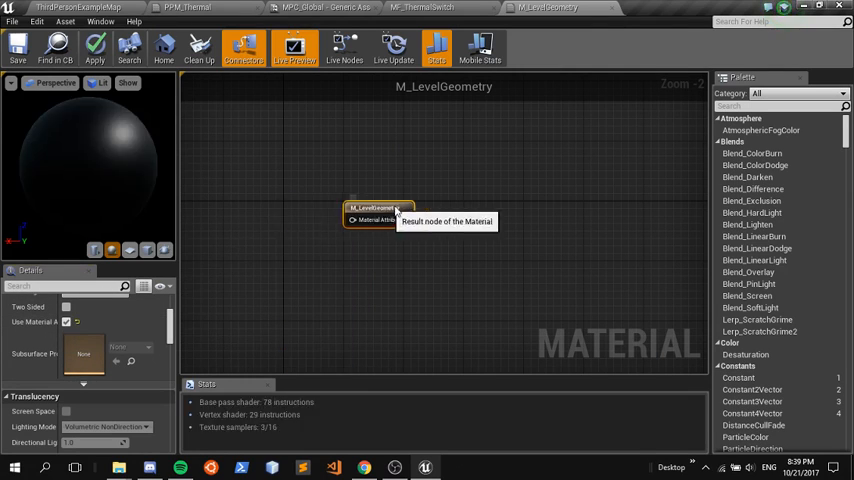
left_click_drag(378, 210, 492, 216)
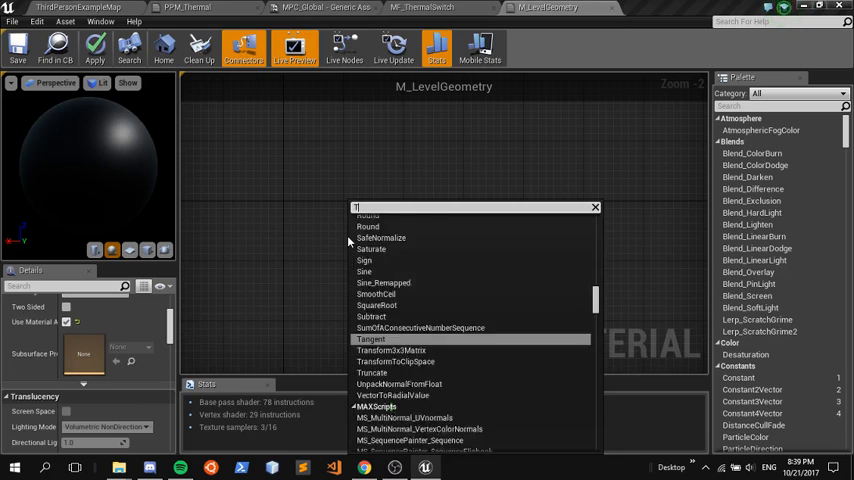
Step: Add the MF_ThermalSwitch function call and a Make Material Attributes node to the graph
type("Therma")
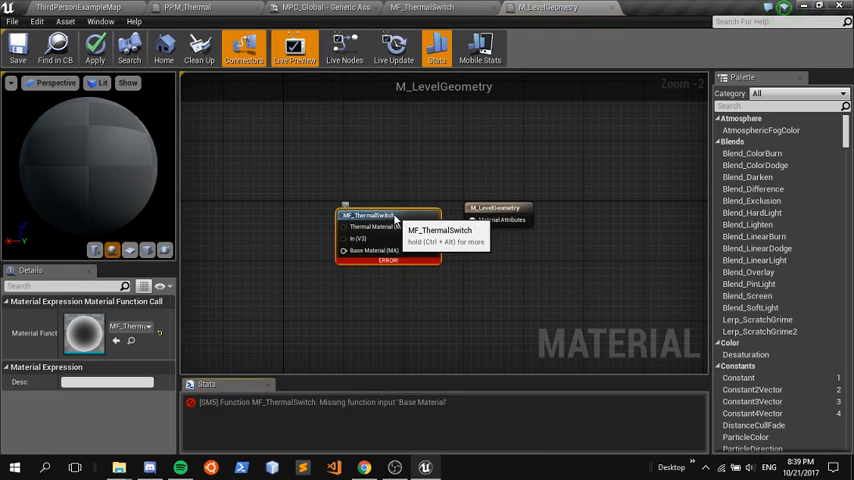
mouse_move(280, 294)
type("make")
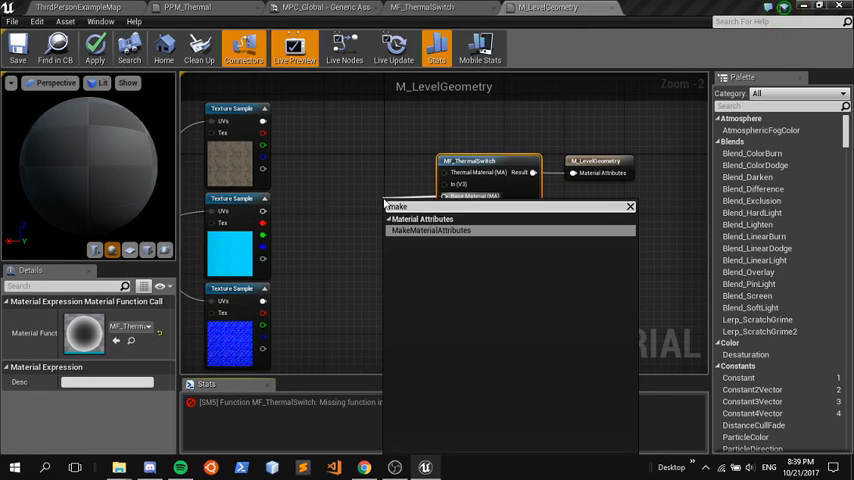
left_click(430, 230)
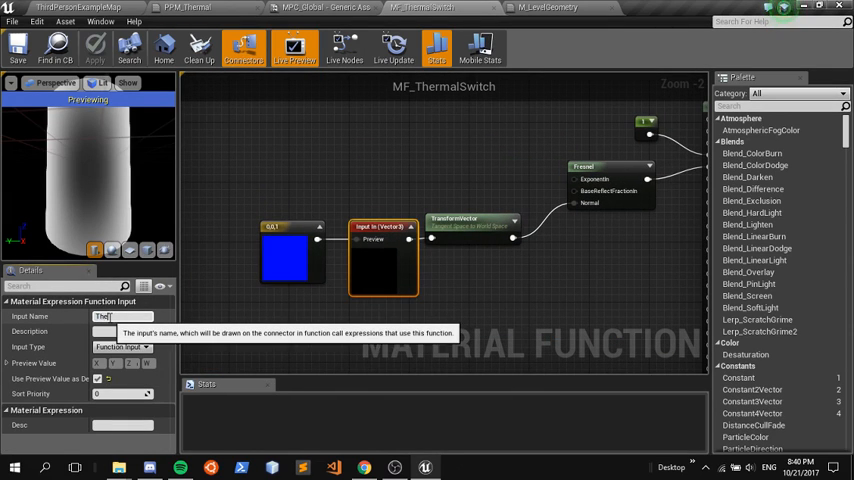
Step: Name the function's normal input 'Thermal Normals' and return to the M_LevelGeometry graph
type("Thermal Normals")
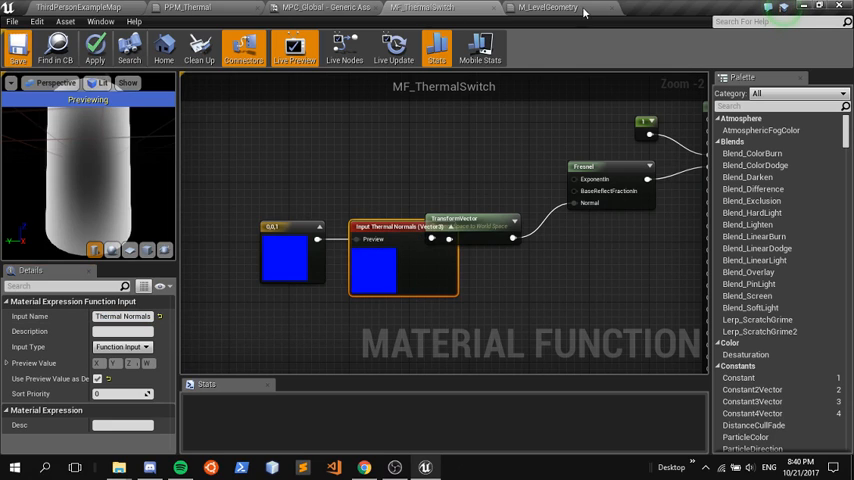
left_click(556, 8)
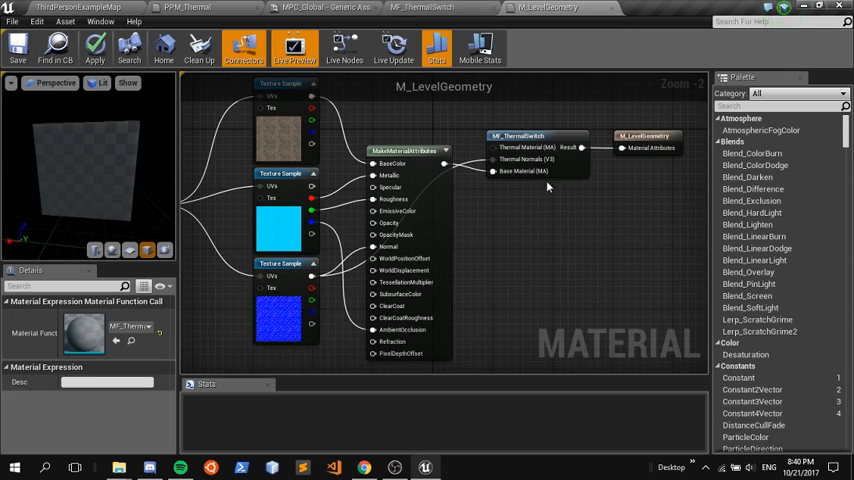
mouse_move(568, 230)
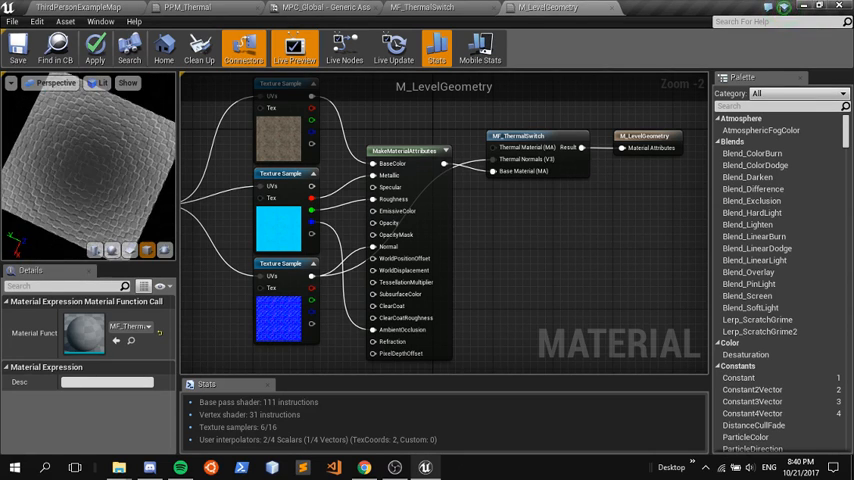
mouse_move(16, 46)
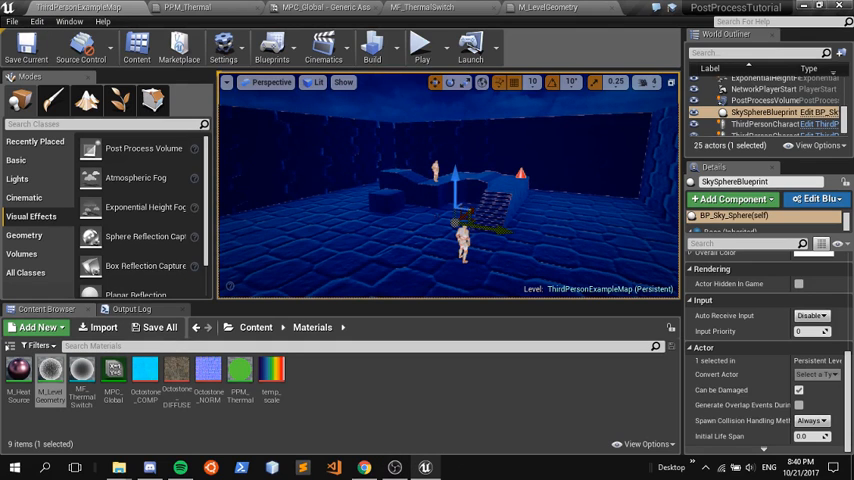
Step: Open M_UE4Man_Body and add an MF_ThermalSwitch node between its attributes and result
left_click(764, 122)
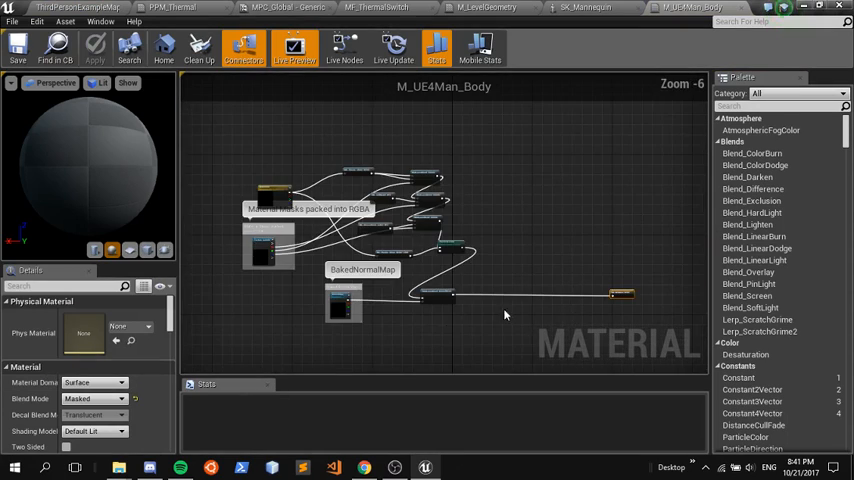
scroll("up", 3)
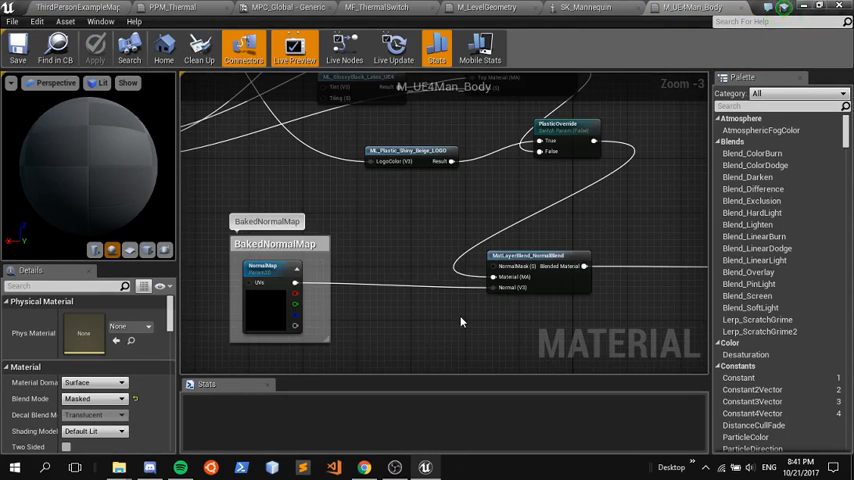
mouse_move(556, 258)
type("therm")
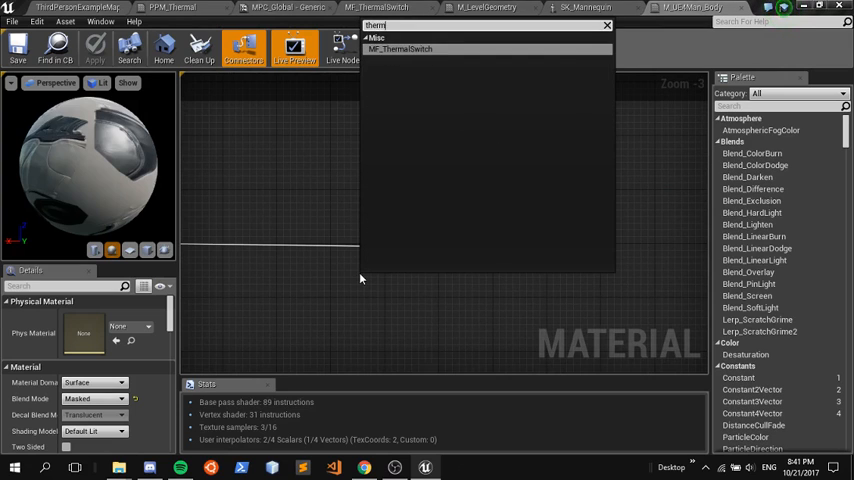
left_click(400, 48)
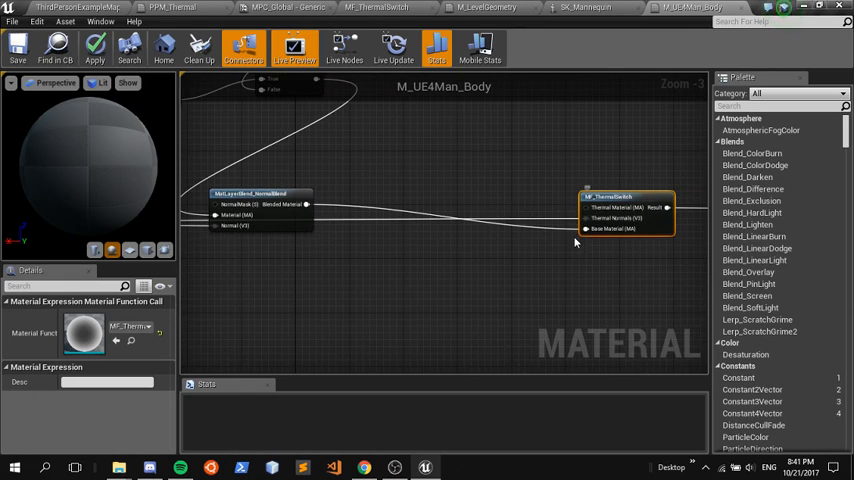
mouse_move(16, 48)
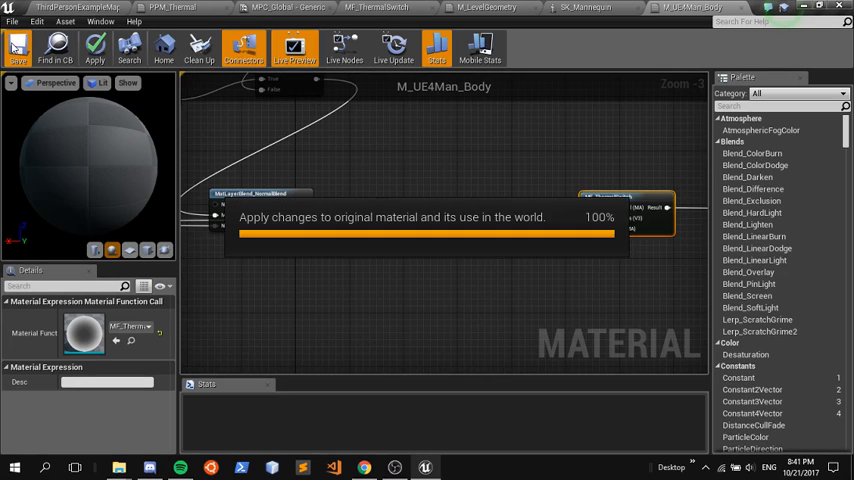
mouse_move(340, 240)
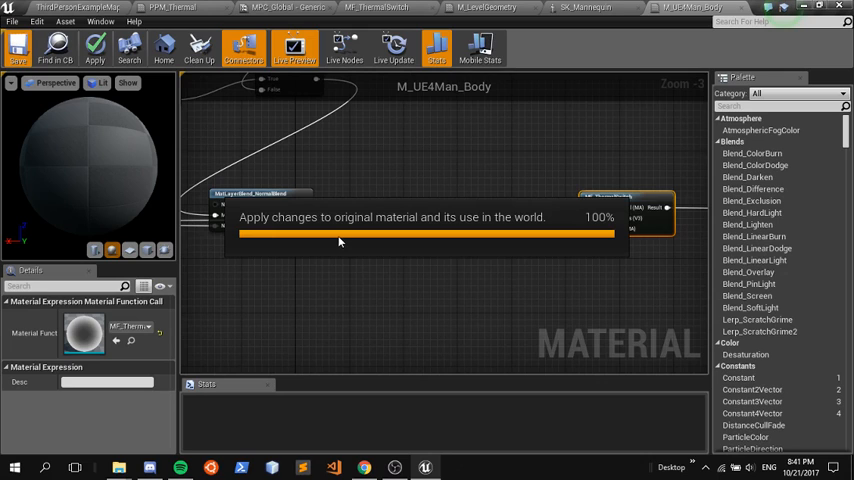
mouse_move(400, 216)
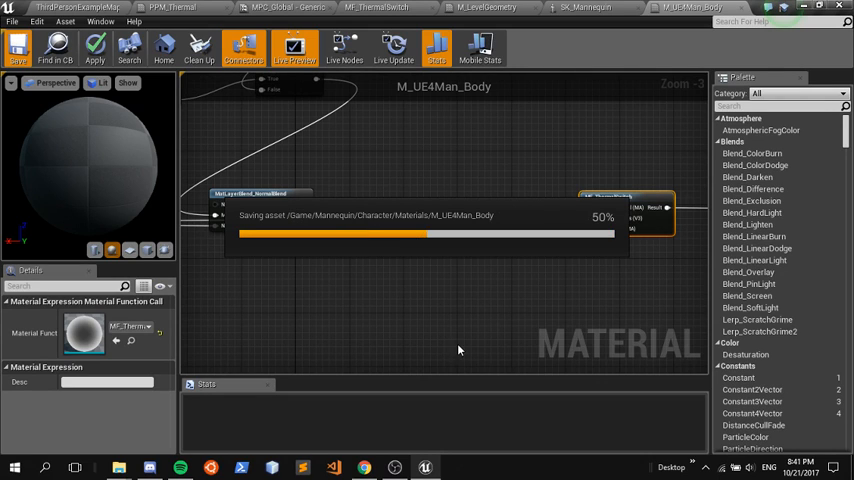
mouse_move(448, 264)
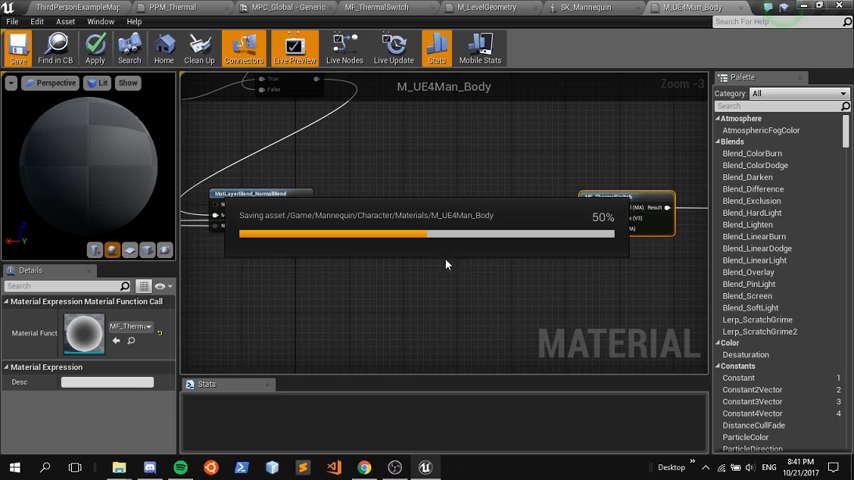
mouse_move(402, 284)
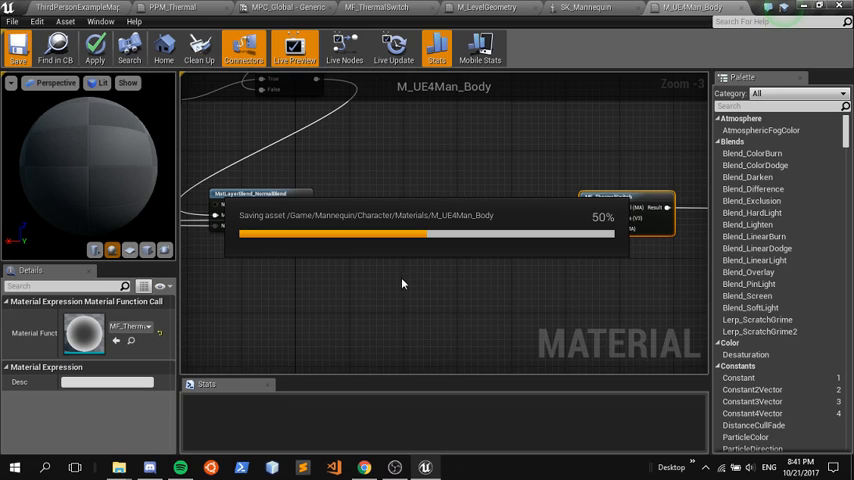
mouse_move(396, 324)
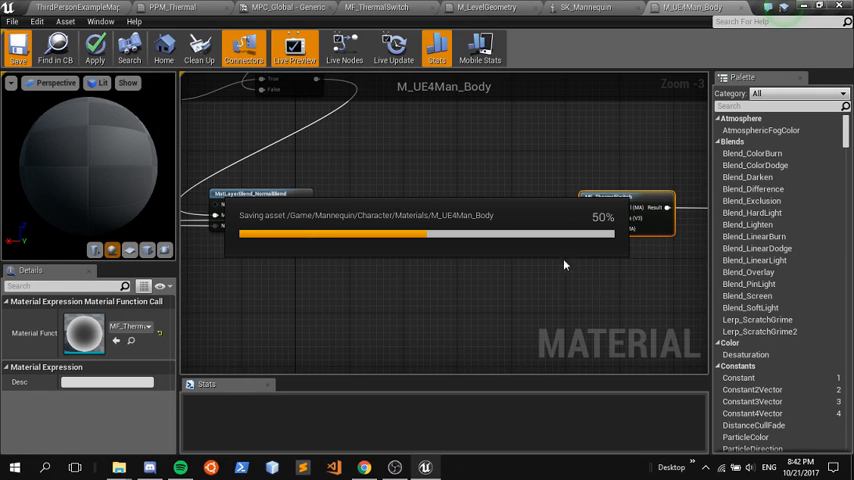
mouse_move(428, 128)
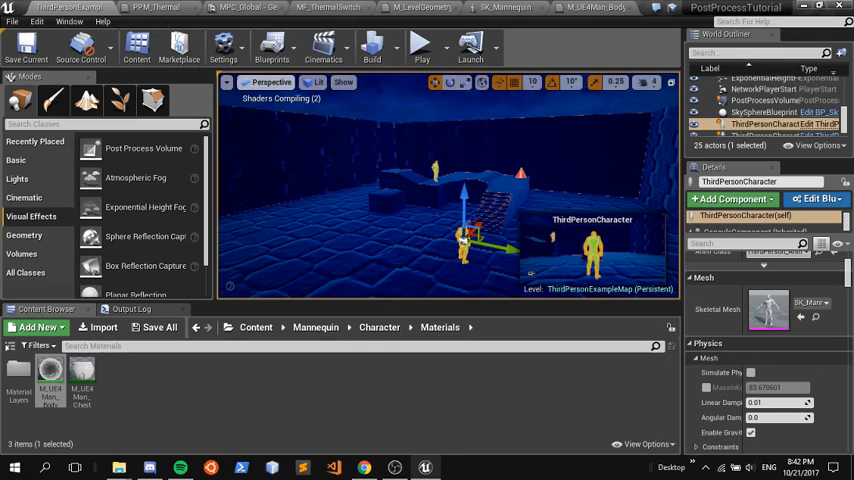
Step: Select the mannequin to check its thermal look, then bring PPM_Thermal back up
left_click(762, 112)
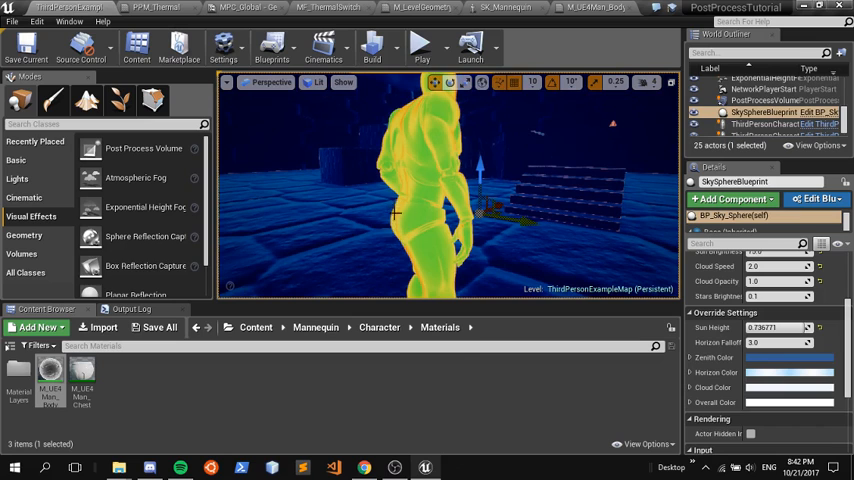
mouse_move(410, 106)
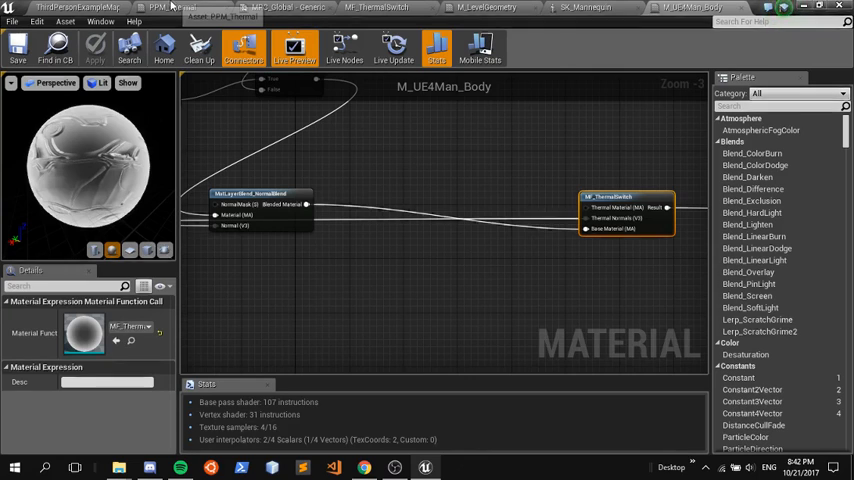
left_click(176, 8)
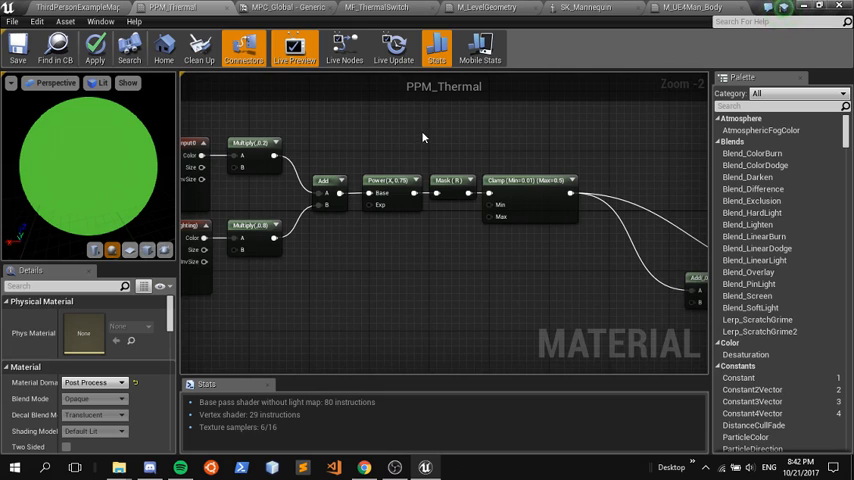
Step: Insert a OneMinus node into PPM_Thermal's colour chain, reconnect the ComponentMask input, apply and save
left_click(620, 180)
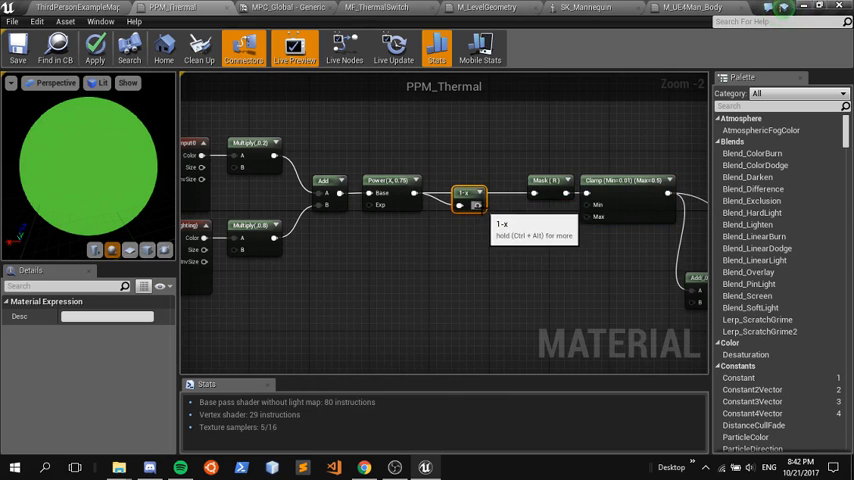
left_click(468, 192)
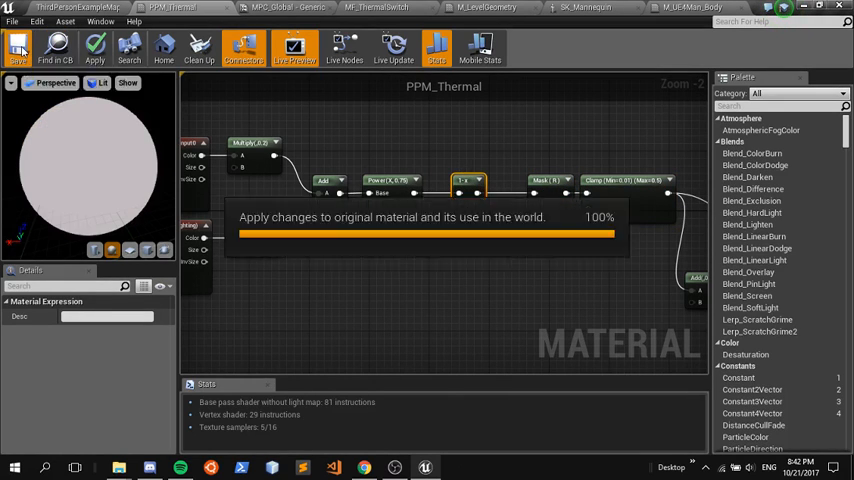
left_click(96, 44)
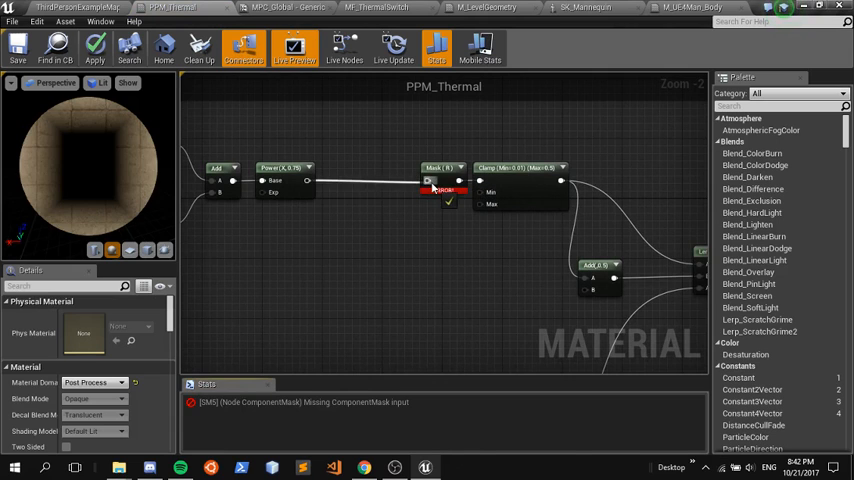
left_click(364, 160)
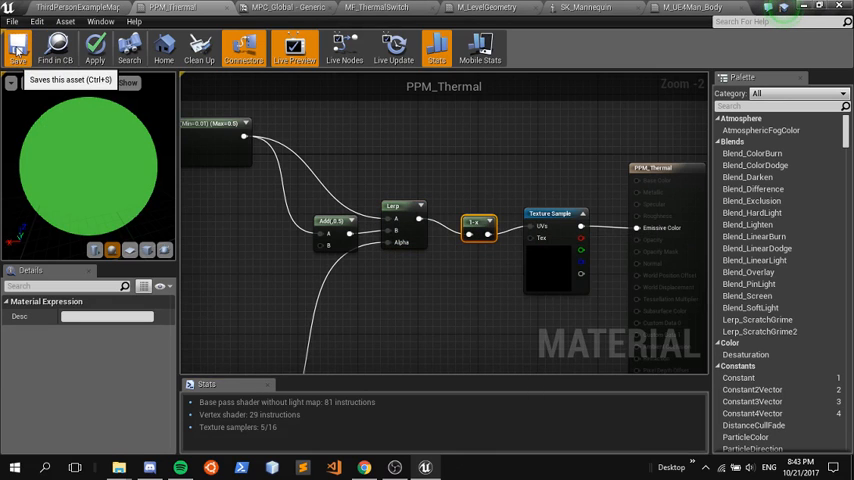
left_click(16, 48)
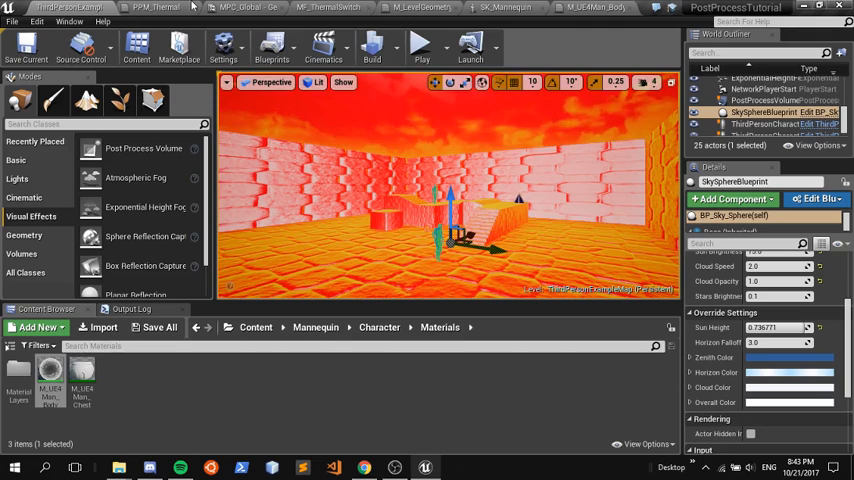
Step: Back in PPM_Thermal, box-select both SceneTexture nodes together
left_click(152, 8)
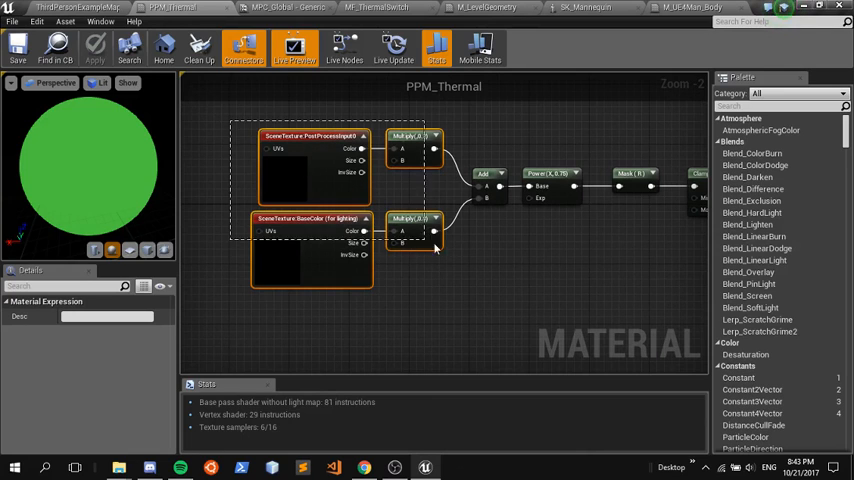
left_click_drag(436, 250, 504, 284)
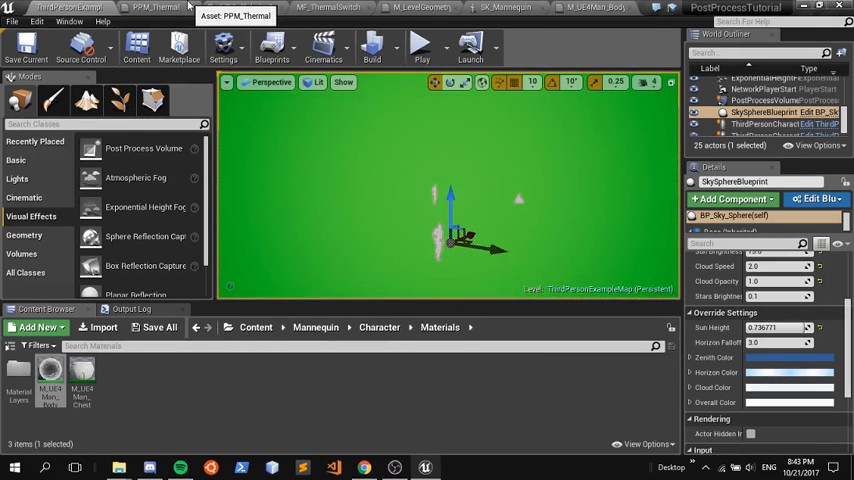
Step: Reposition the 1-x node in the chain, save PPM_Thermal, review the white result and reselect the 1-x node
left_click(152, 8)
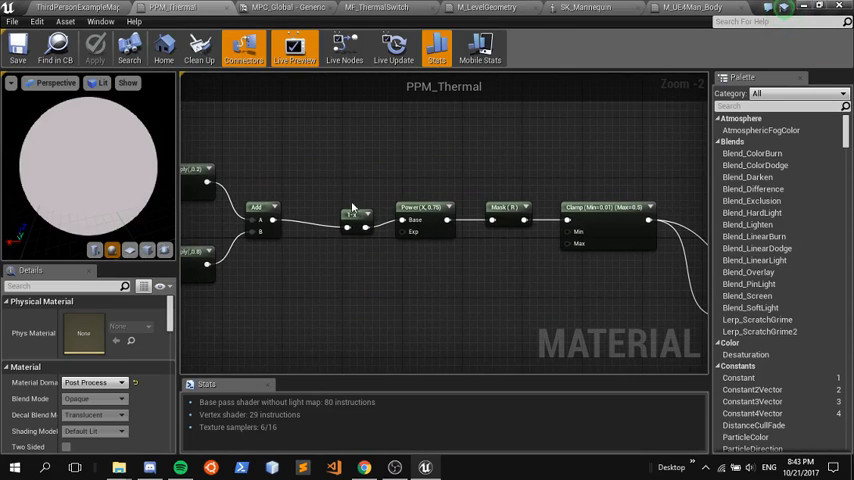
left_click(328, 210)
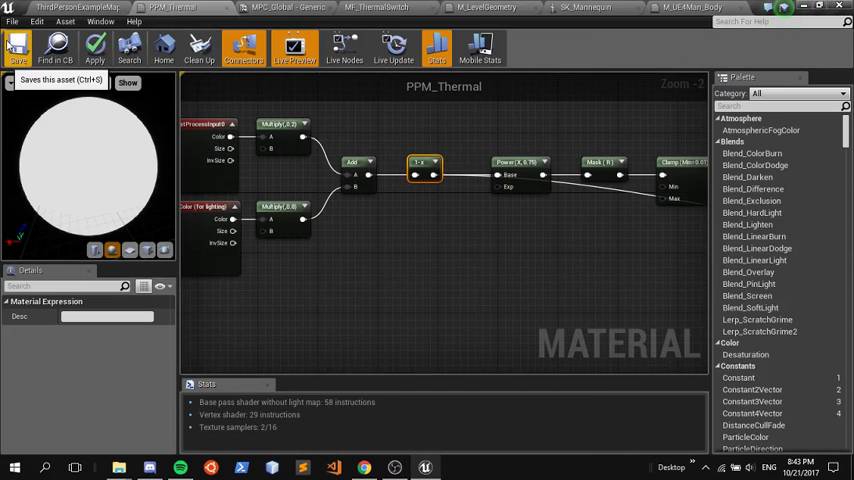
left_click(16, 46)
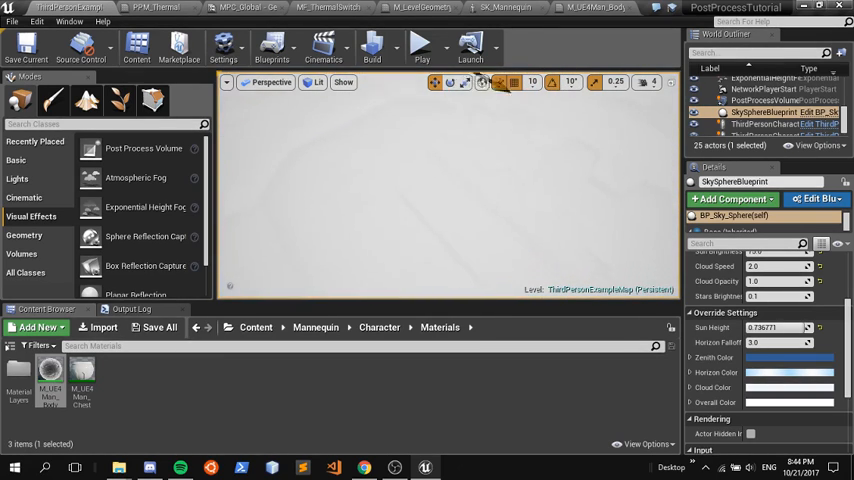
mouse_move(150, 8)
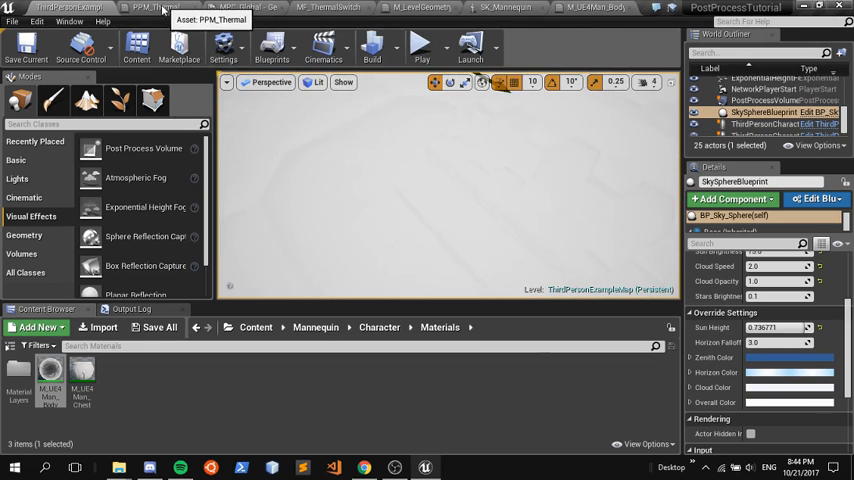
left_click(152, 8)
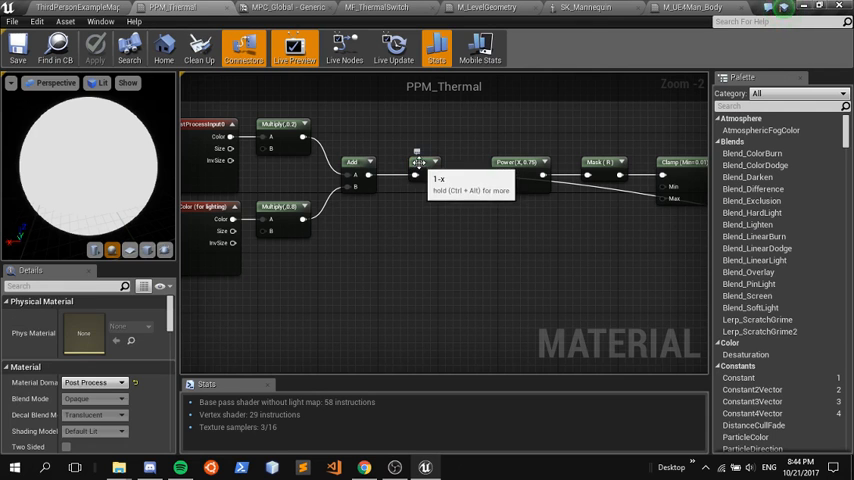
left_click(416, 164)
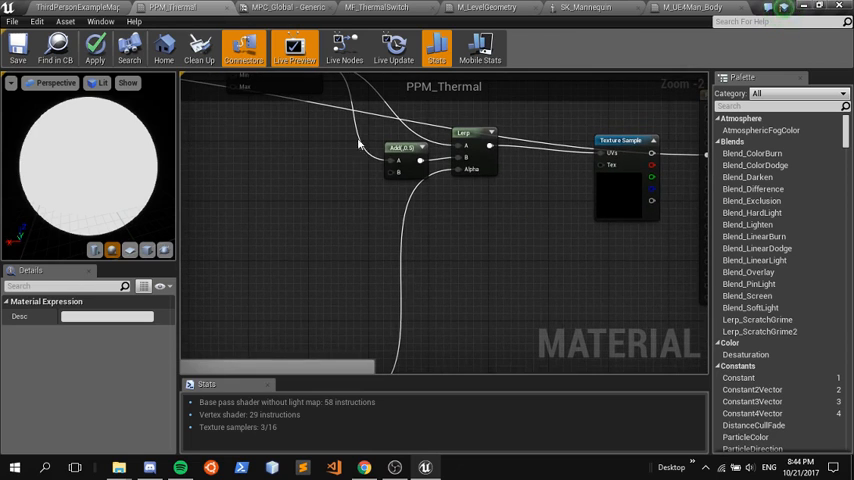
mouse_move(400, 150)
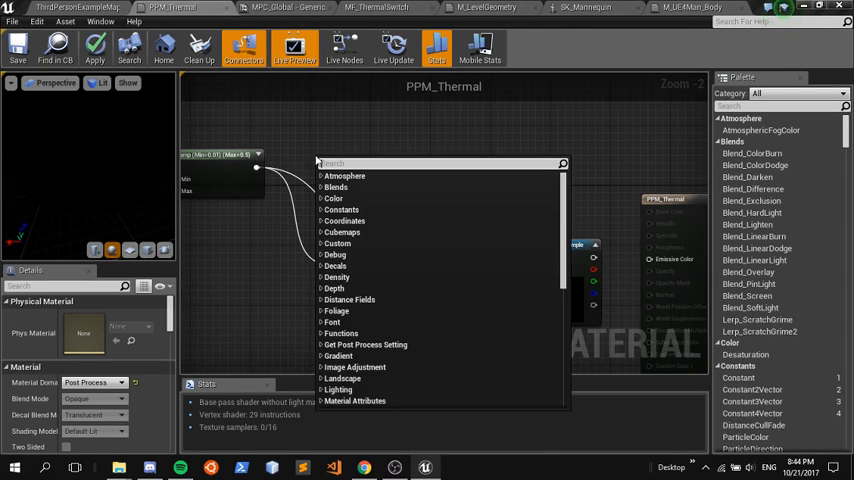
Step: Rewire the subtract result into Emissive Color and save PPM_Thermal between checks
scroll("down", 3)
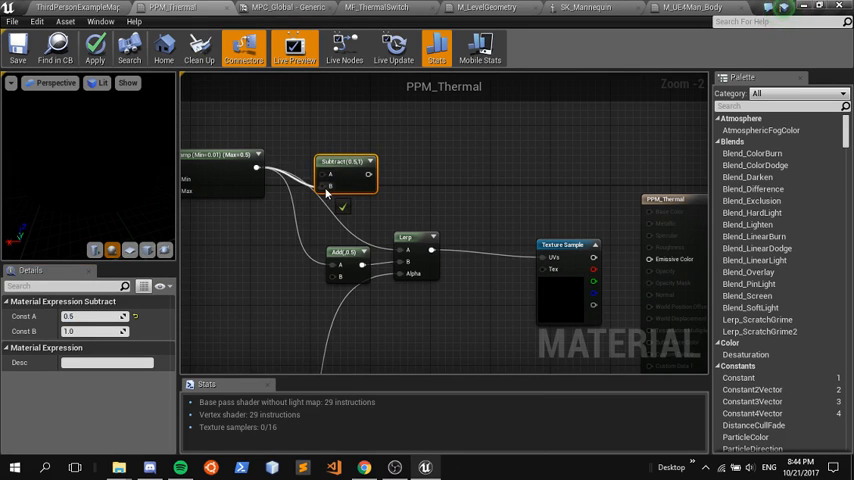
mouse_move(340, 164)
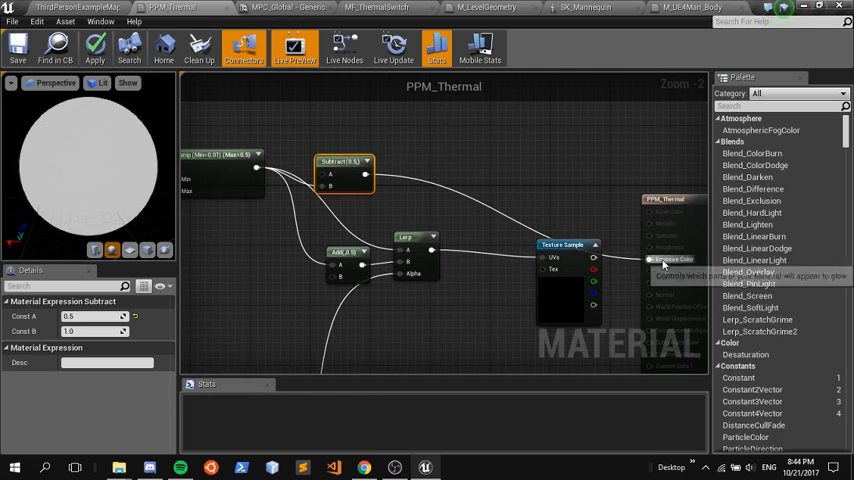
left_click(16, 48)
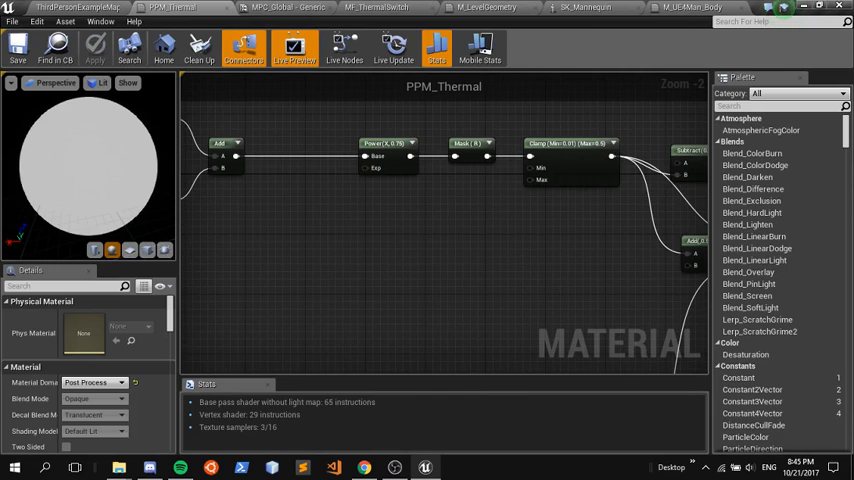
left_click(530, 152)
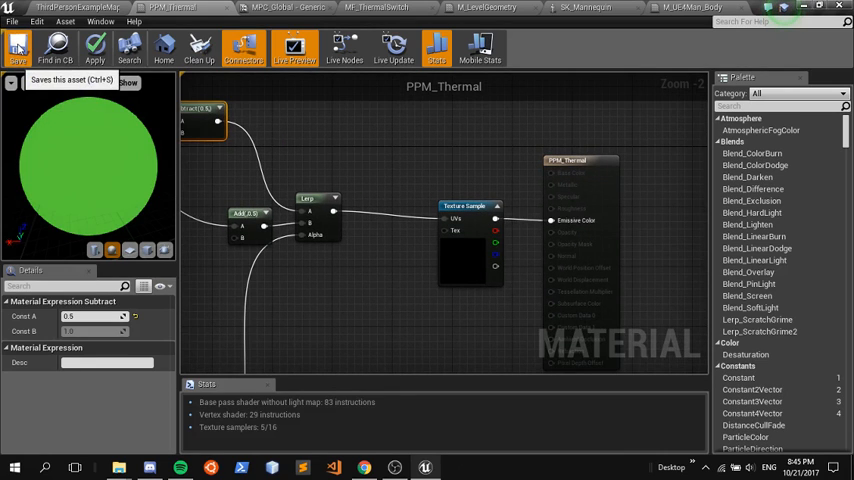
left_click(16, 48)
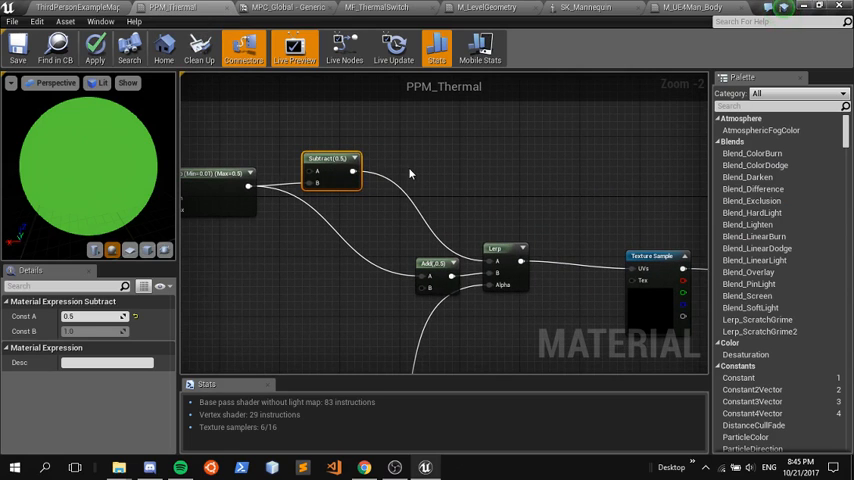
left_click(436, 180)
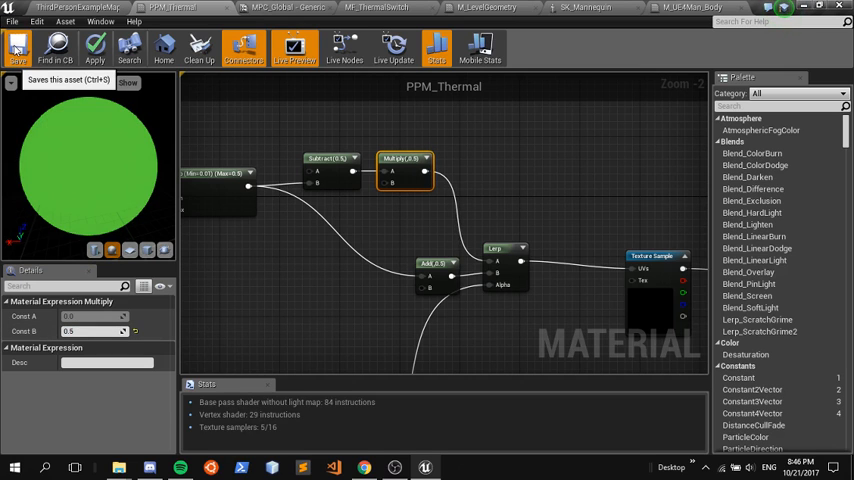
left_click(16, 48)
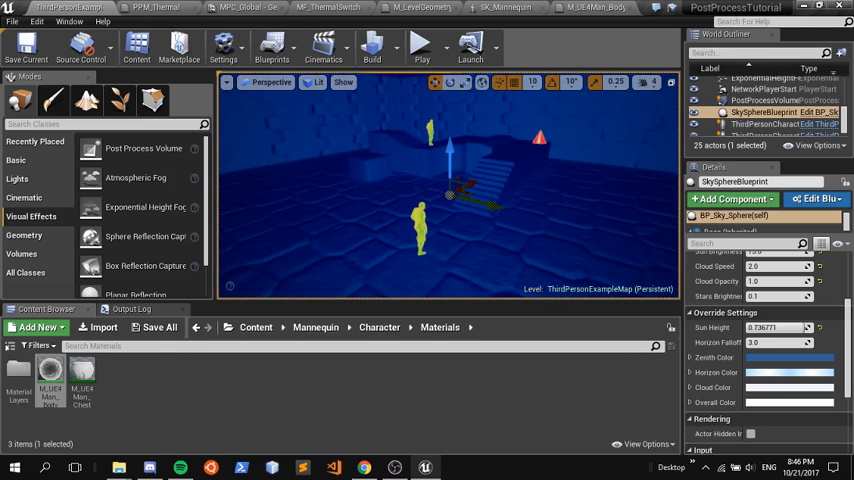
Step: Add a Multiply node before the Lerp, adjust its B value, and save the post-process material
right_click(410, 192)
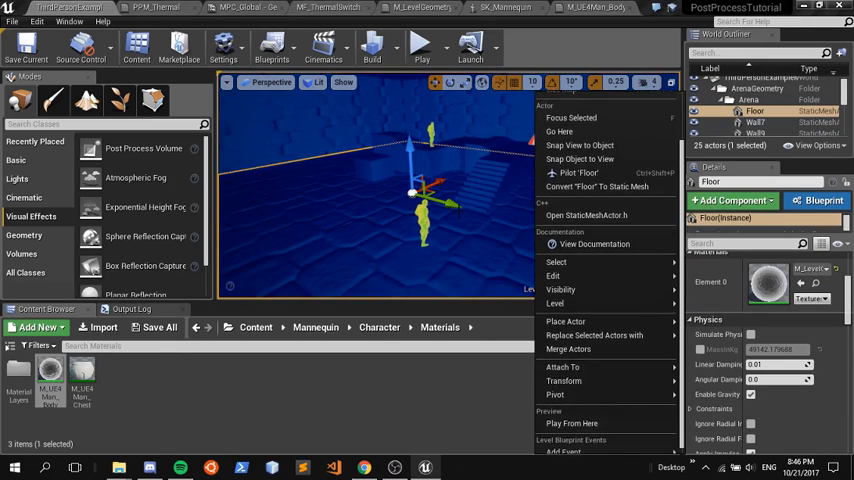
left_click(780, 112)
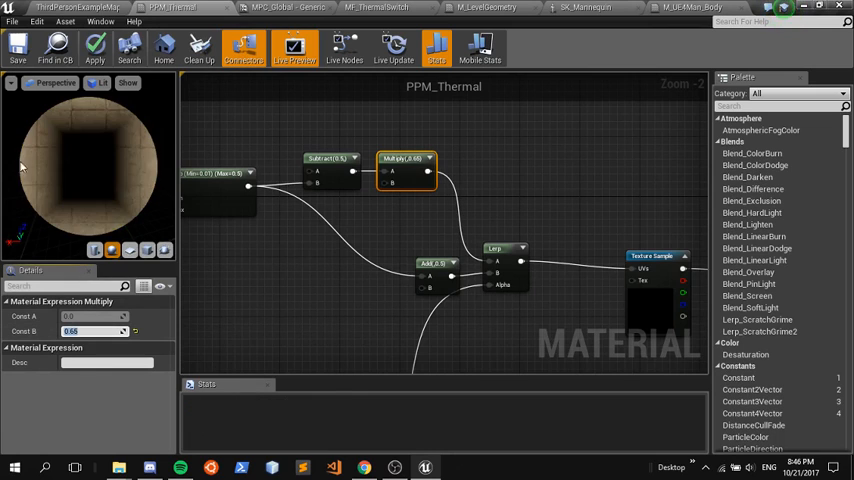
left_click(16, 46)
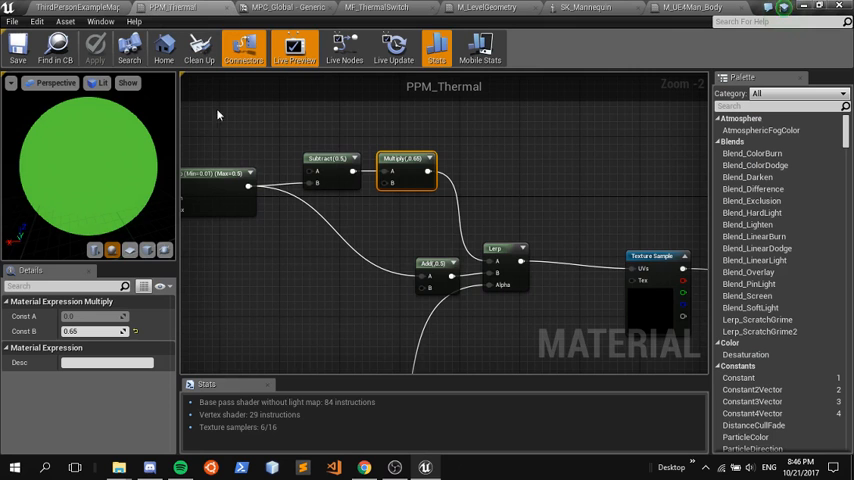
scroll("down", 3)
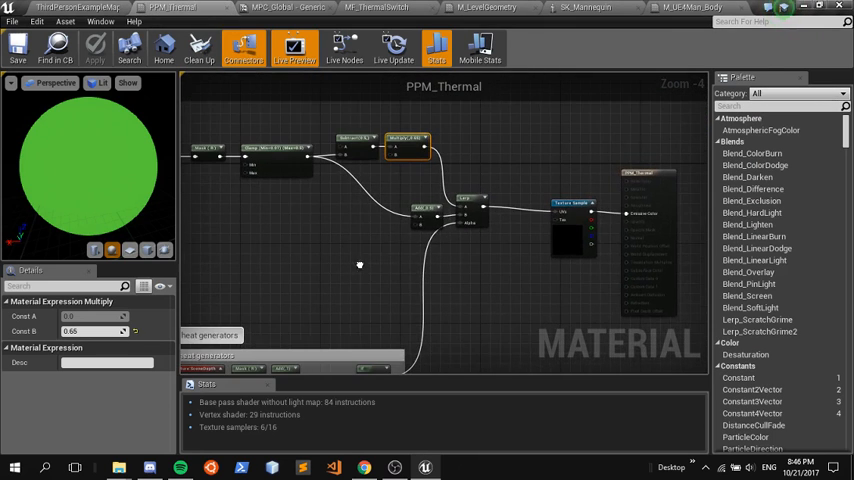
left_click(330, 204)
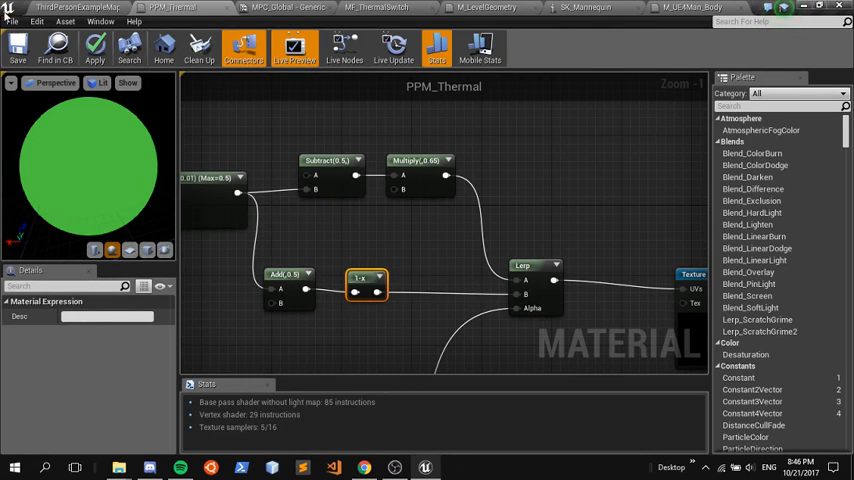
left_click(16, 46)
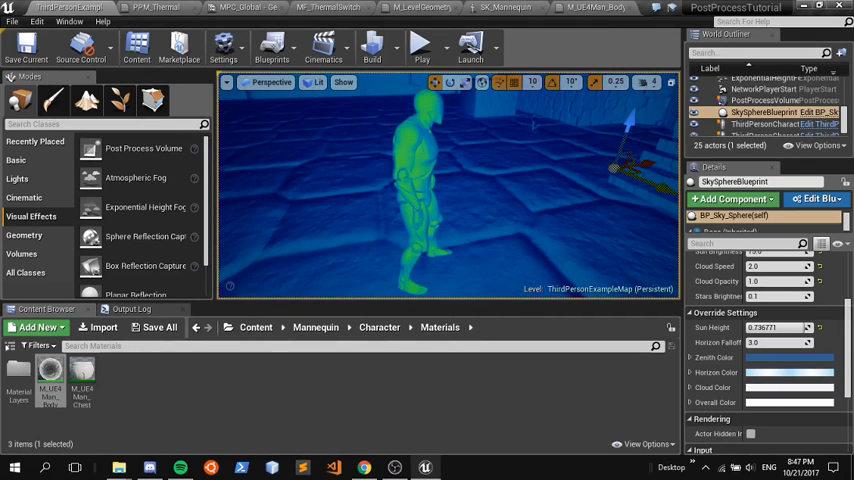
mouse_move(156, 10)
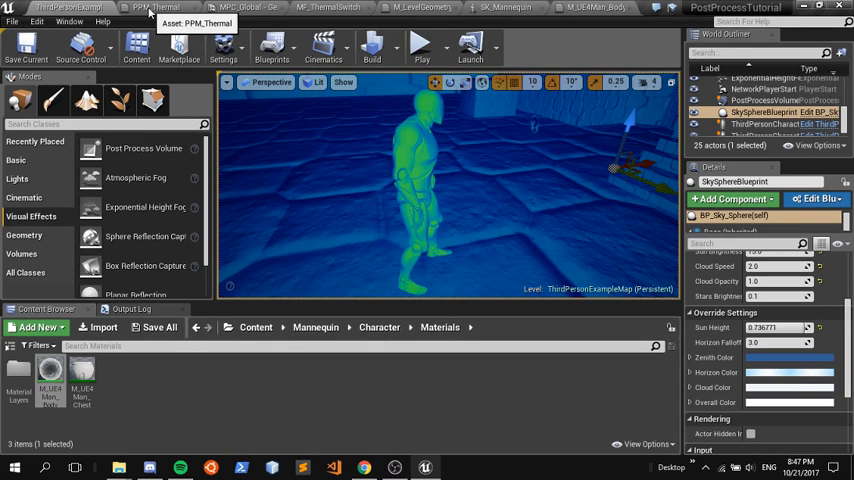
left_click(160, 8)
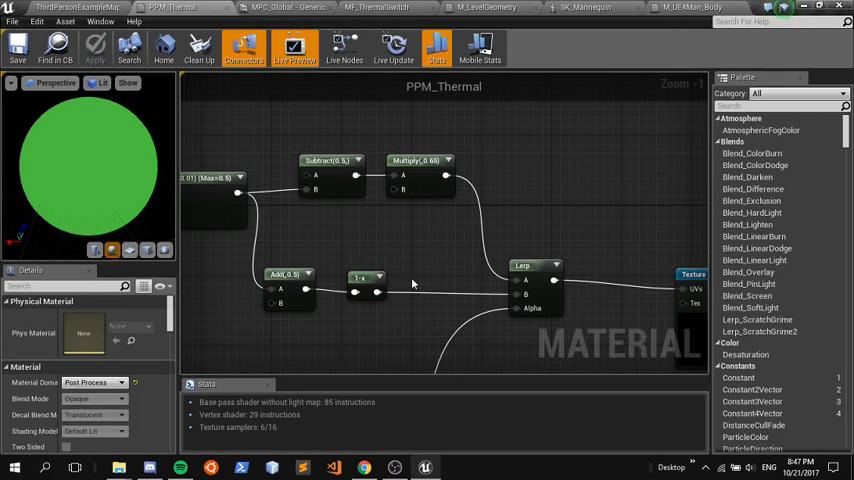
left_click(436, 284)
type("2")
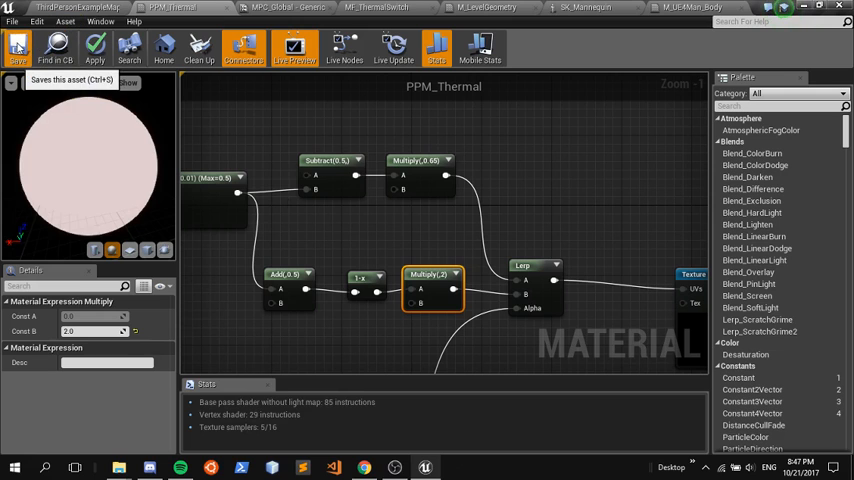
left_click(16, 48)
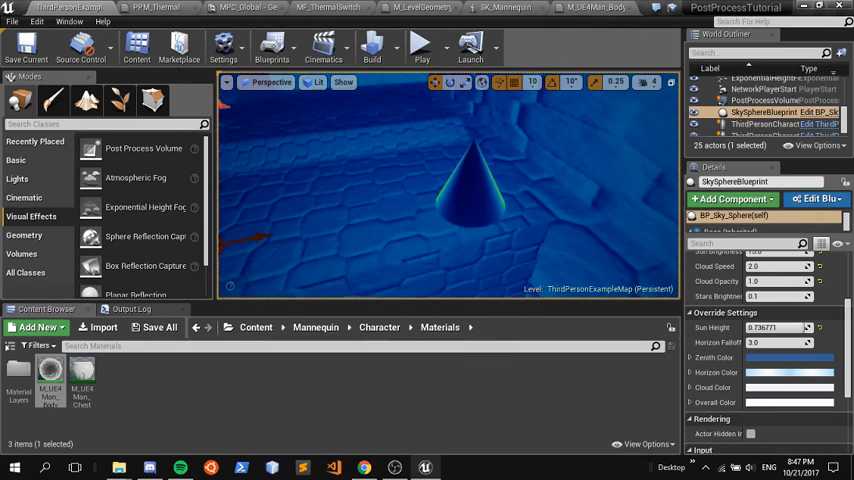
Step: Select the heat-source cone and browse to its Element 0 material, M_HeatSource
left_click(474, 190)
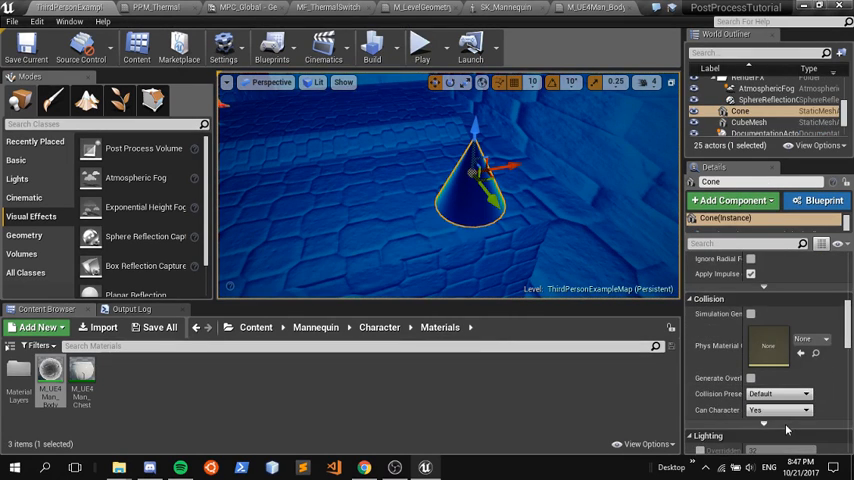
scroll("down", 3)
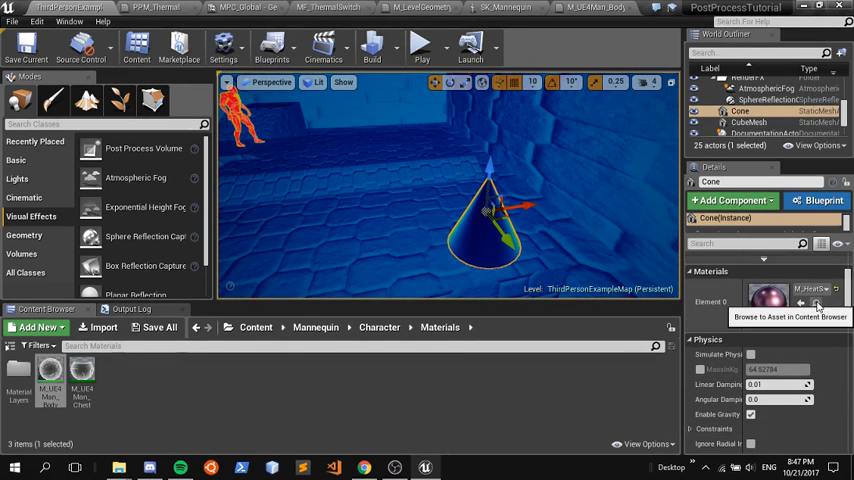
left_click(816, 304)
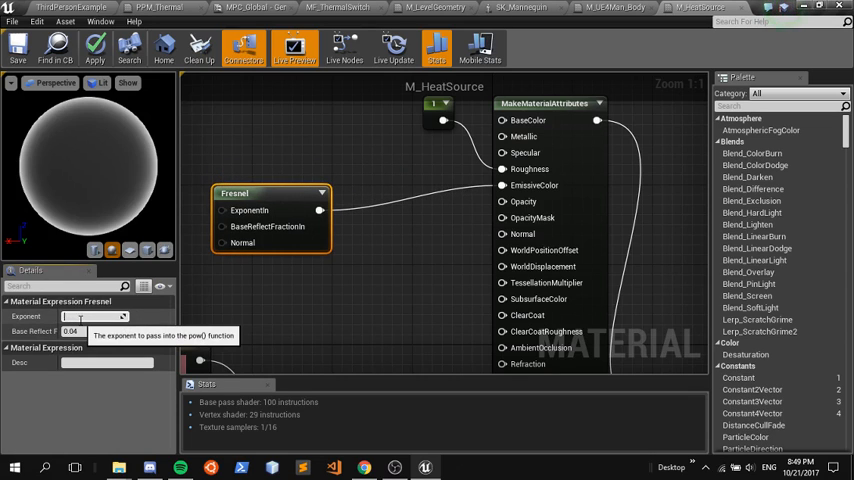
Step: Set the Fresnel exponent to 2.0, add a Multiply node after it and apply the material
type("2.0")
type("mul")
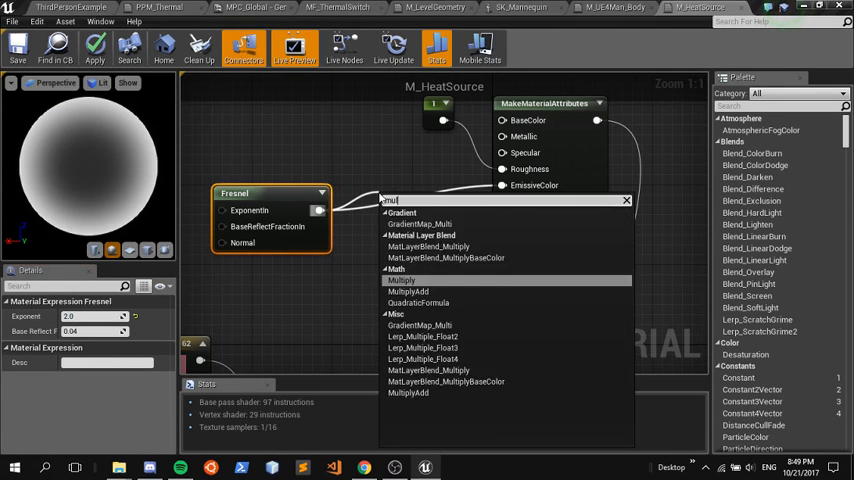
left_click(400, 280)
type("0.6")
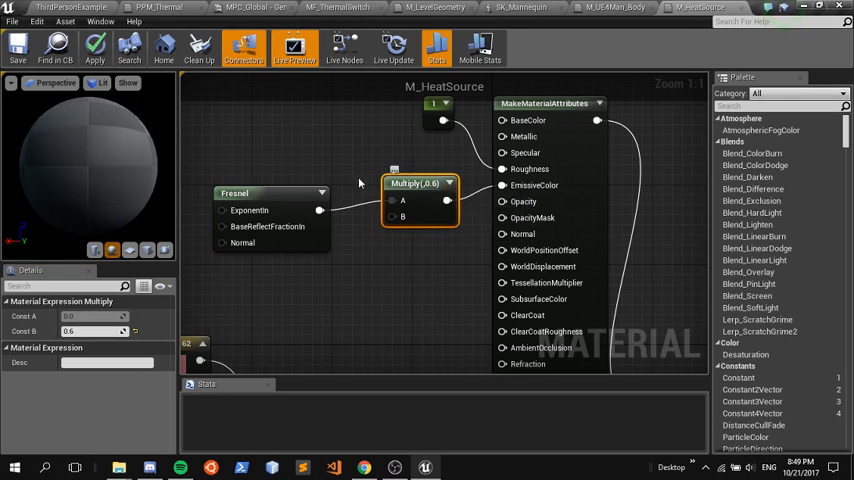
left_click(270, 192)
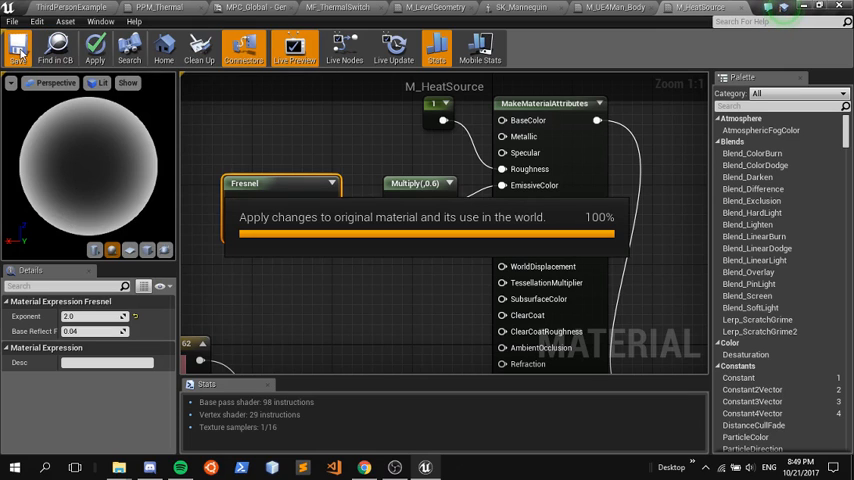
Step: Save M_HeatSource and adjust the Multiply node's constants
left_click(16, 48)
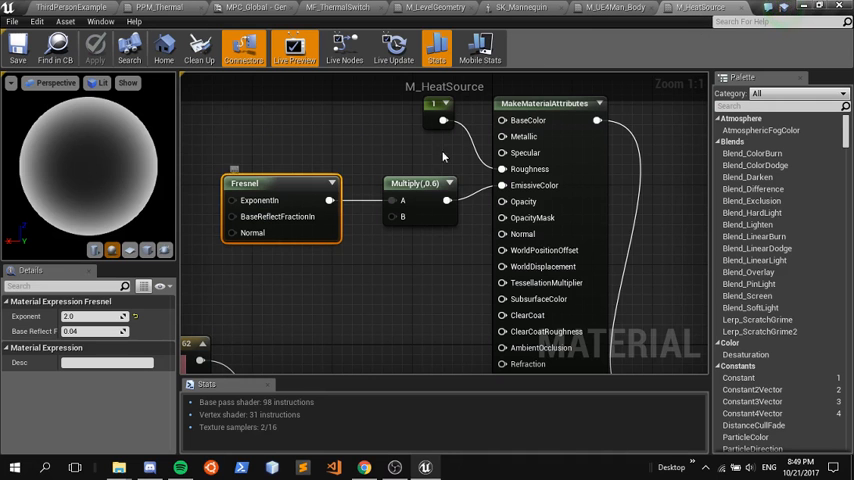
left_click(416, 184)
type("0.2")
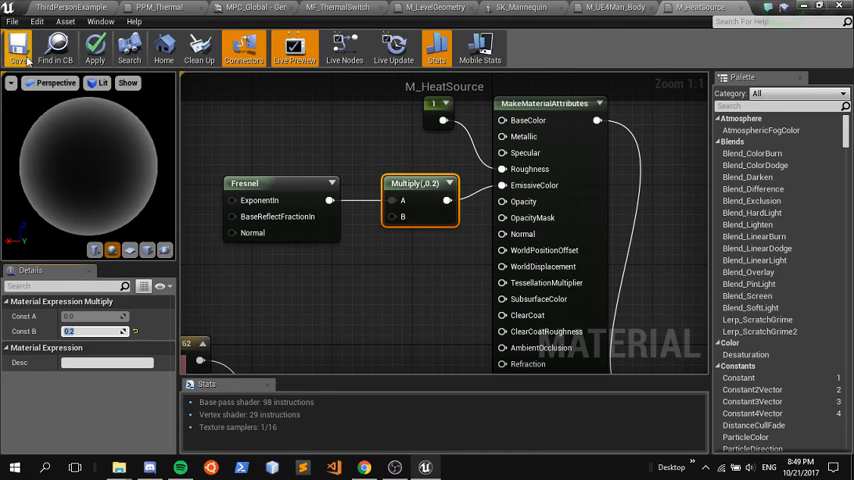
left_click(96, 48)
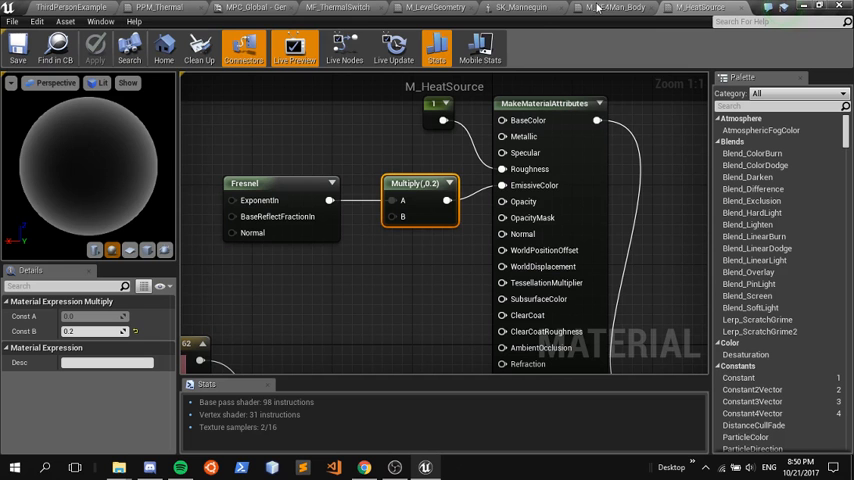
mouse_move(420, 184)
type("add")
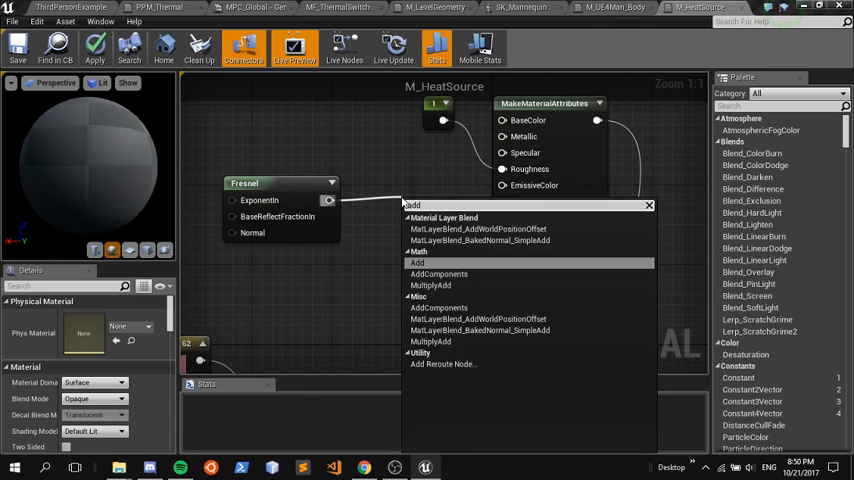
Step: Route the Fresnel through new Add and Clamp nodes and save M_HeatSource
left_click(416, 262)
type("clam")
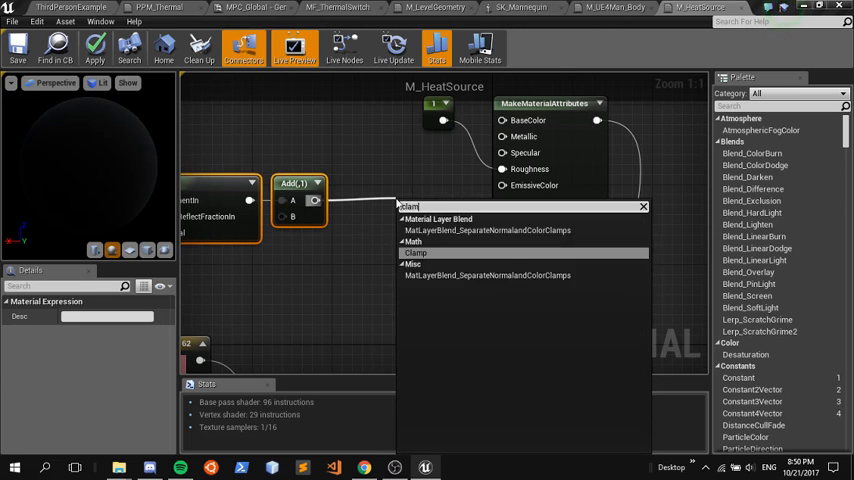
left_click(416, 252)
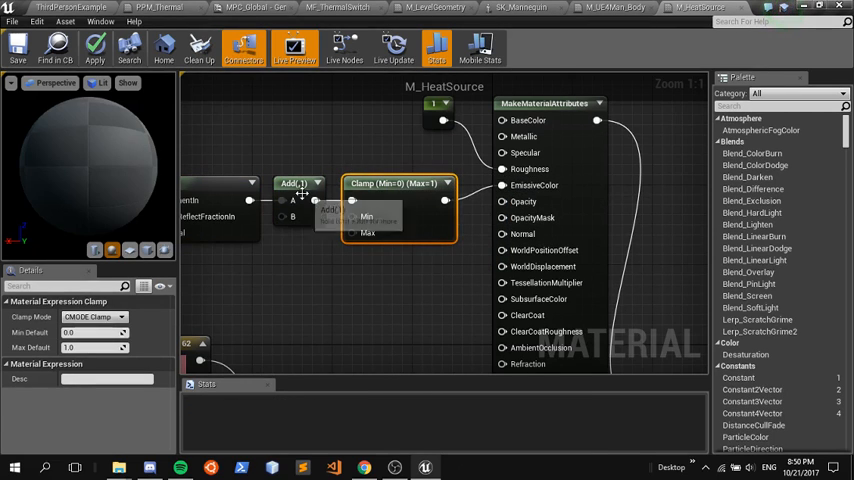
left_click(298, 184)
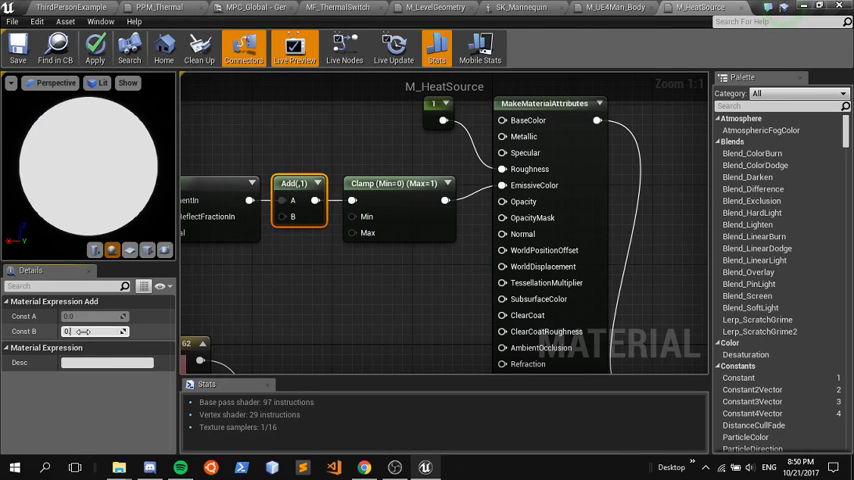
left_click(16, 46)
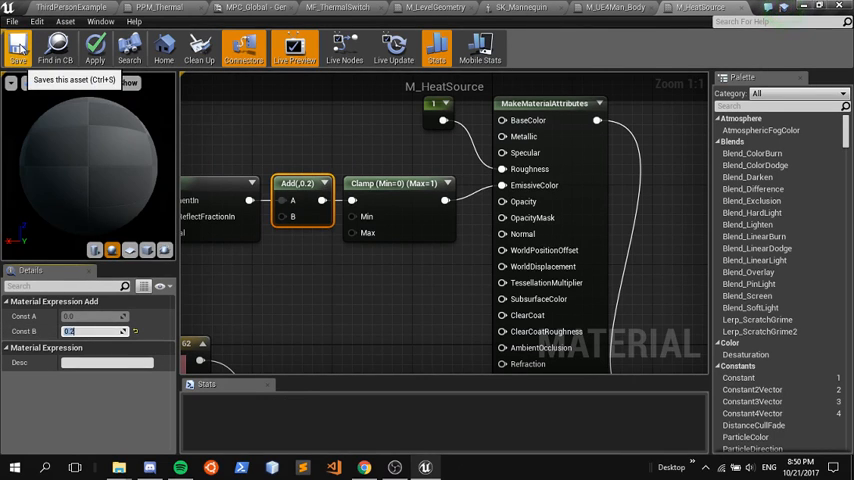
left_click(16, 48)
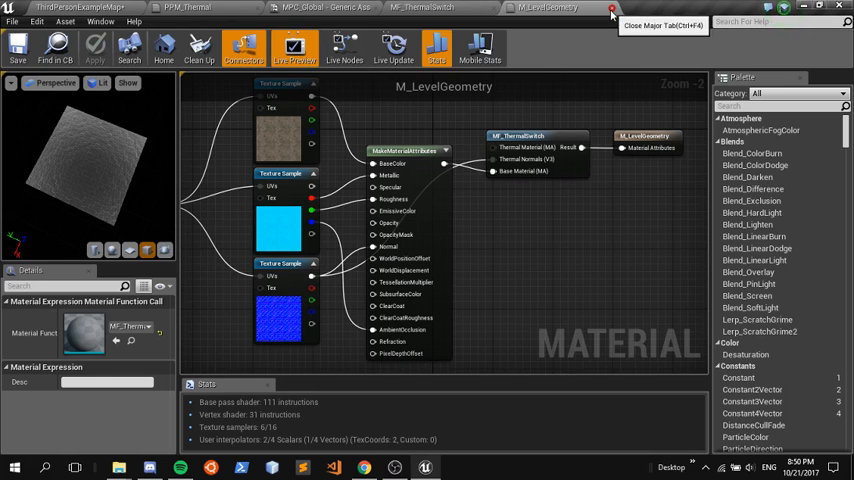
Step: Close M_LevelGeometry and set MPC_Global's Thermal Switch default value to 0.0
left_click(612, 12)
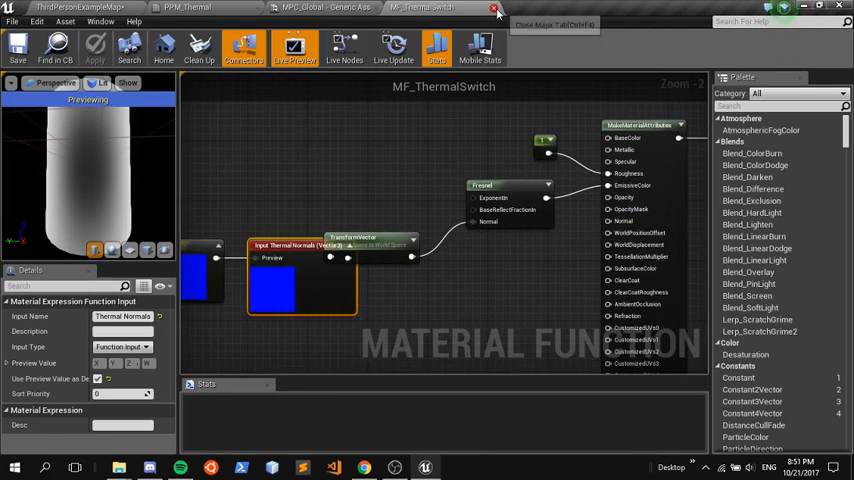
left_click(496, 8)
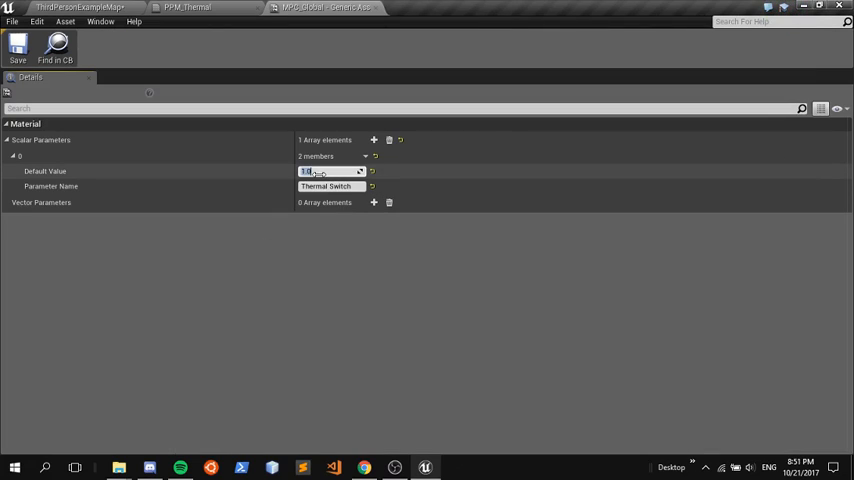
type("0.0")
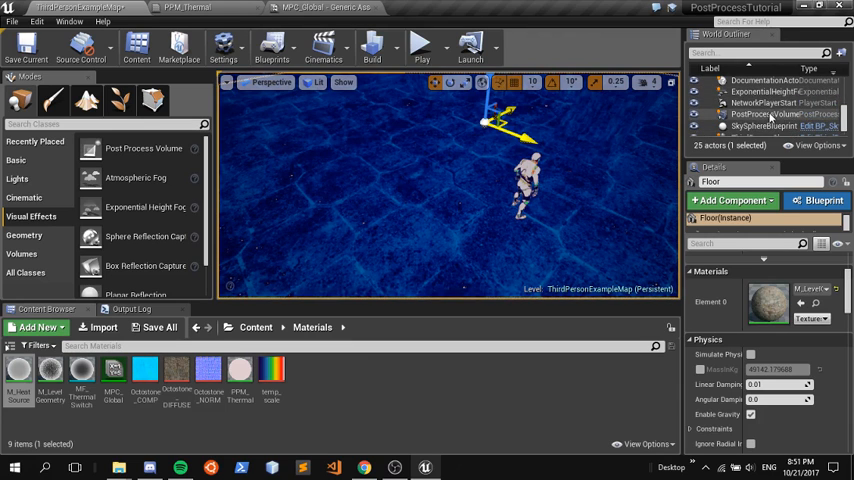
Step: Make PostProcessVolume2 unbound, save the map and play the level to check the orange mannequin
left_click(770, 112)
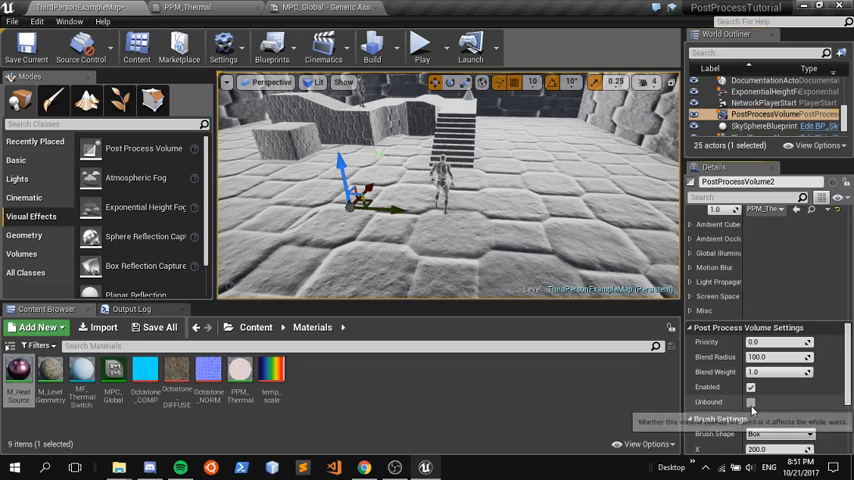
left_click(26, 44)
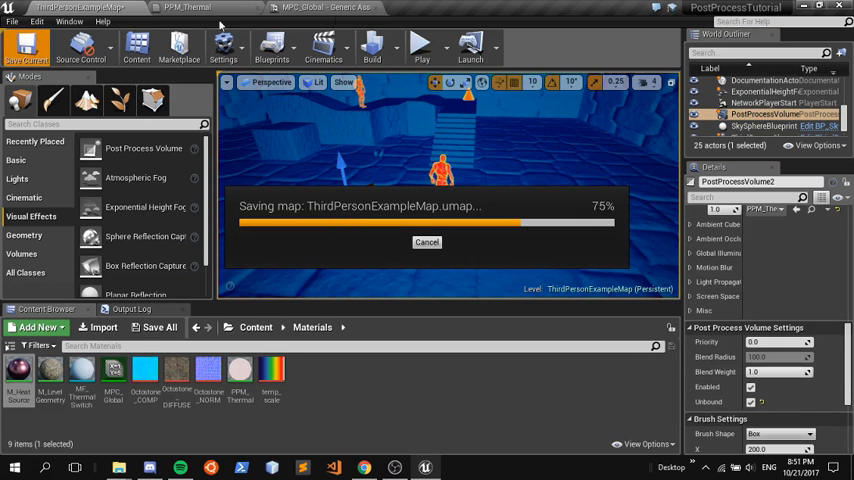
left_click(420, 44)
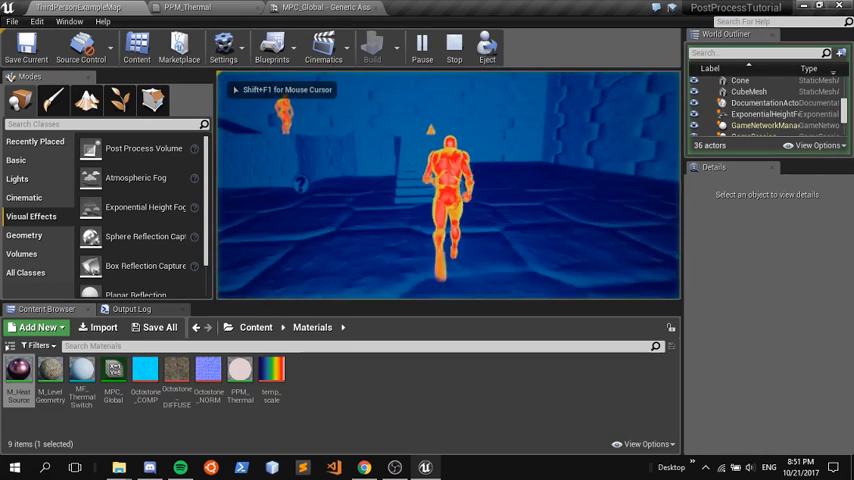